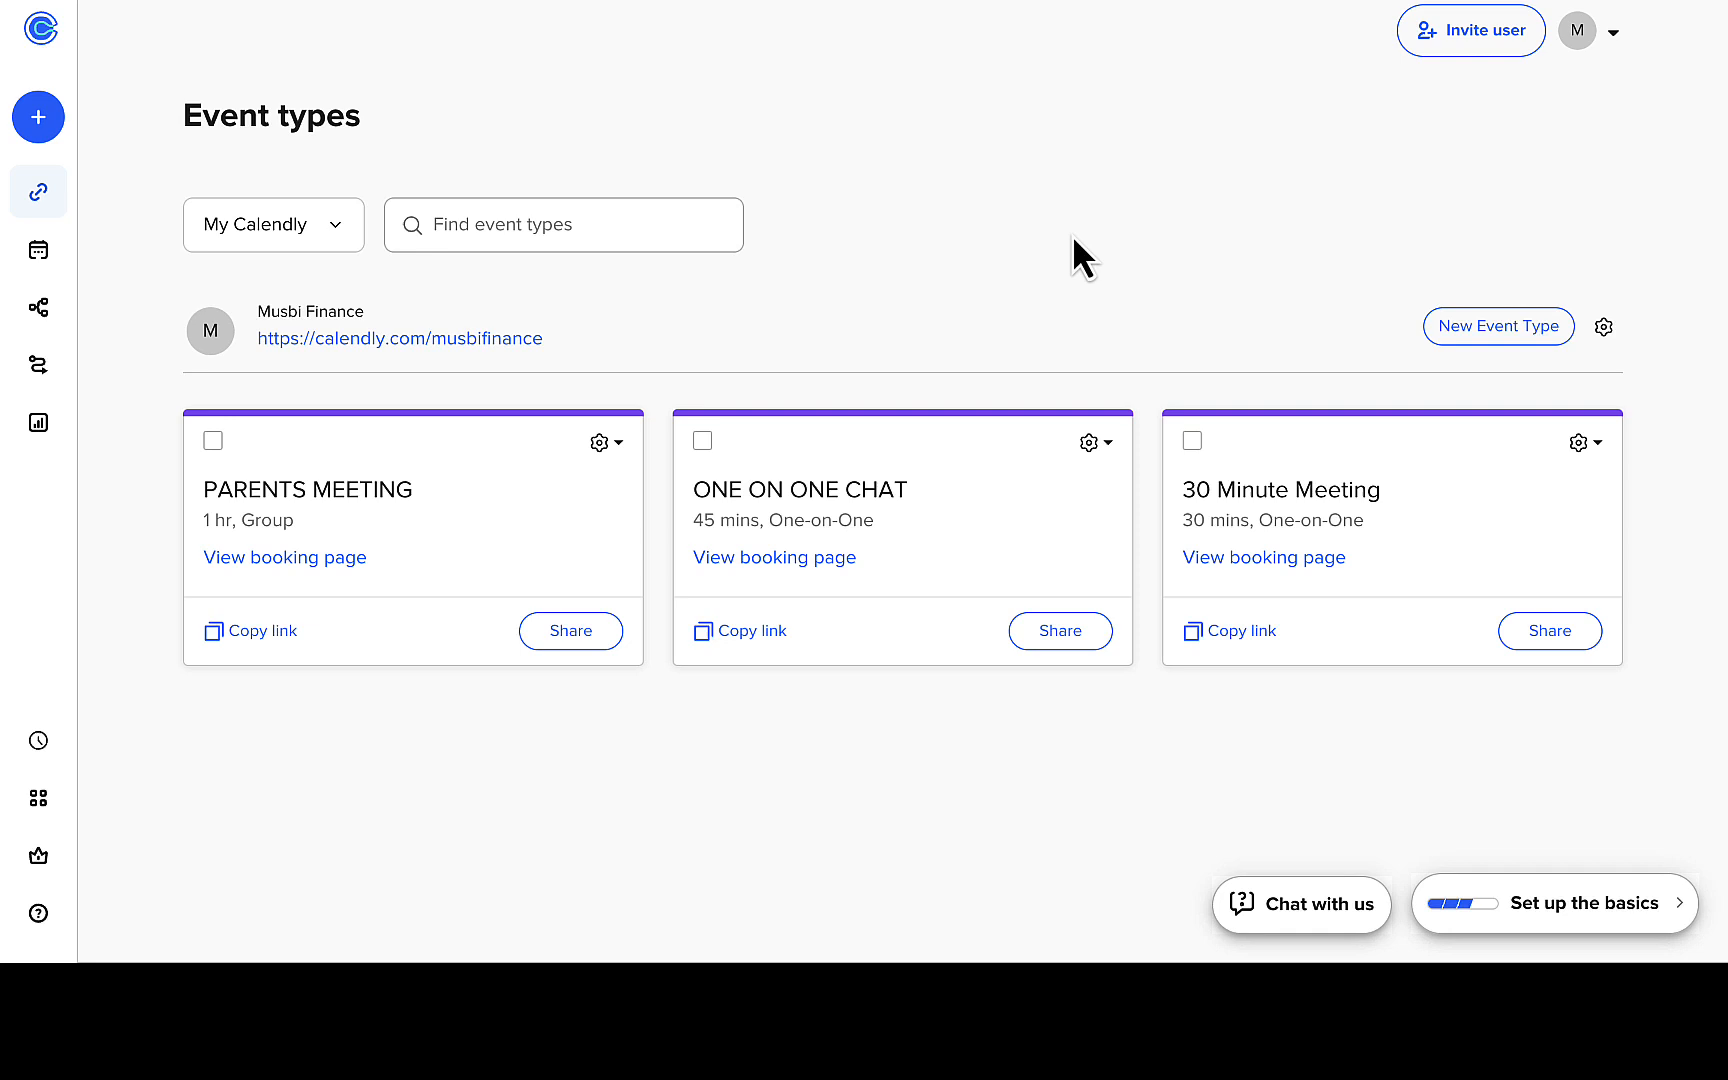
pyautogui.moveTo(217, 105)
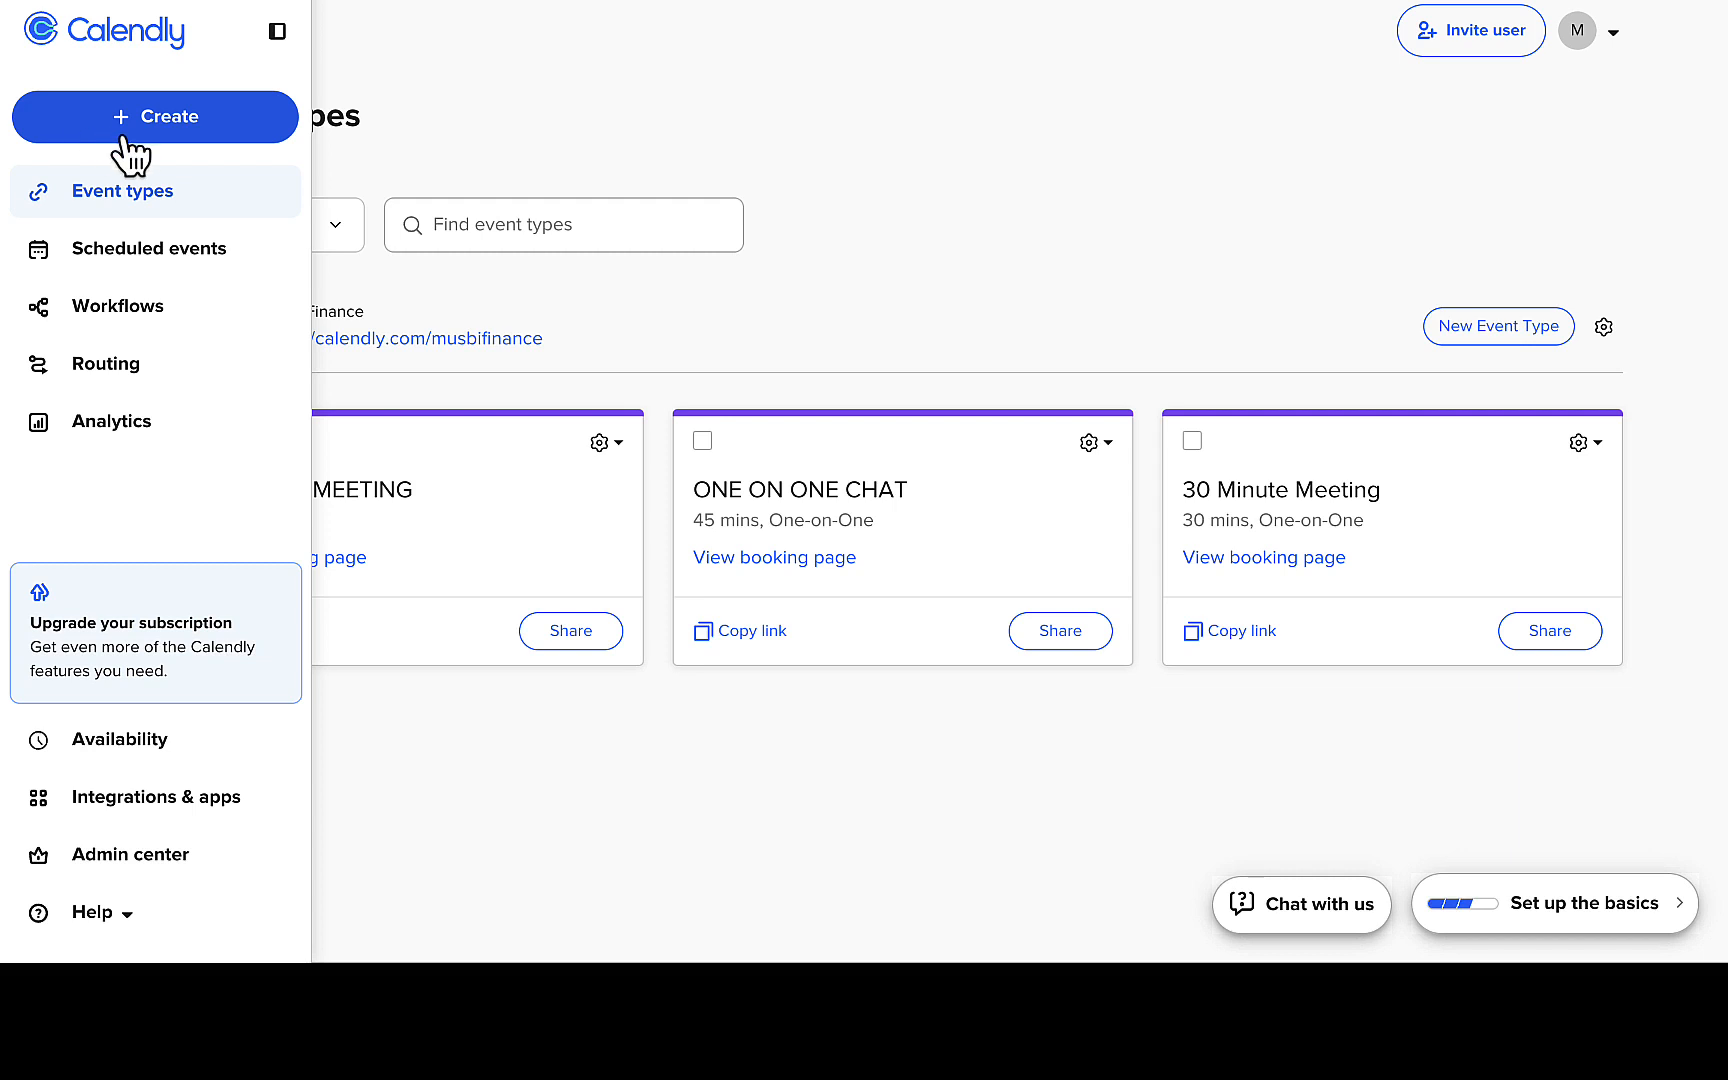
pyautogui.moveTo(110, 174)
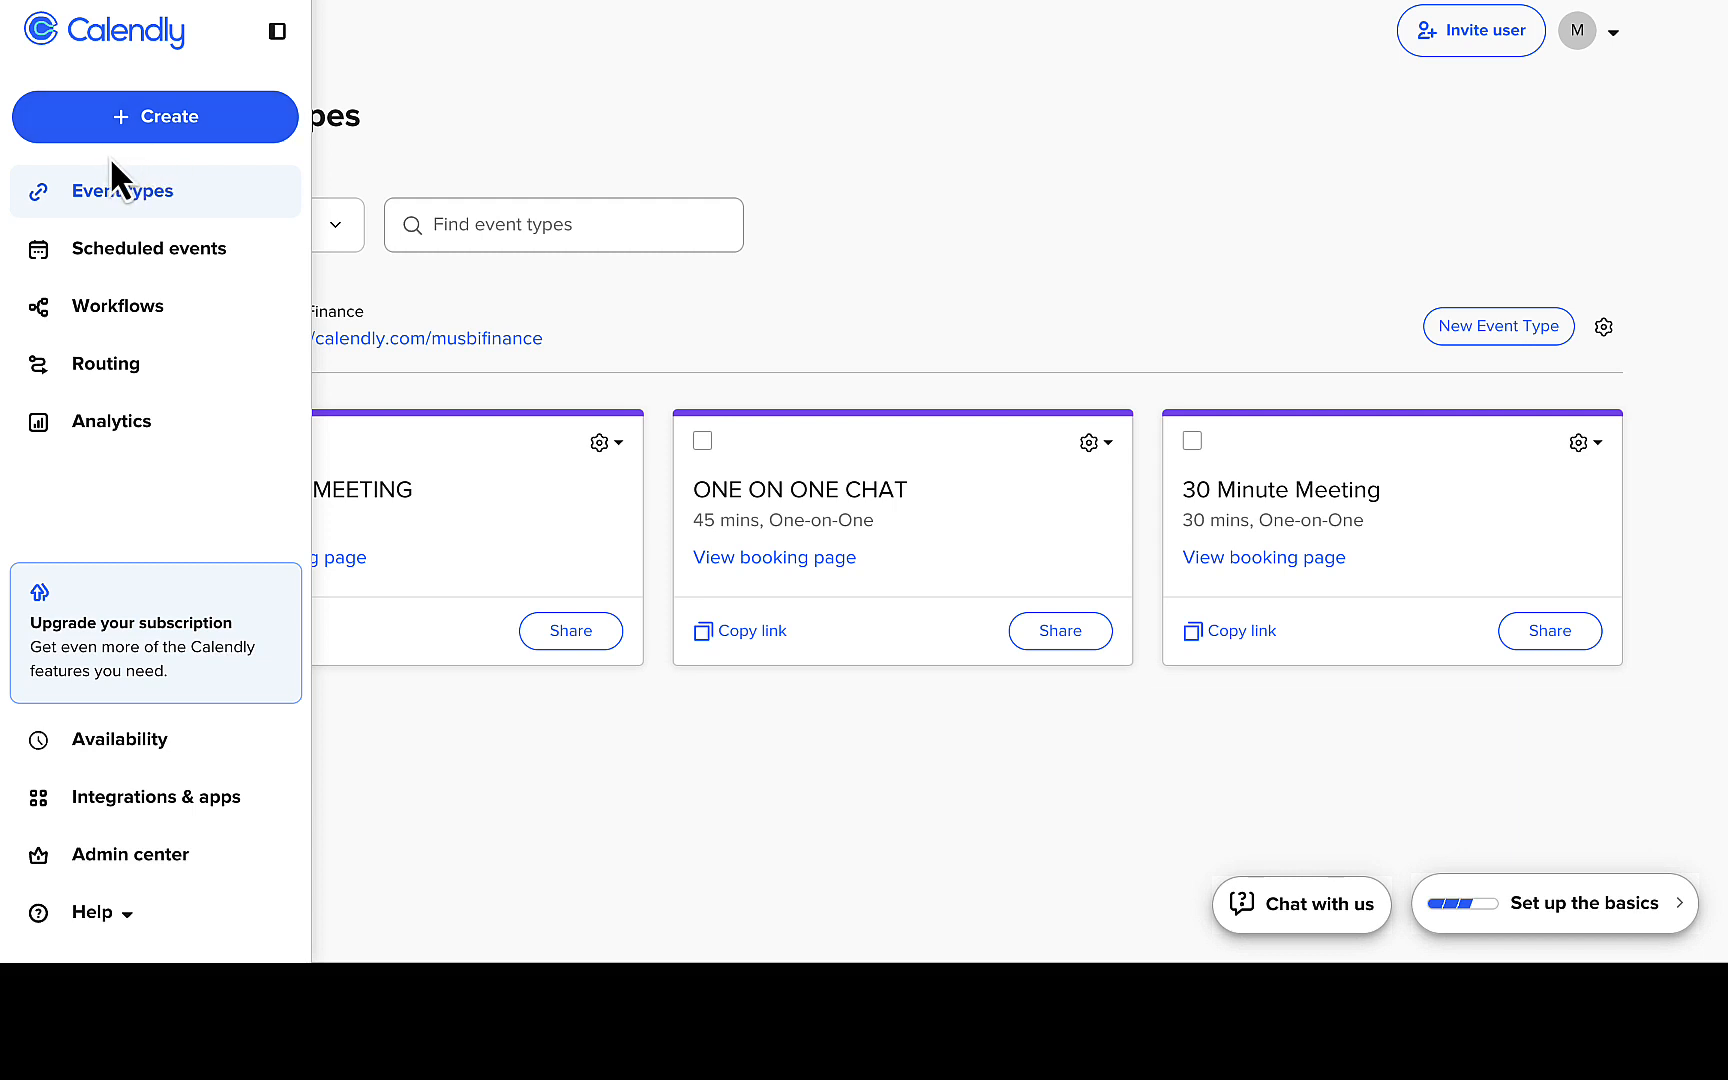
pyautogui.moveTo(107, 364)
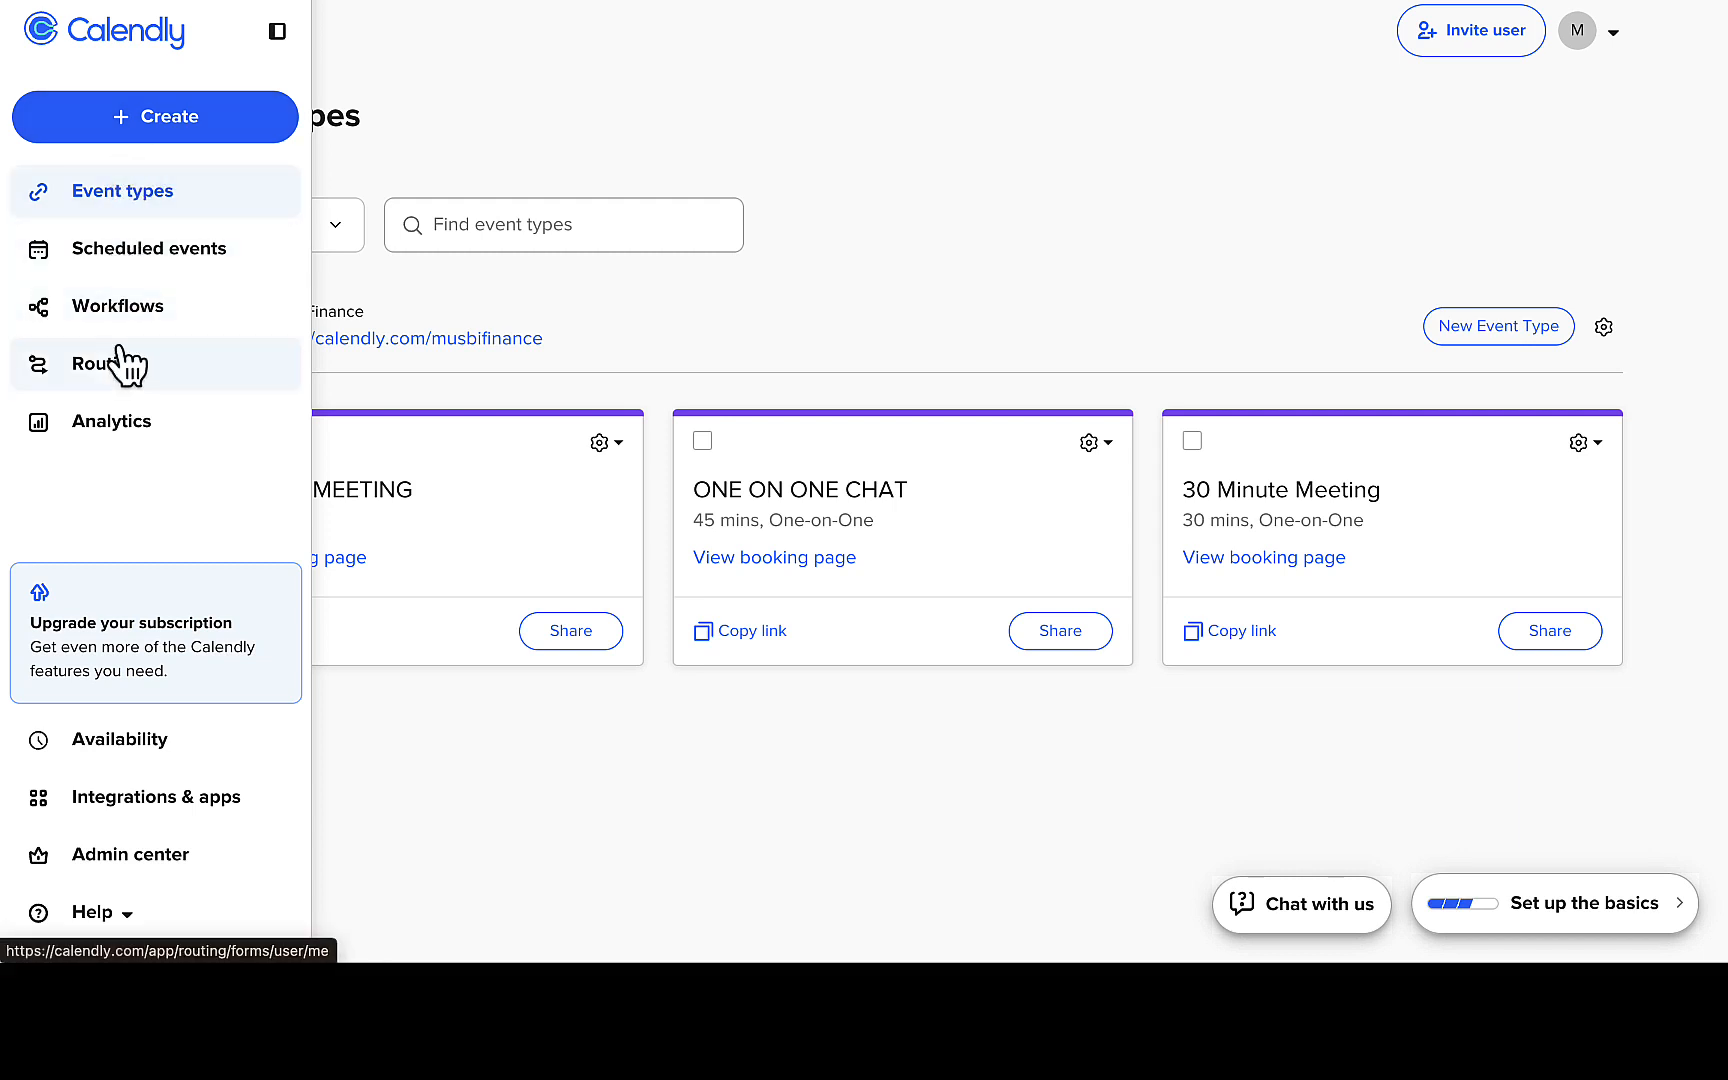
pyautogui.moveTo(125, 716)
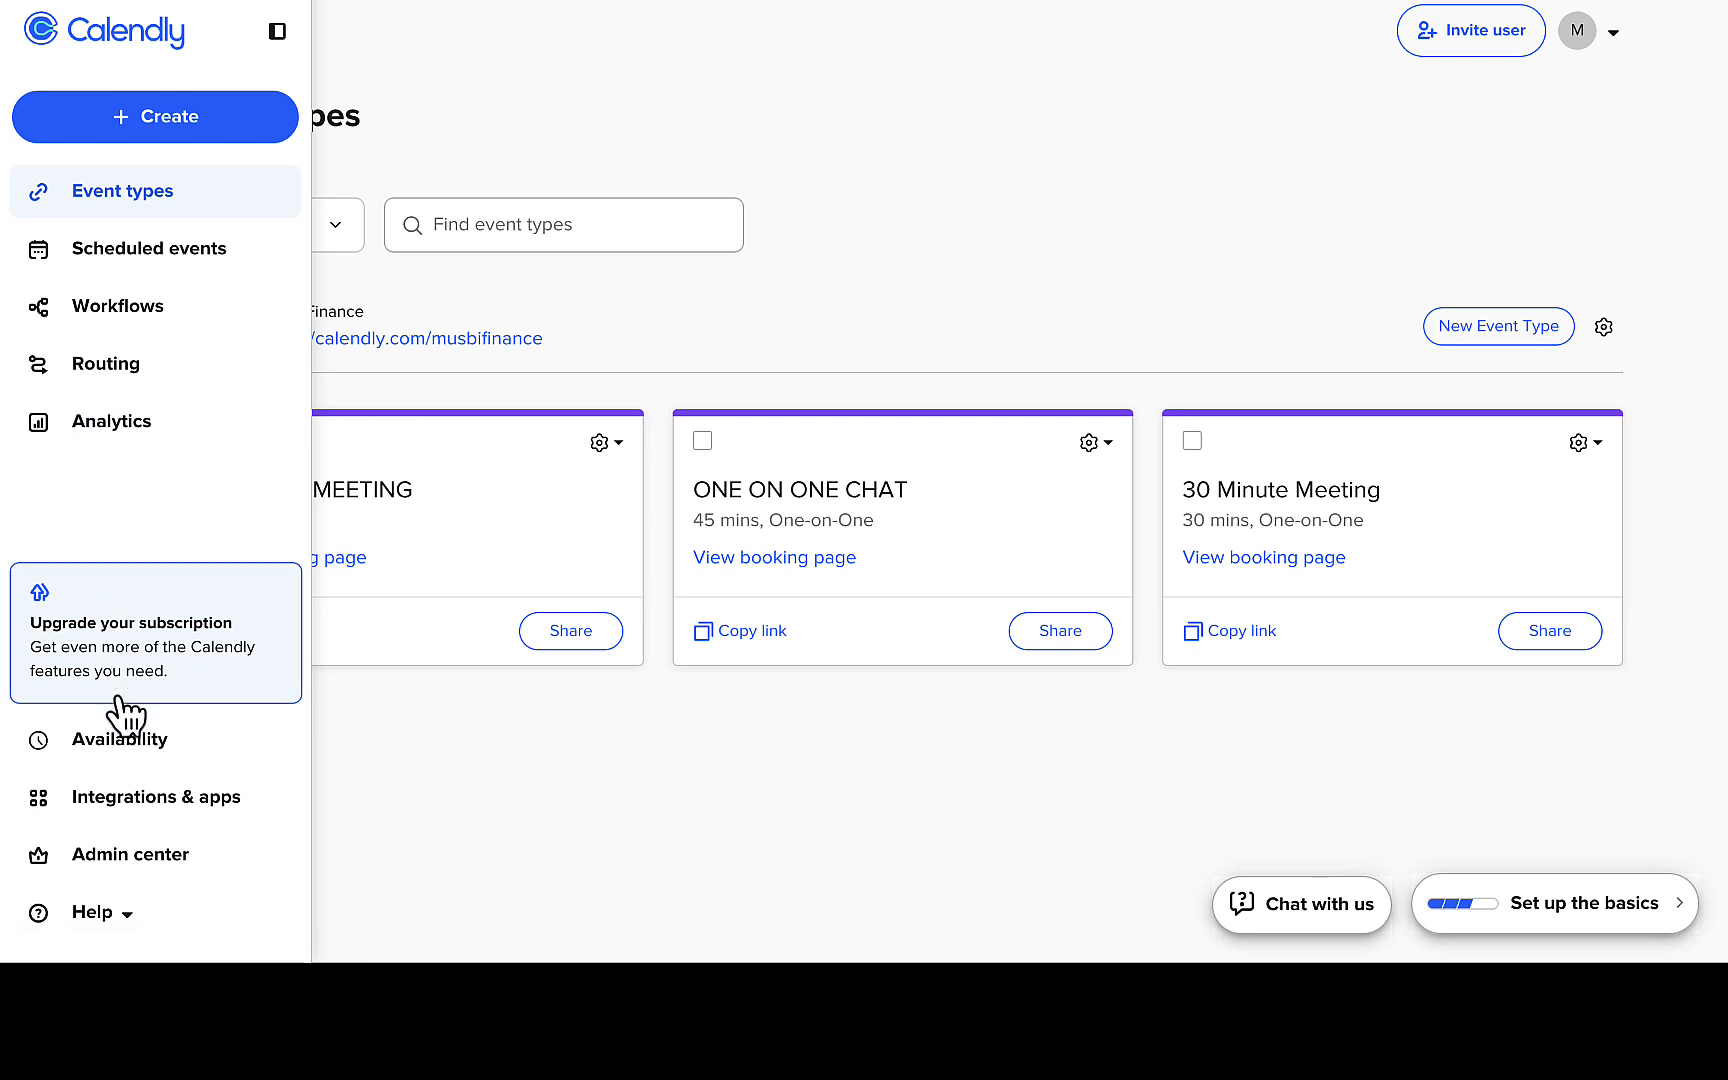
pyautogui.moveTo(154, 797)
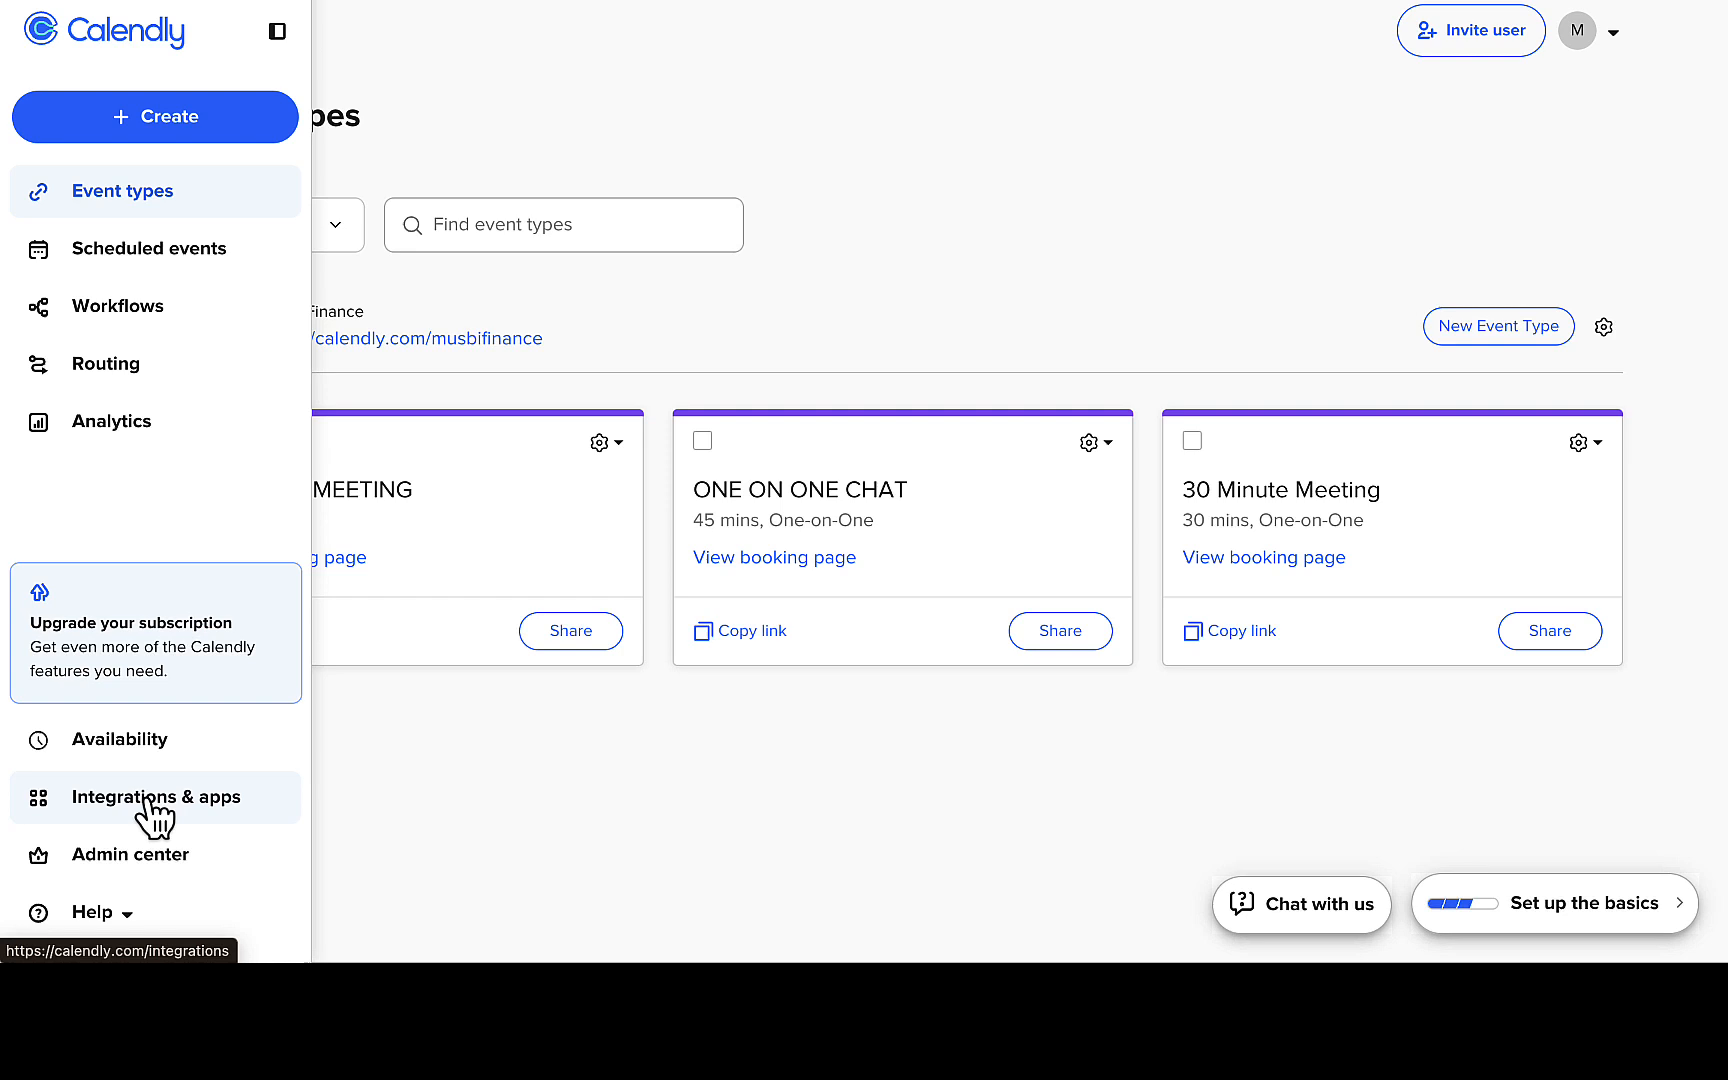
# Step: Go to Integrations & apps and browse the All integrations catalogue, e.g. Duo, Gong, Google Calendar
pyautogui.click(156, 797)
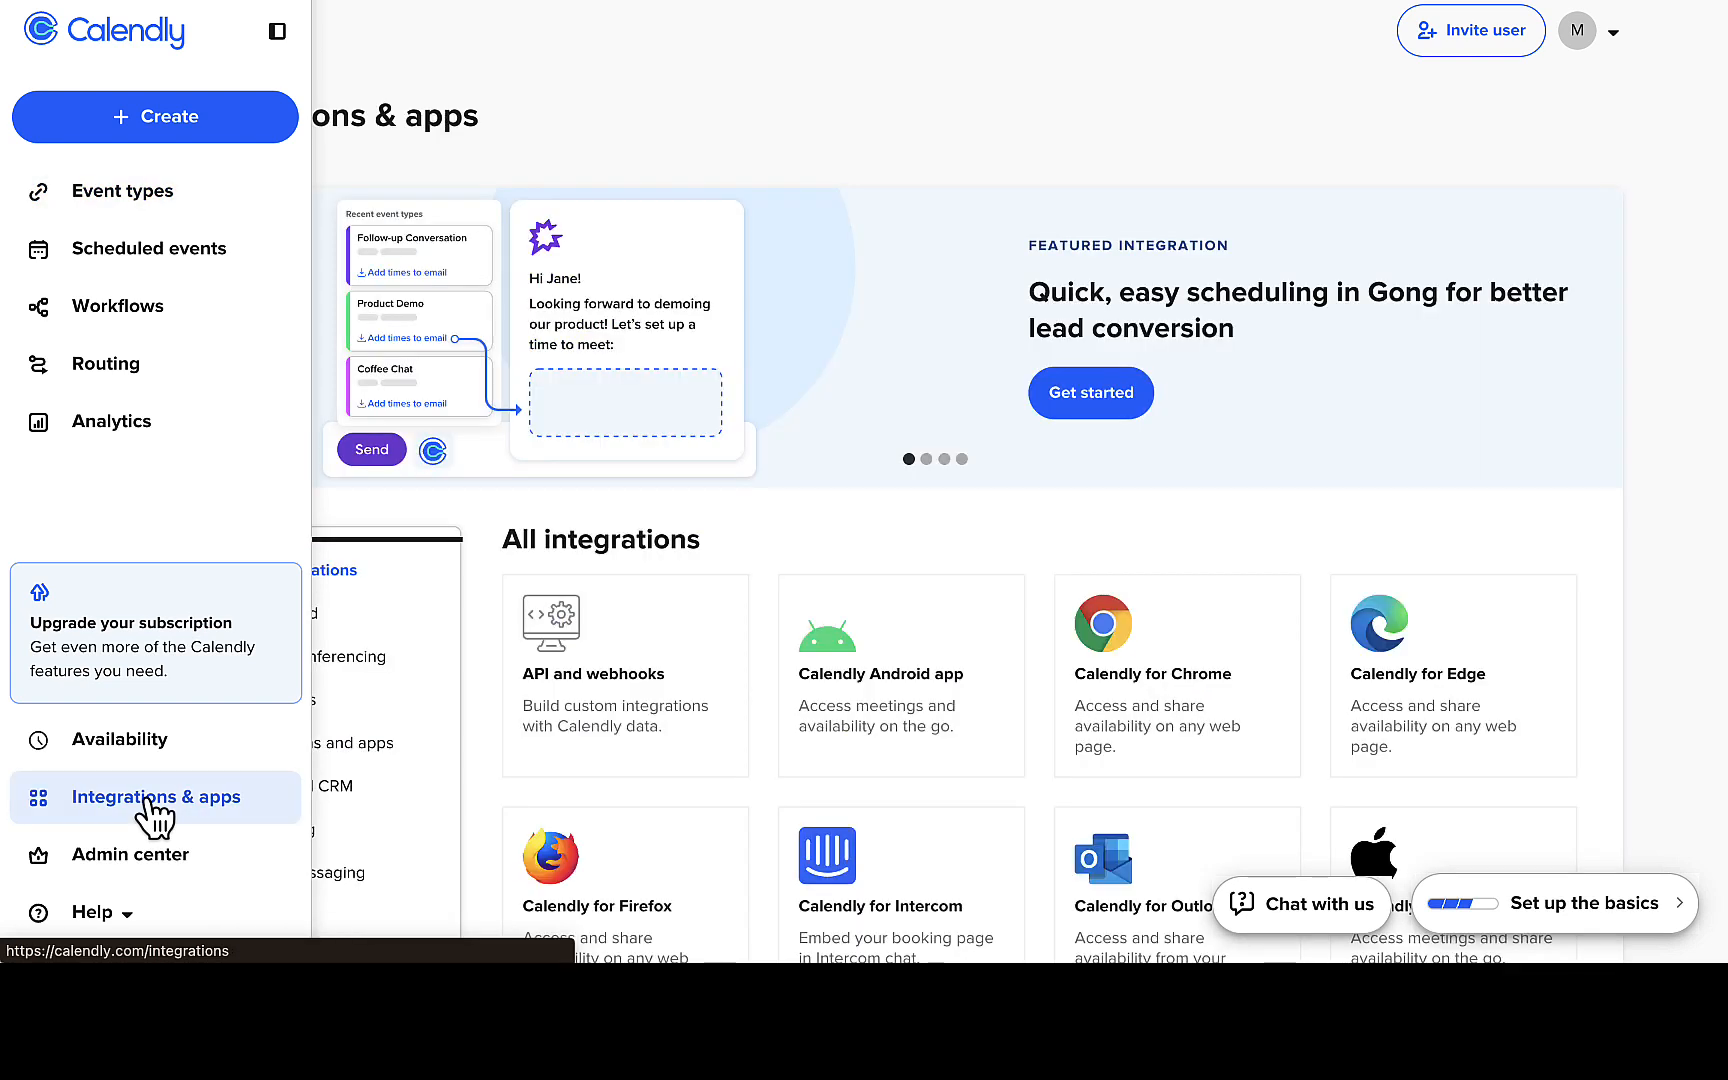
pyautogui.click(277, 31)
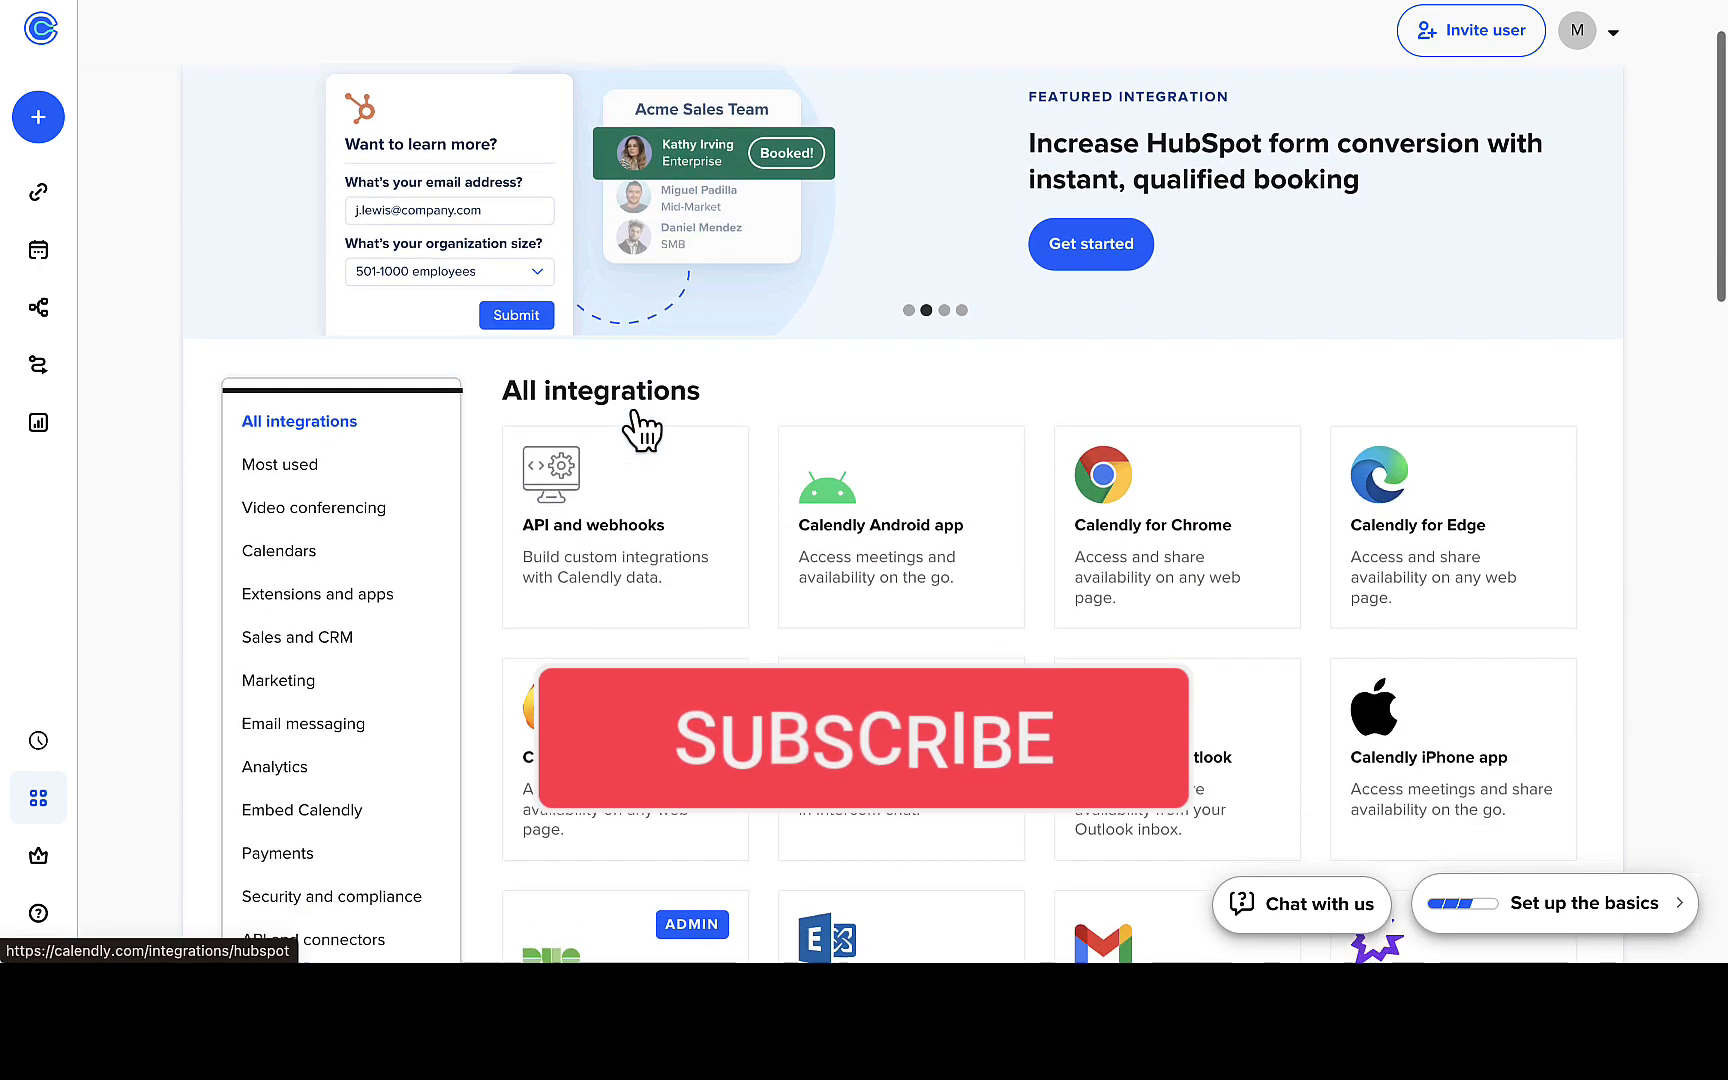
pyautogui.scroll(-3)
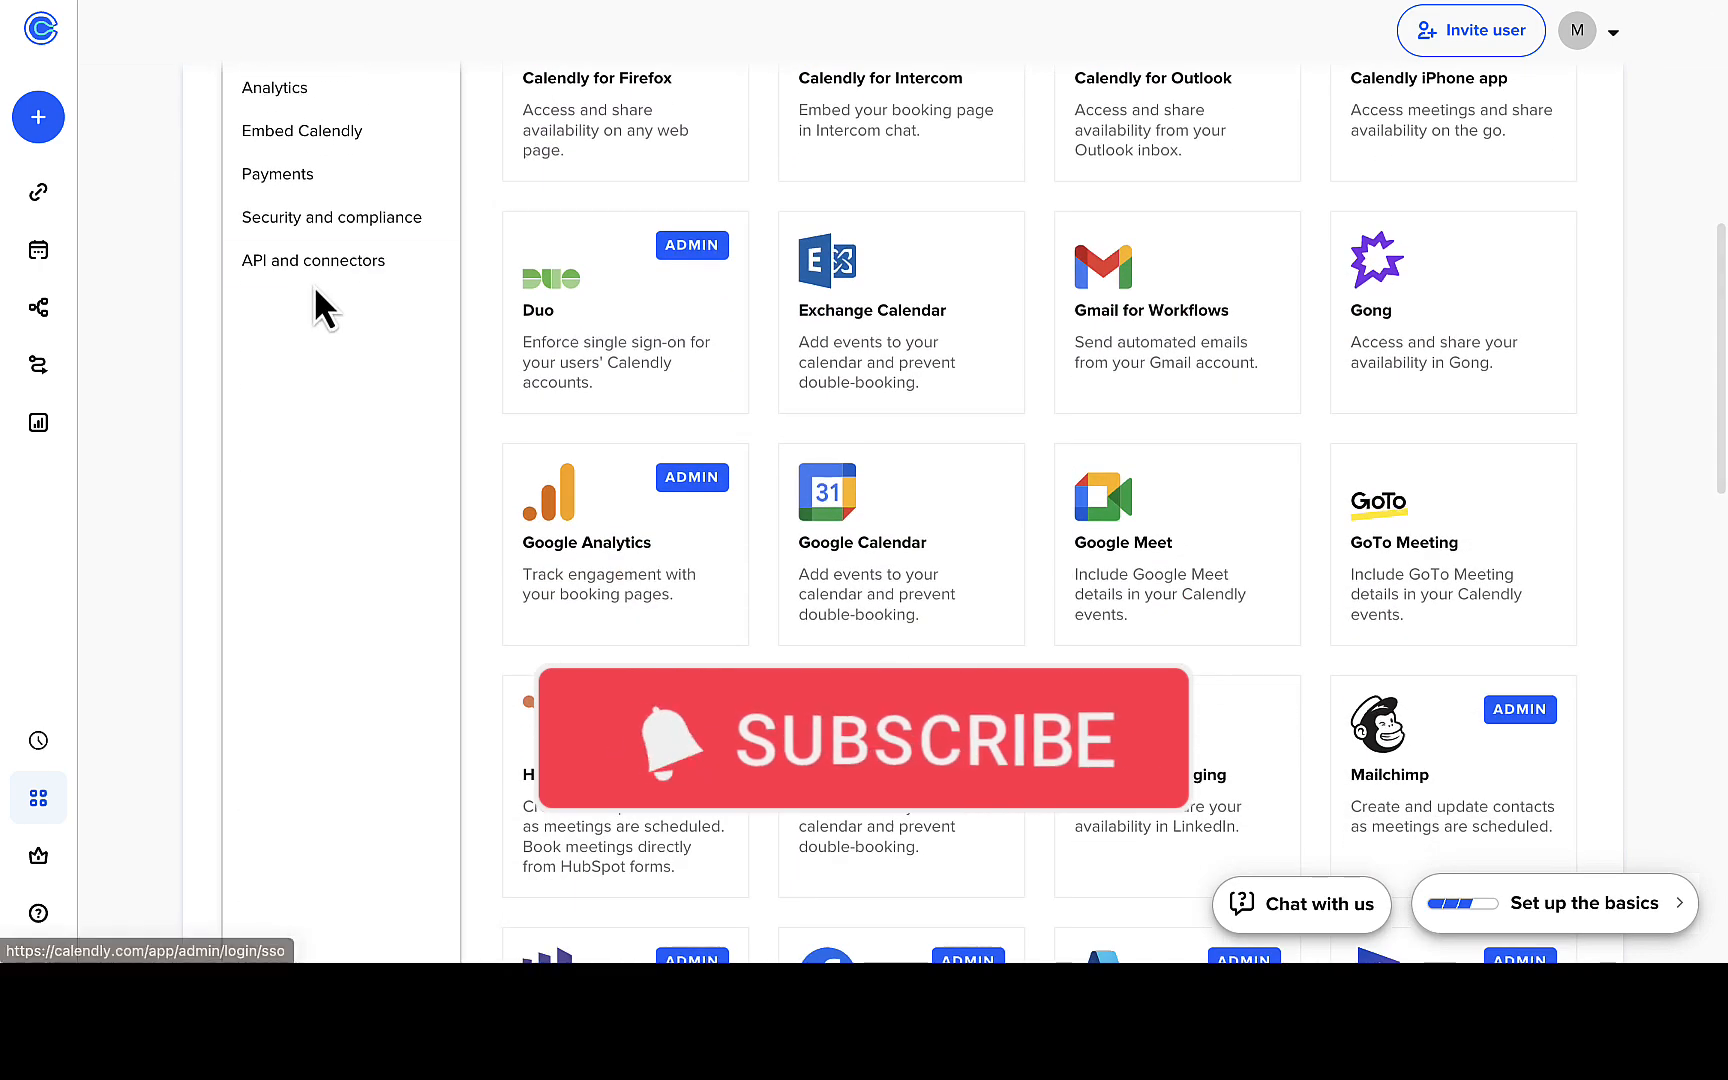
pyautogui.scroll(3)
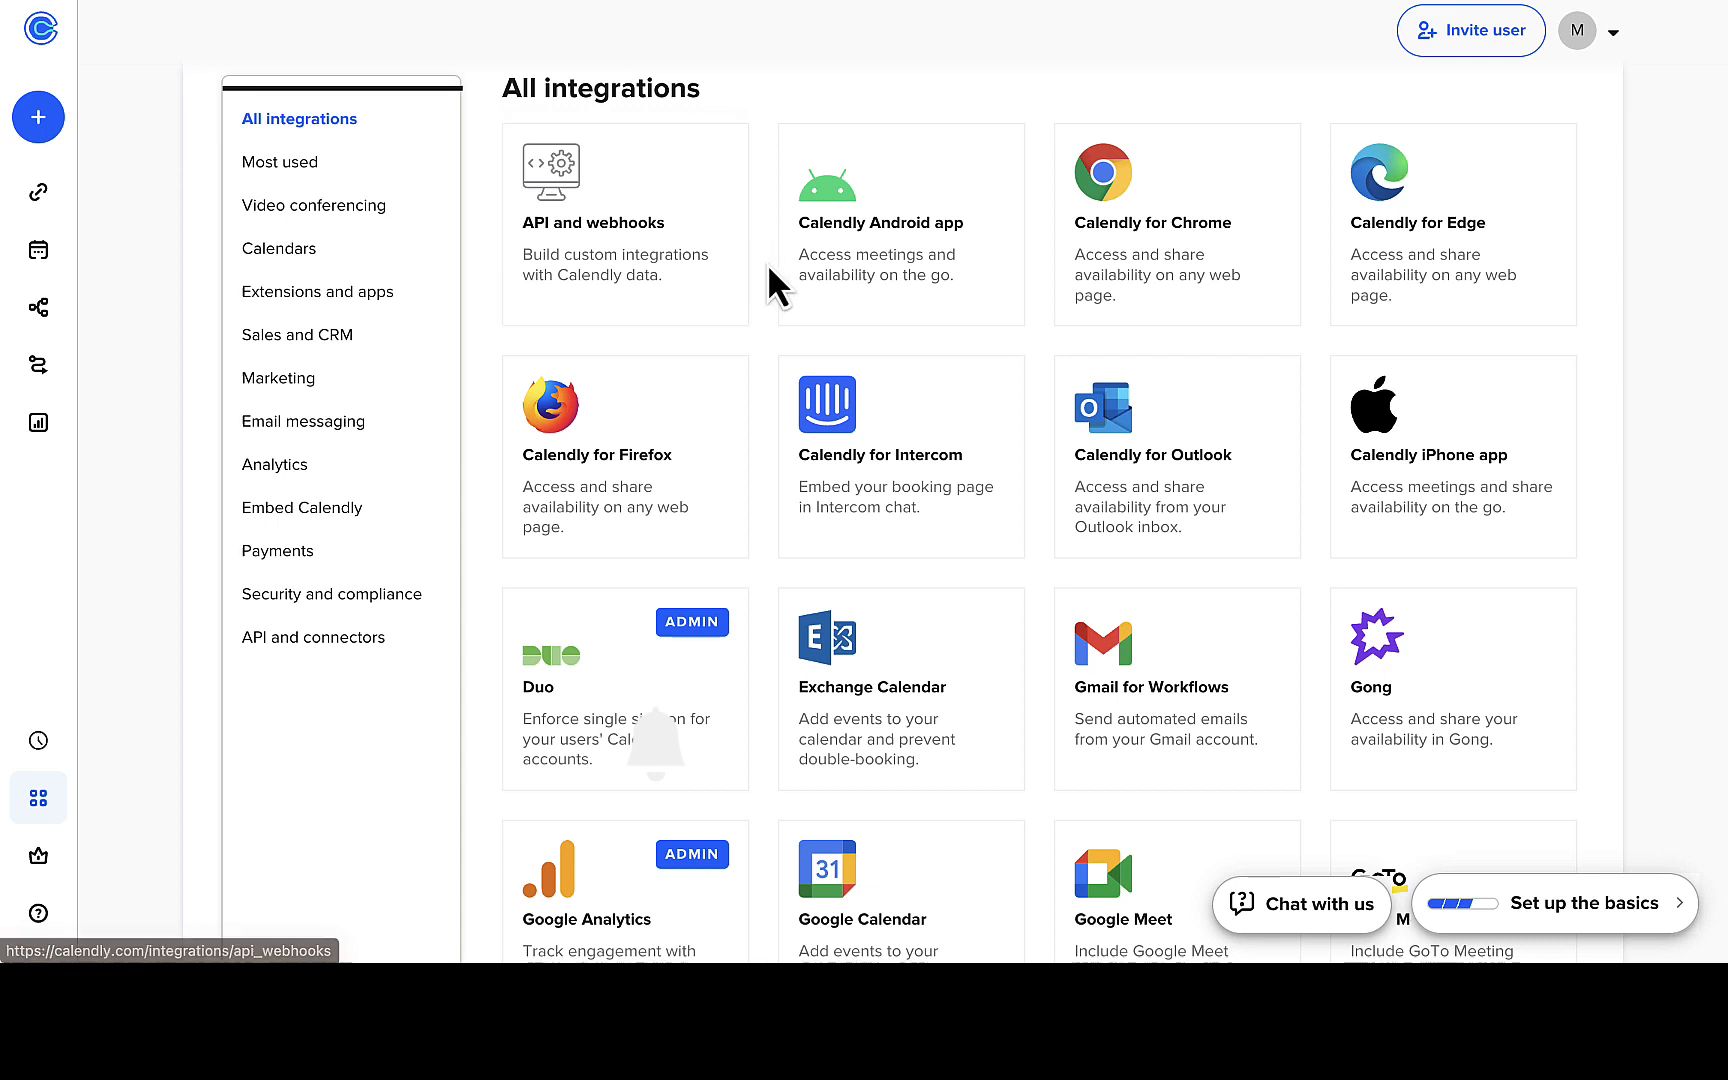
pyautogui.moveTo(628, 220)
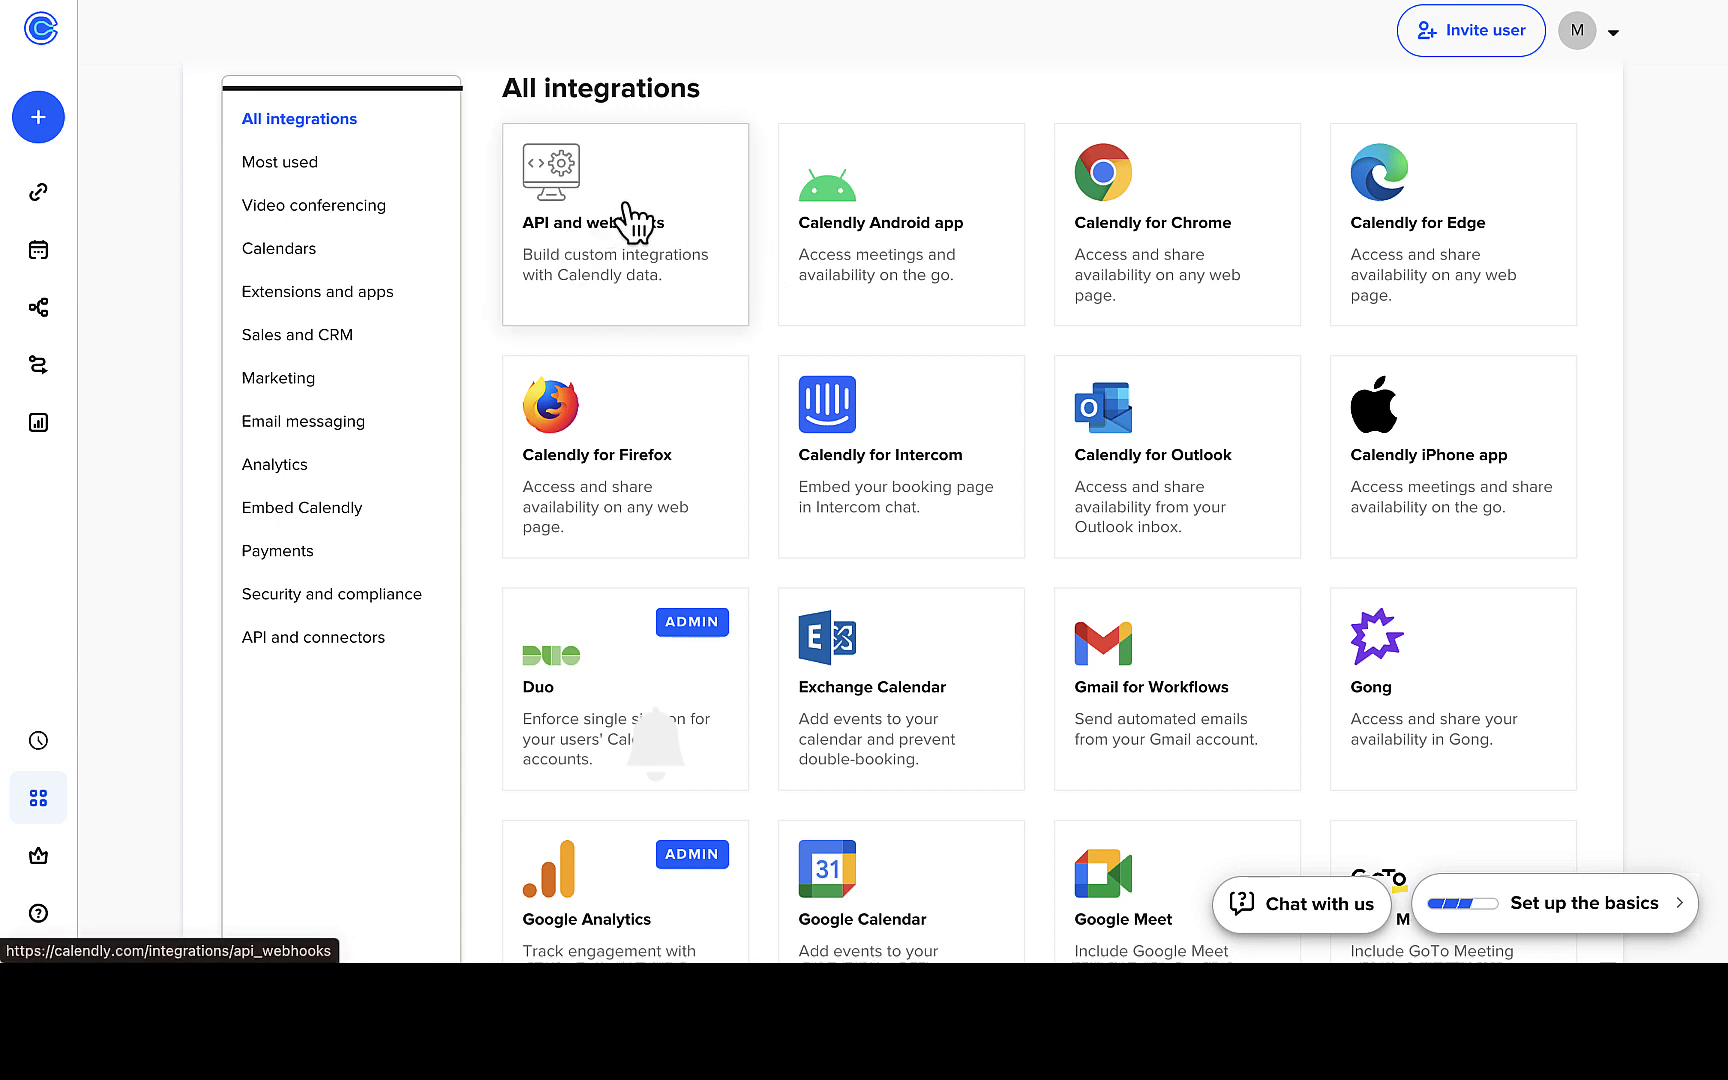
pyautogui.moveTo(731, 364)
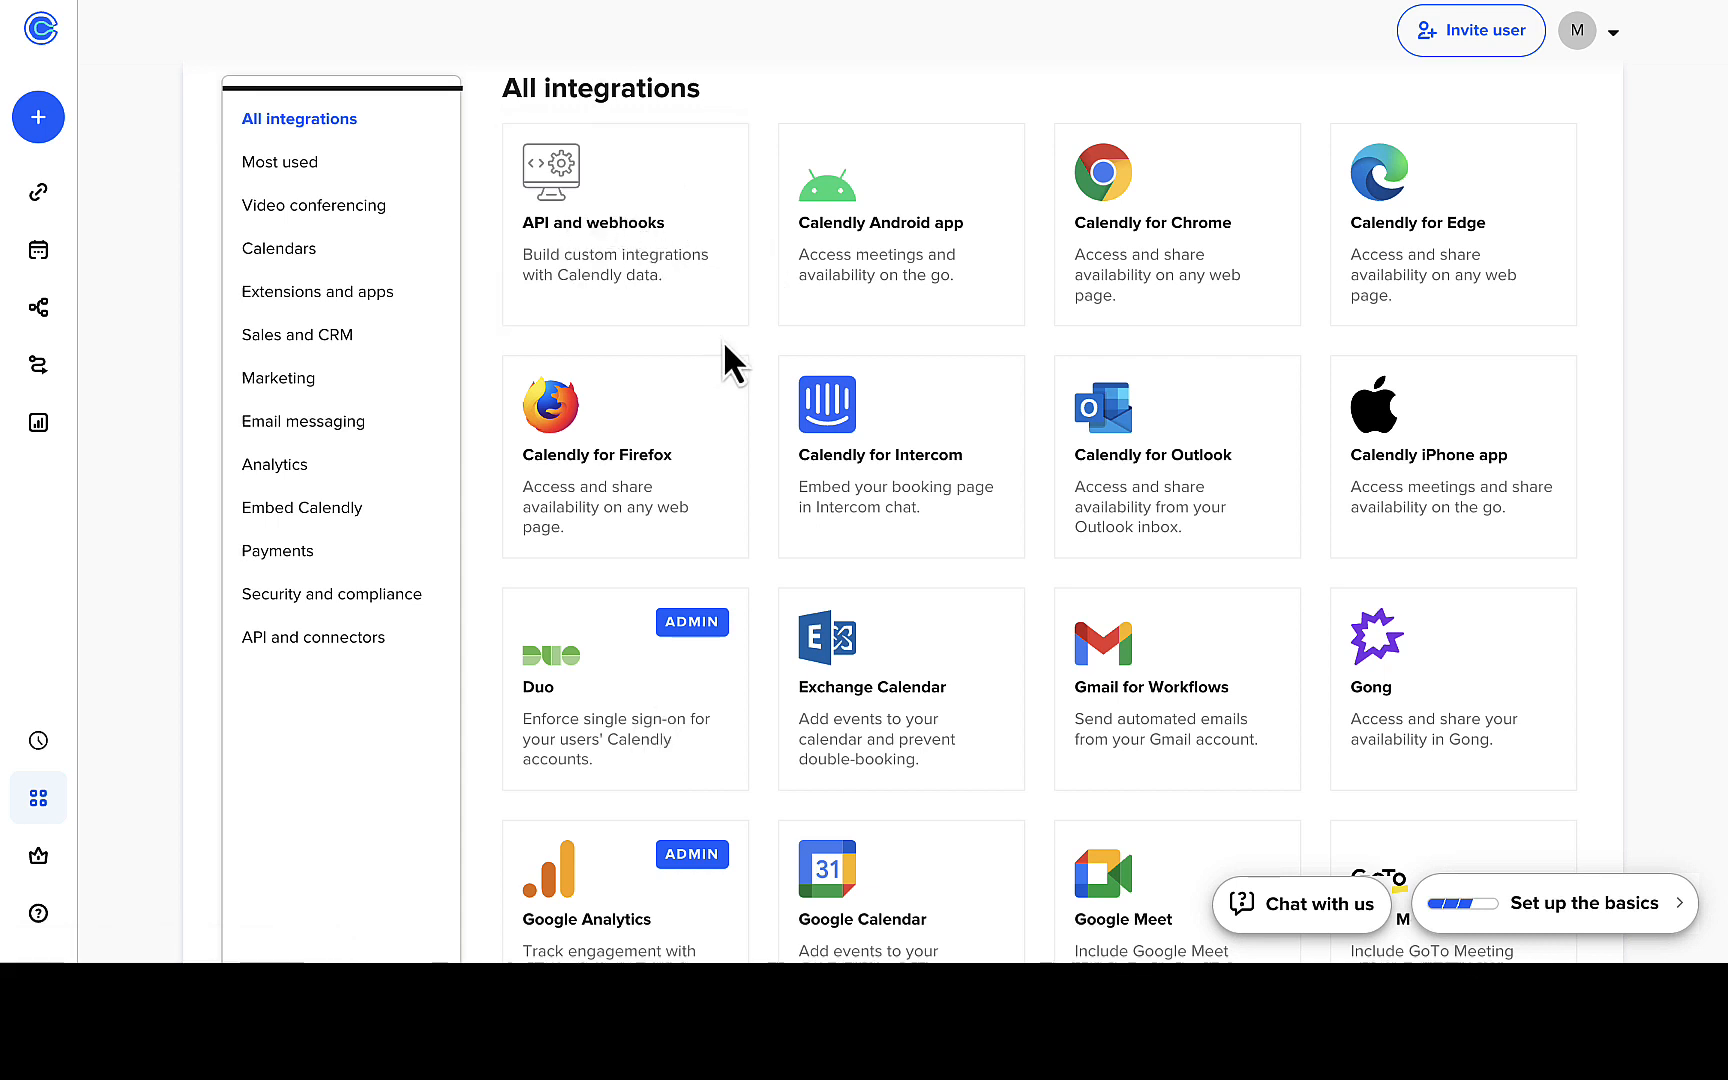
pyautogui.moveTo(278, 551)
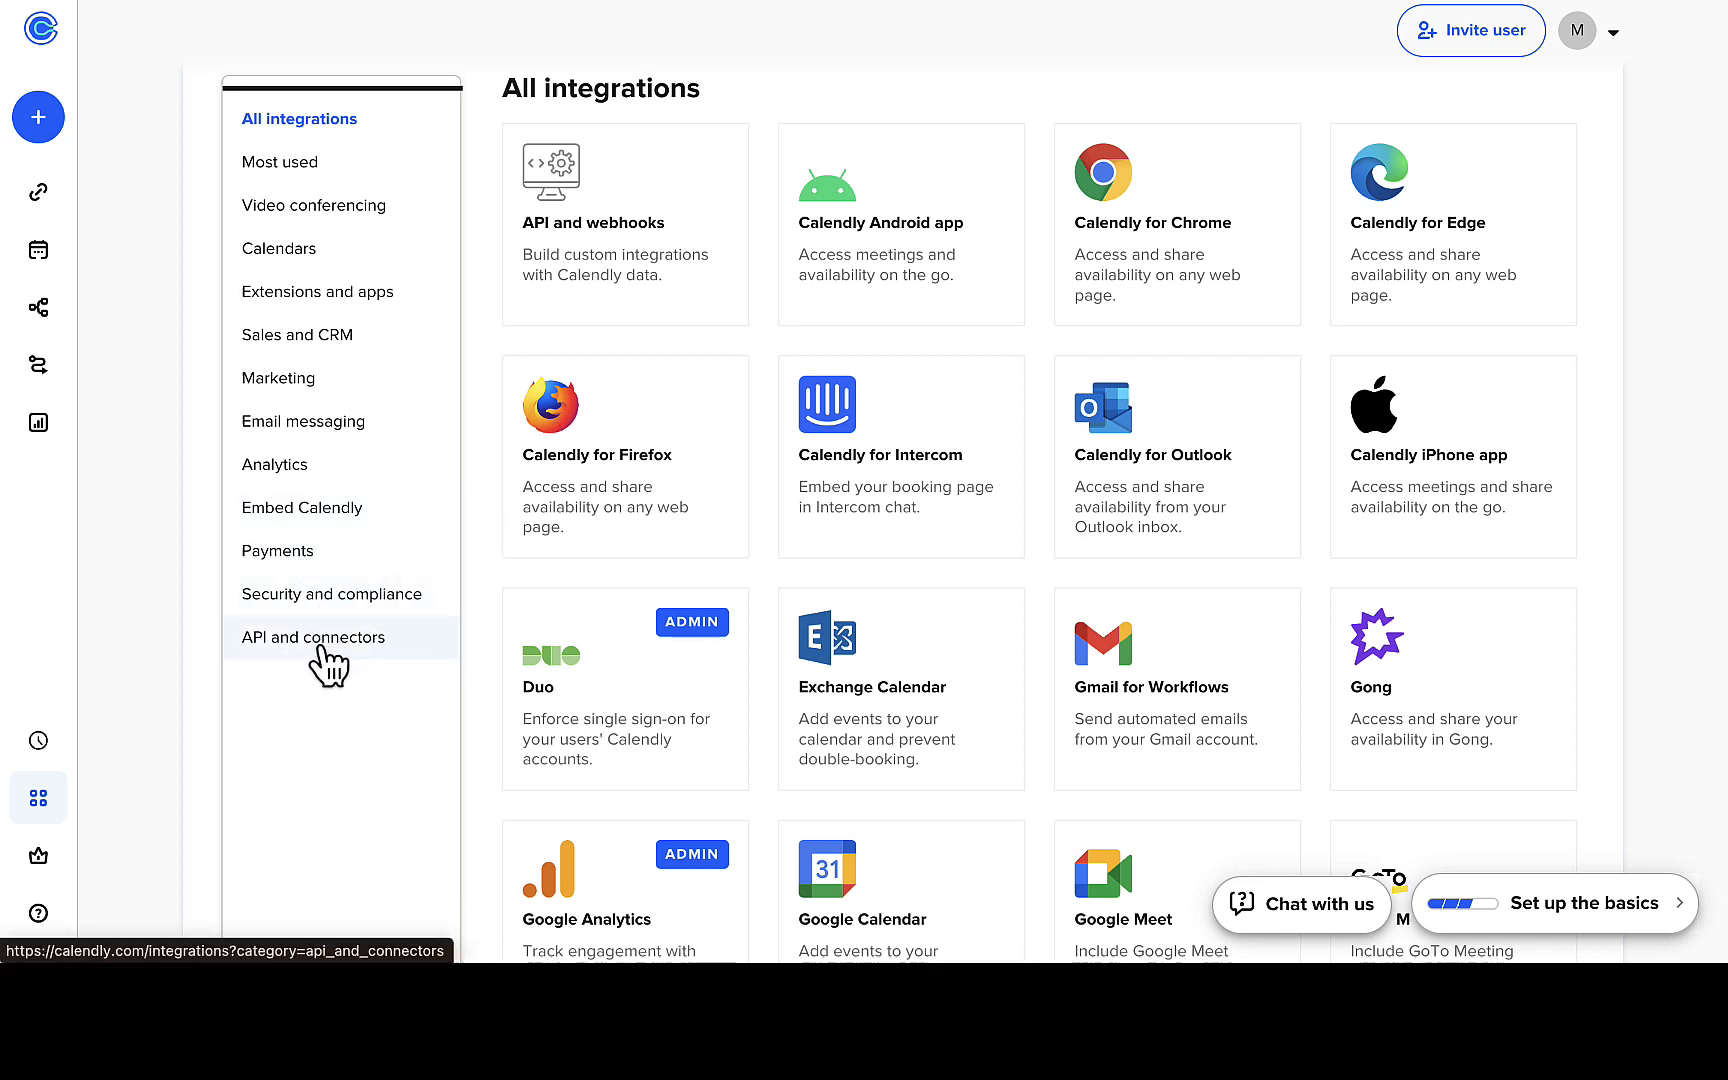
# Step: Filter integrations to API and connectors, showing Zapier, API and webhooks, and Power Automate
pyautogui.click(313, 637)
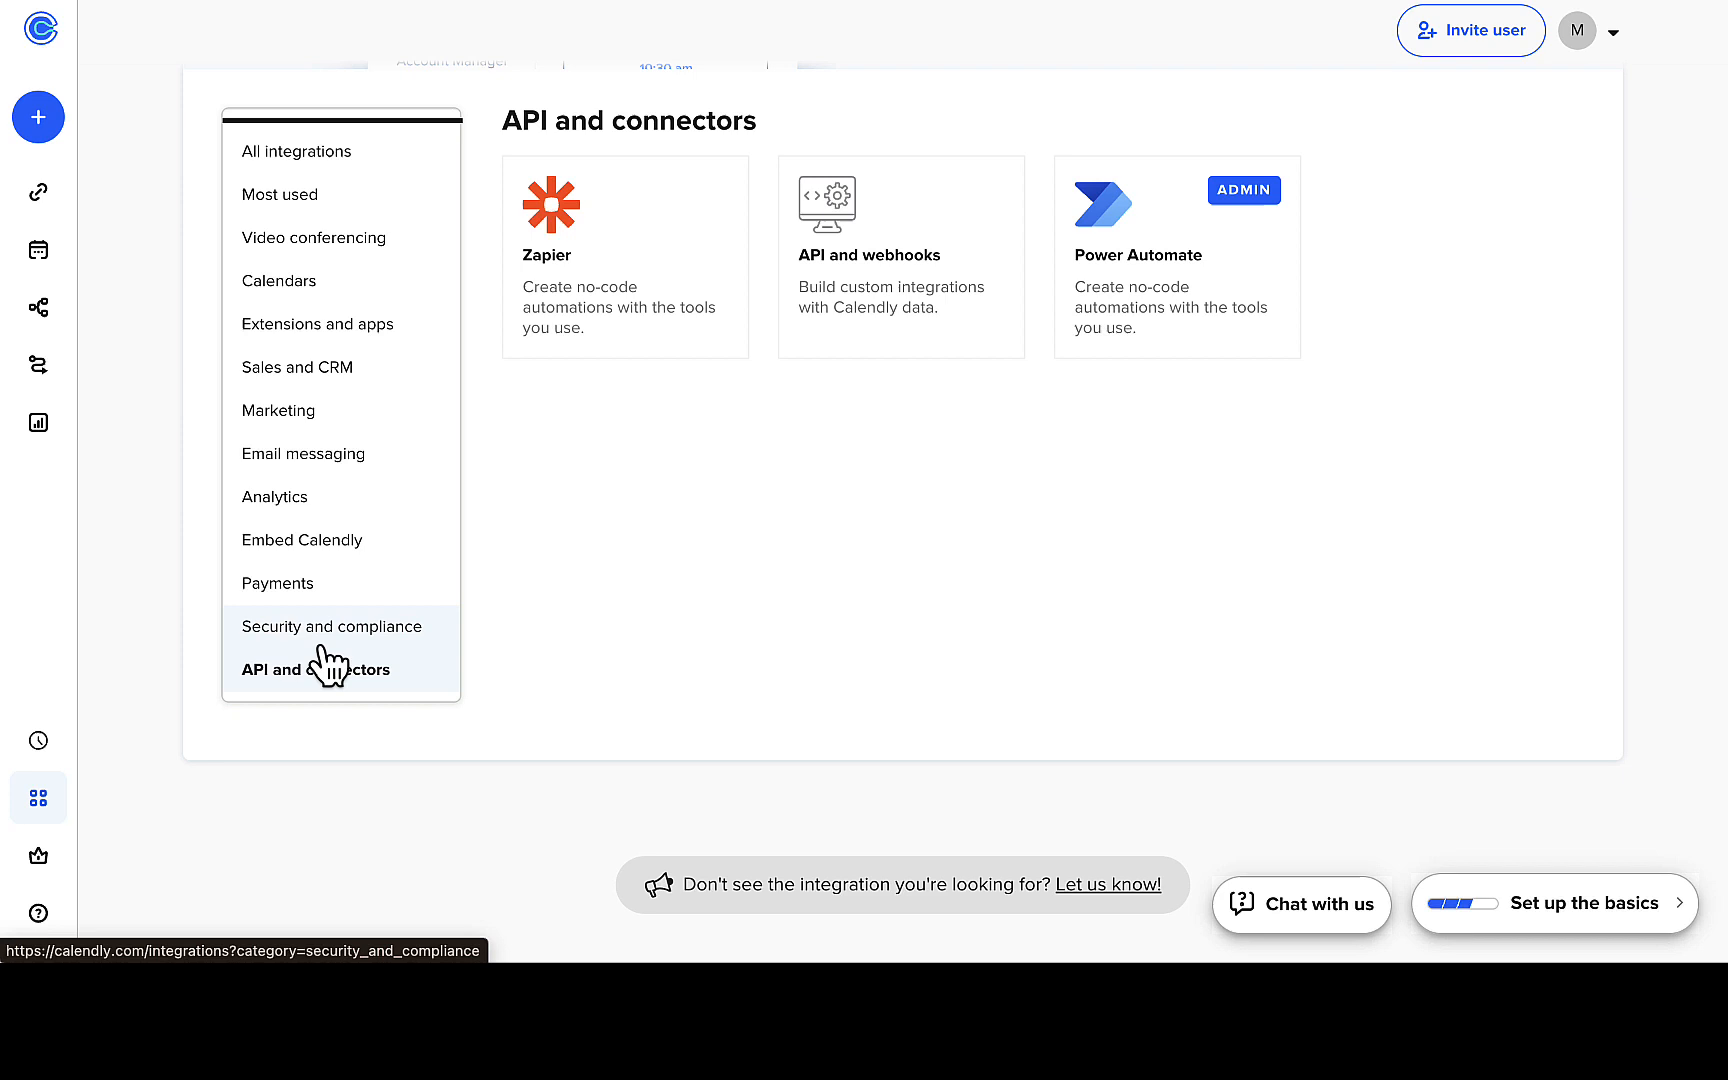
pyautogui.click(315, 669)
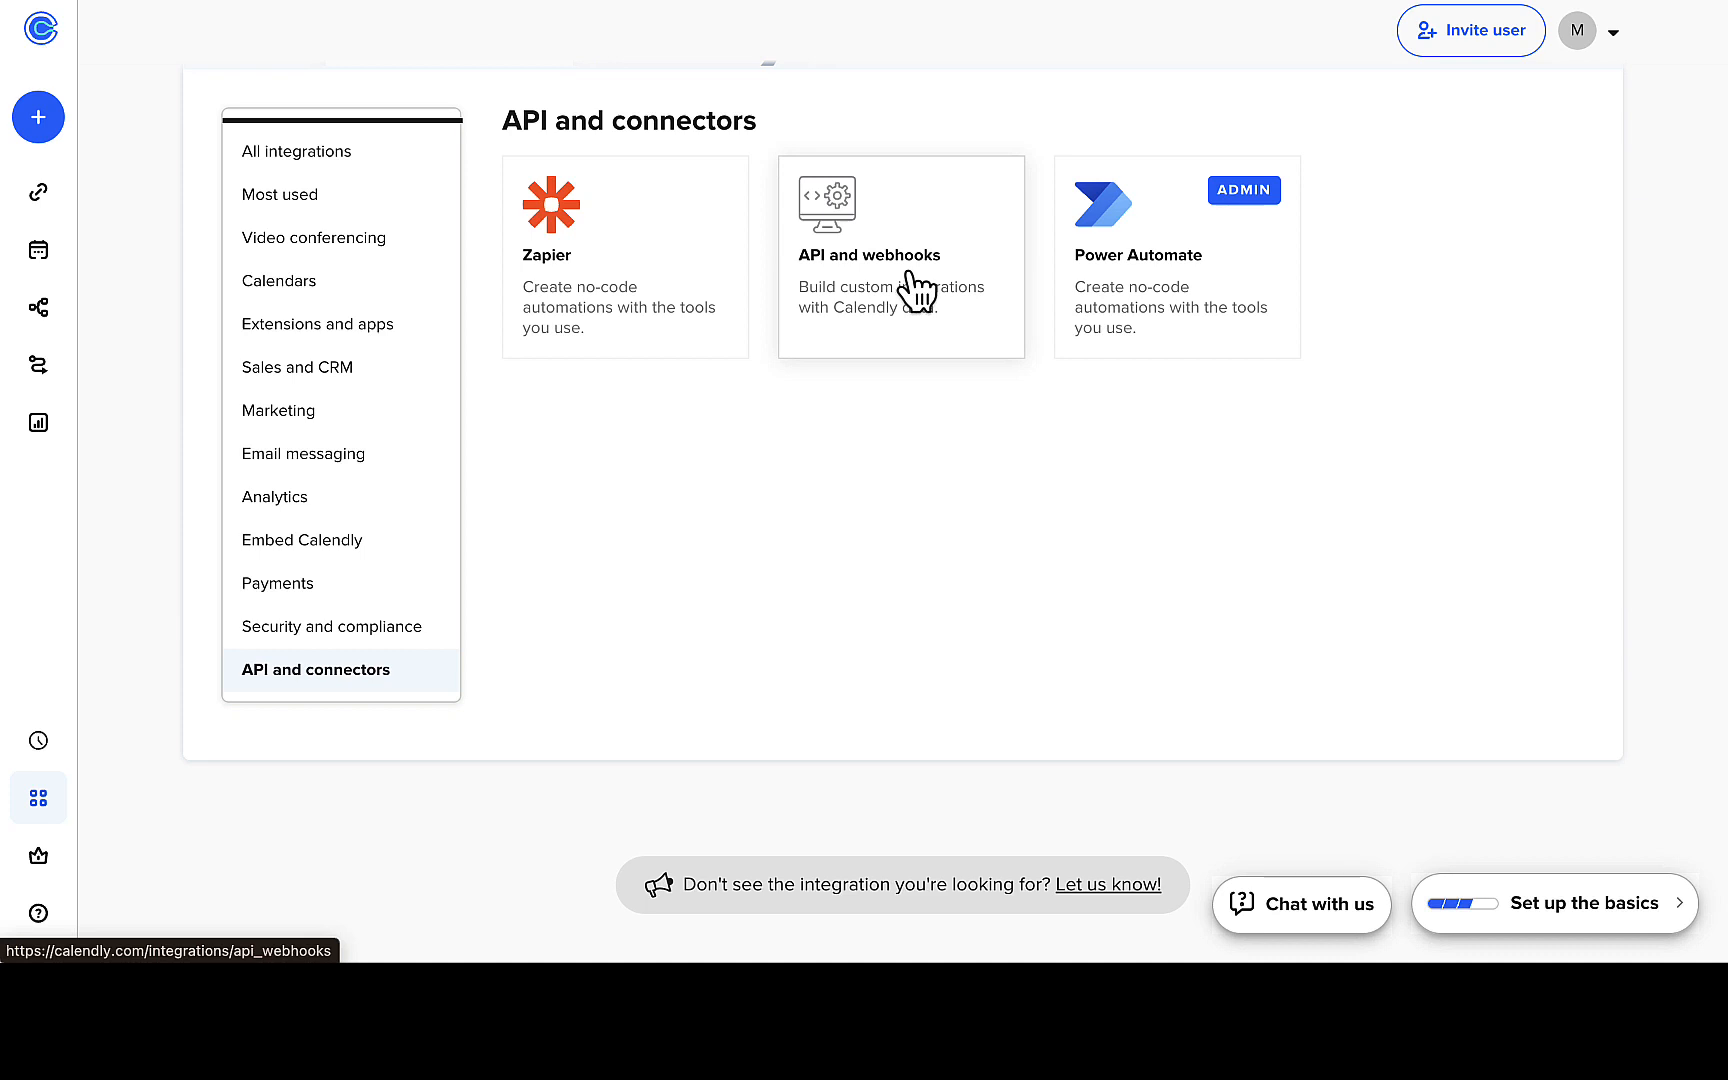
pyautogui.moveTo(1168, 292)
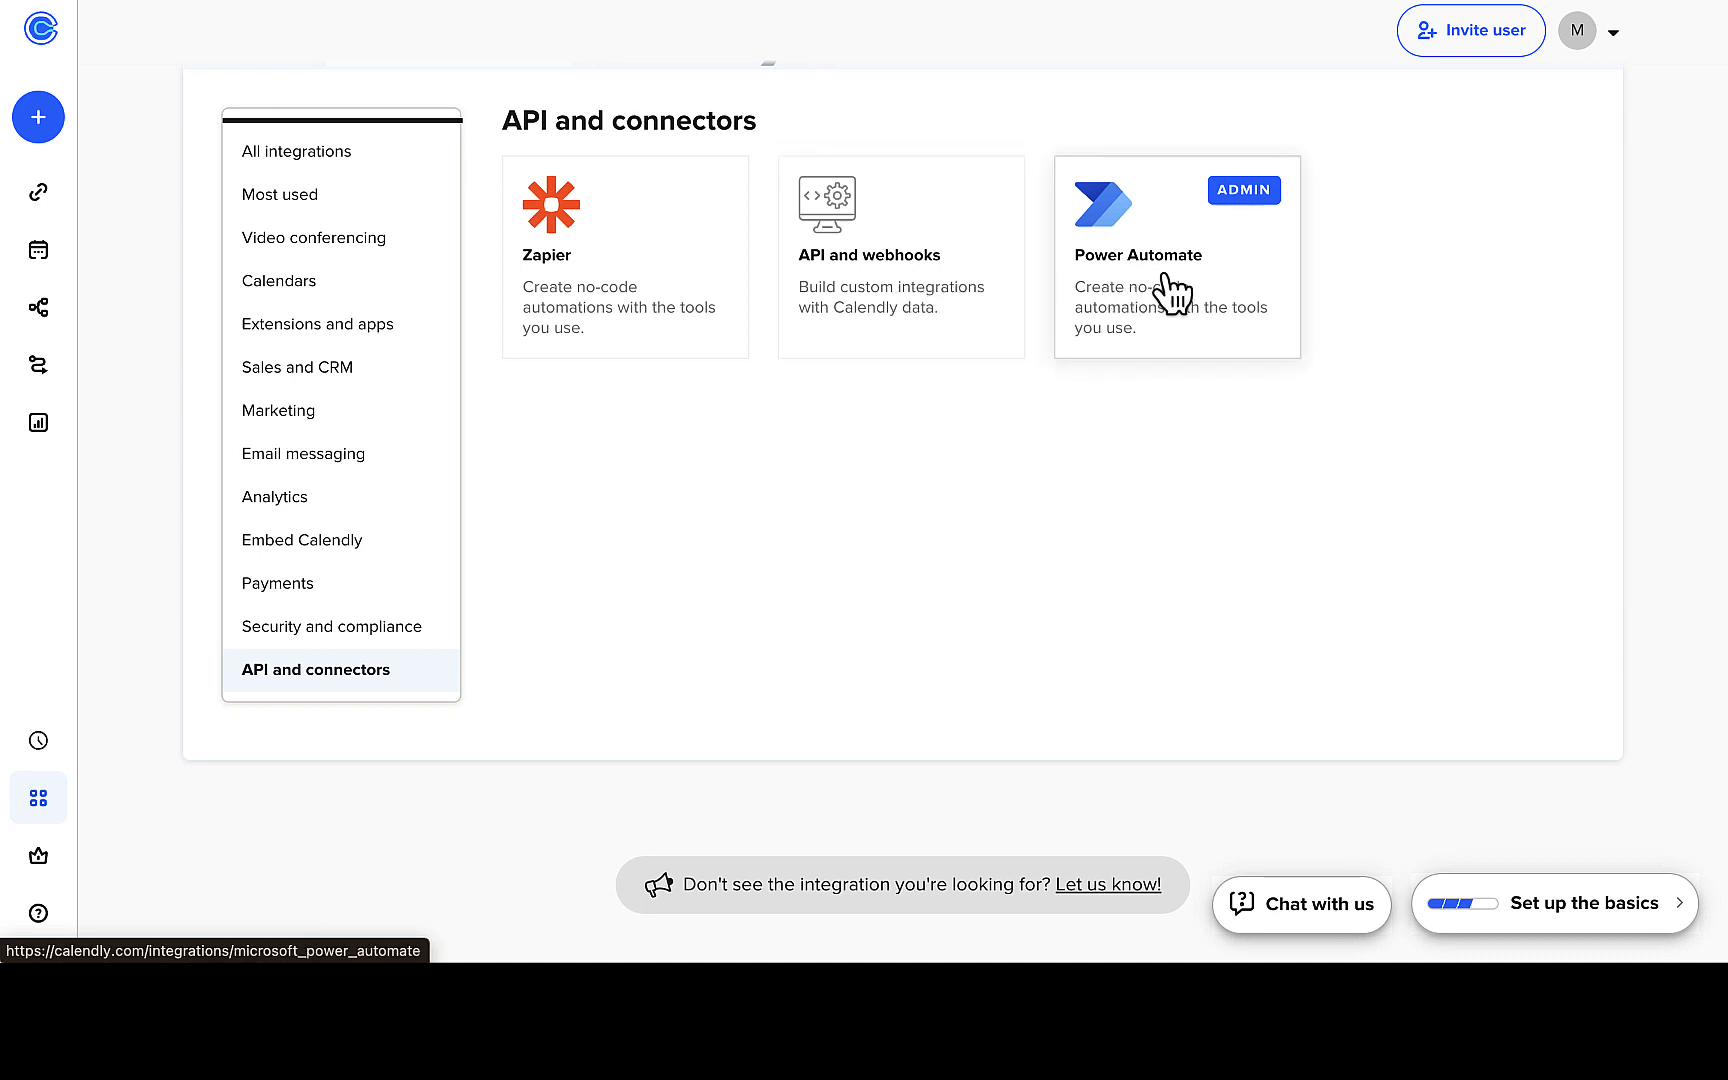
pyautogui.moveTo(898, 294)
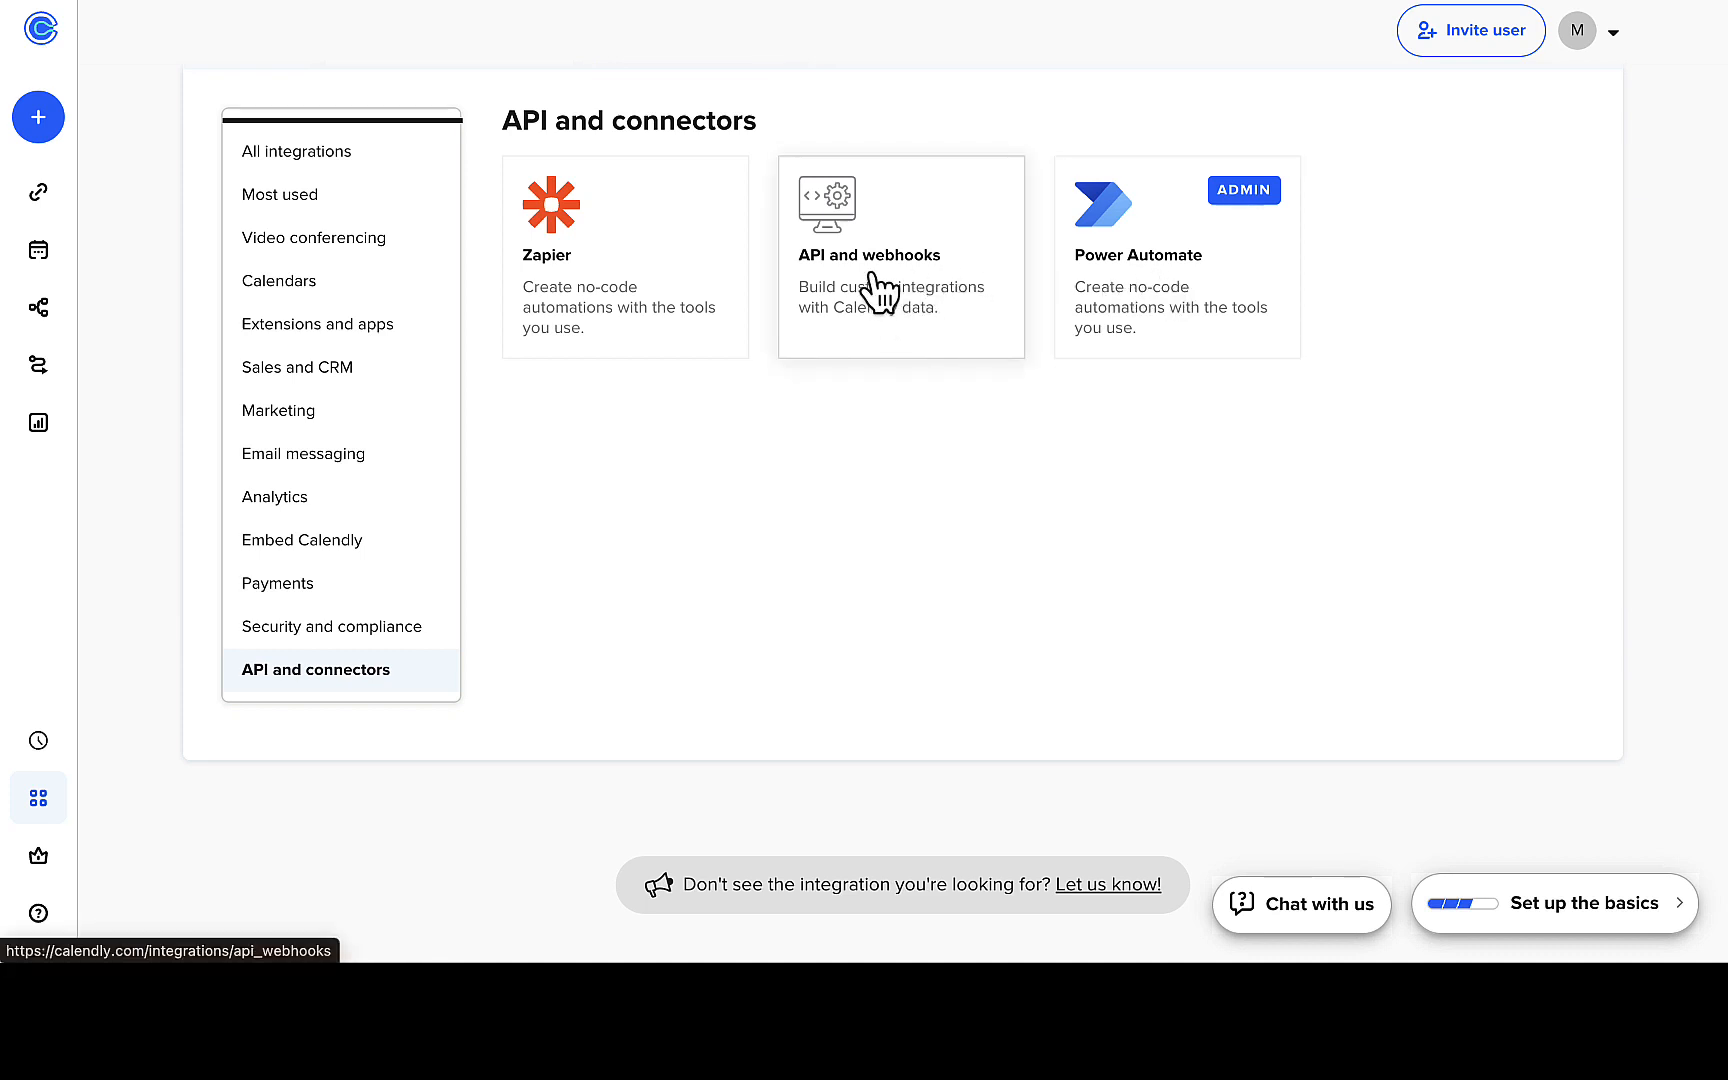
# Step: Open the API and webhooks integration showing personal access token, OAuth and V1 API key options
pyautogui.click(900, 256)
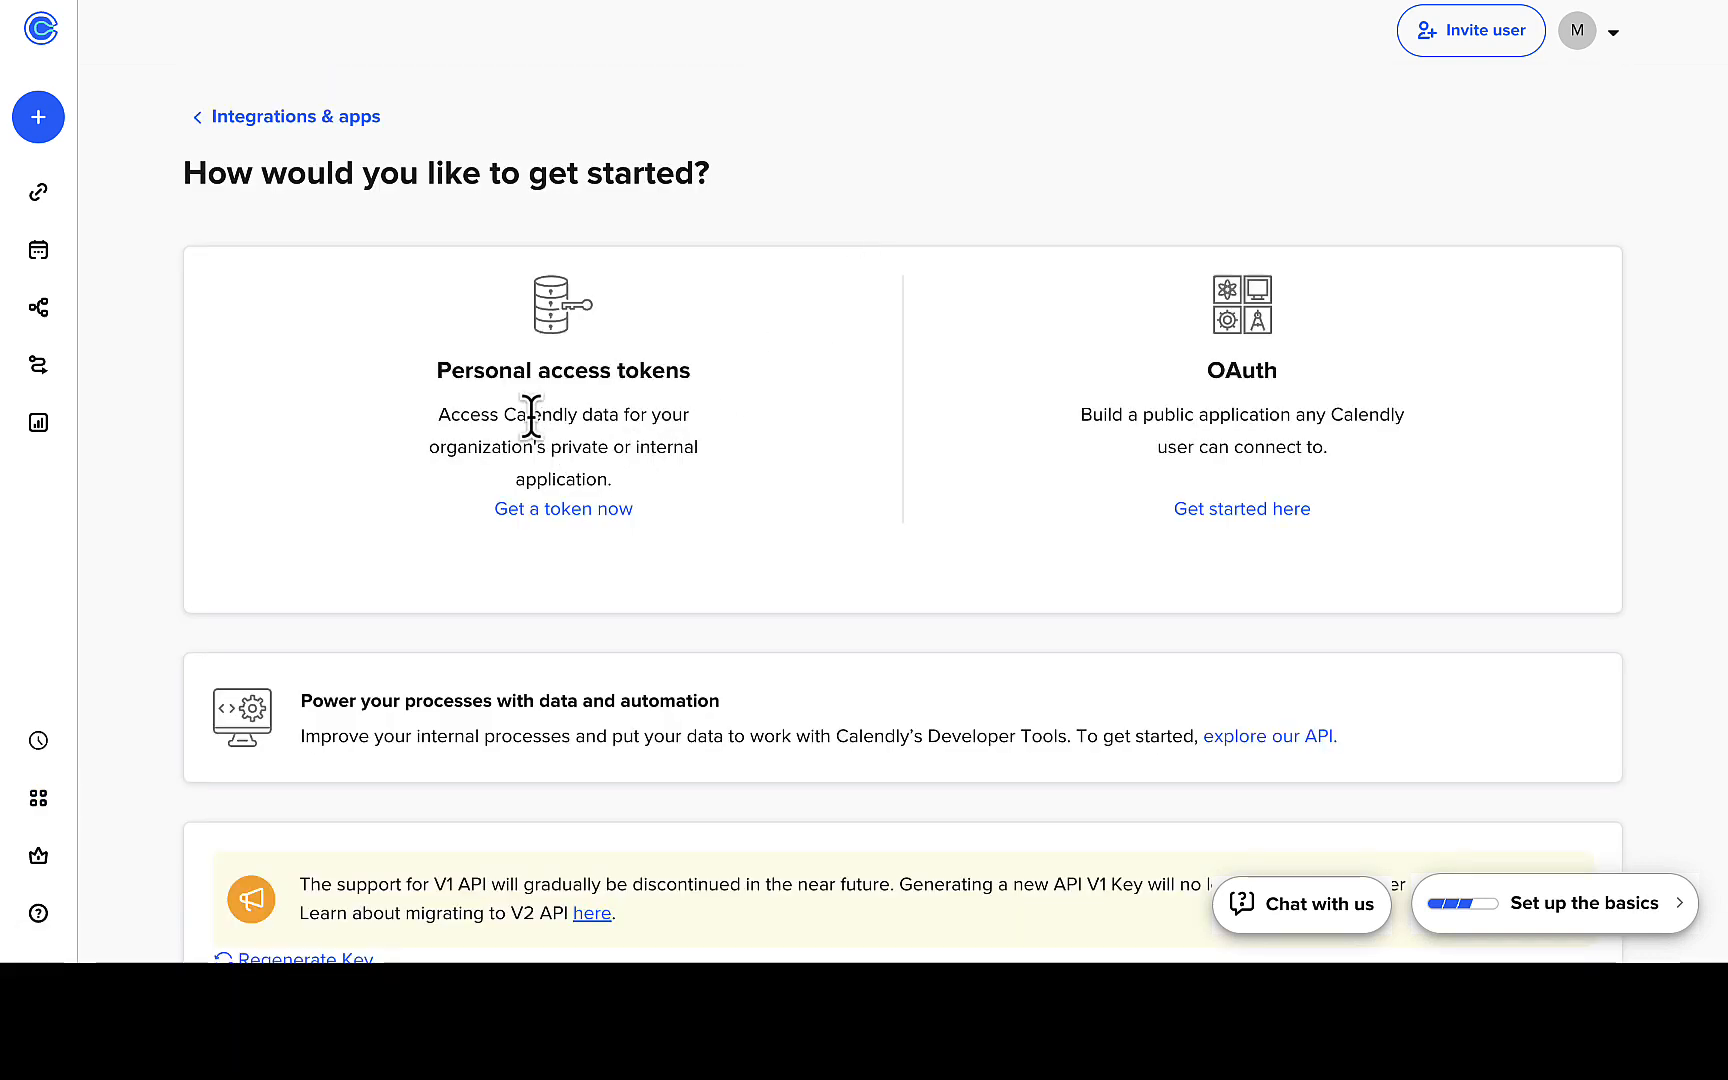
pyautogui.moveTo(1245, 408)
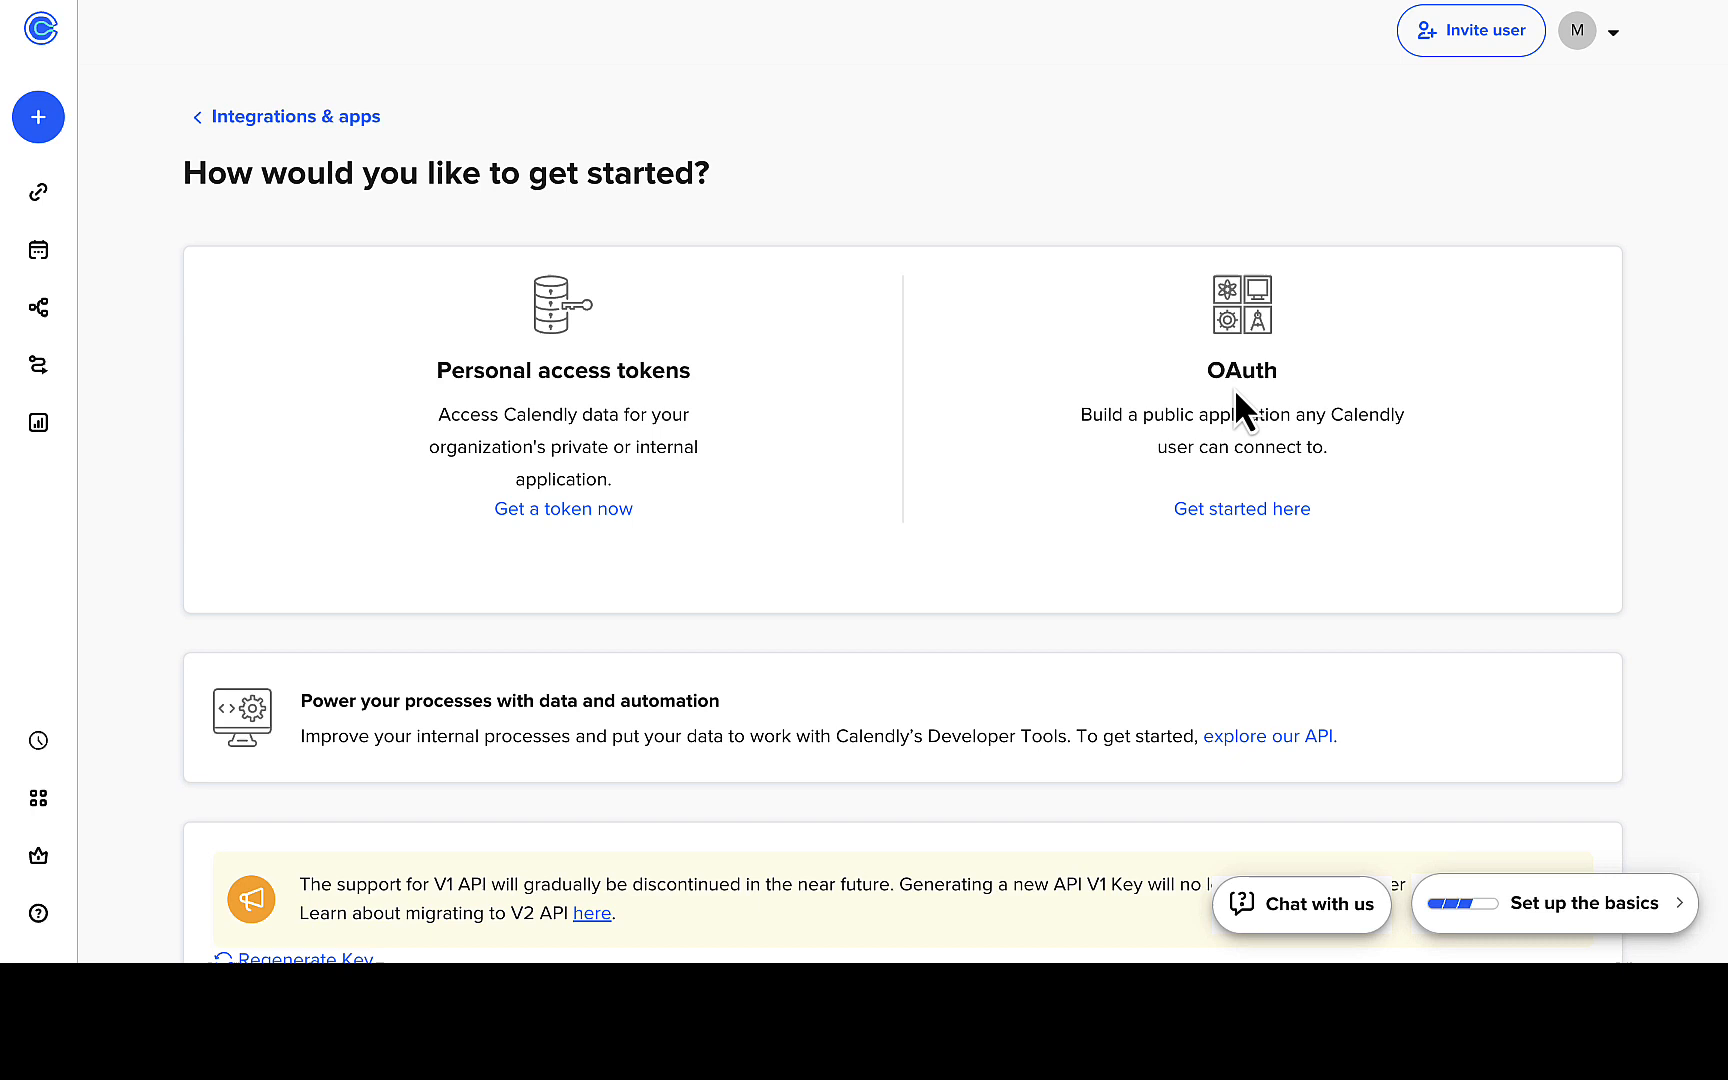
pyautogui.moveTo(1163, 474)
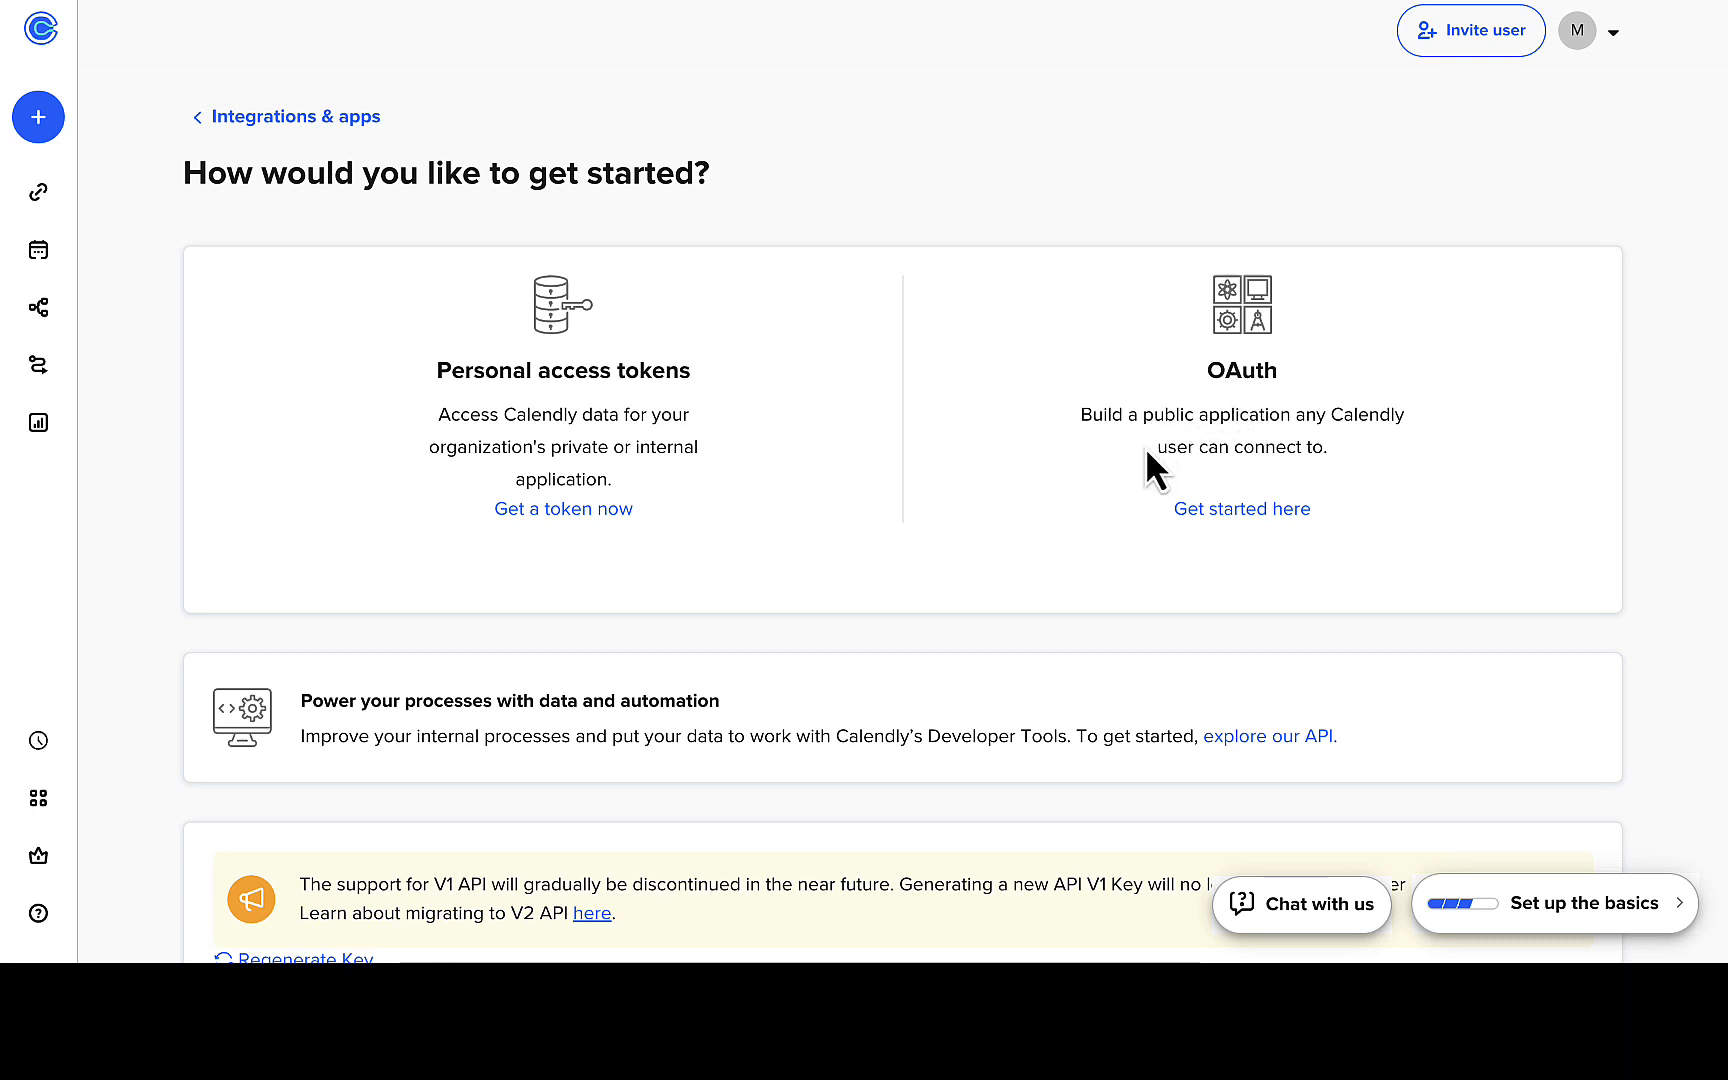
pyautogui.scroll(3)
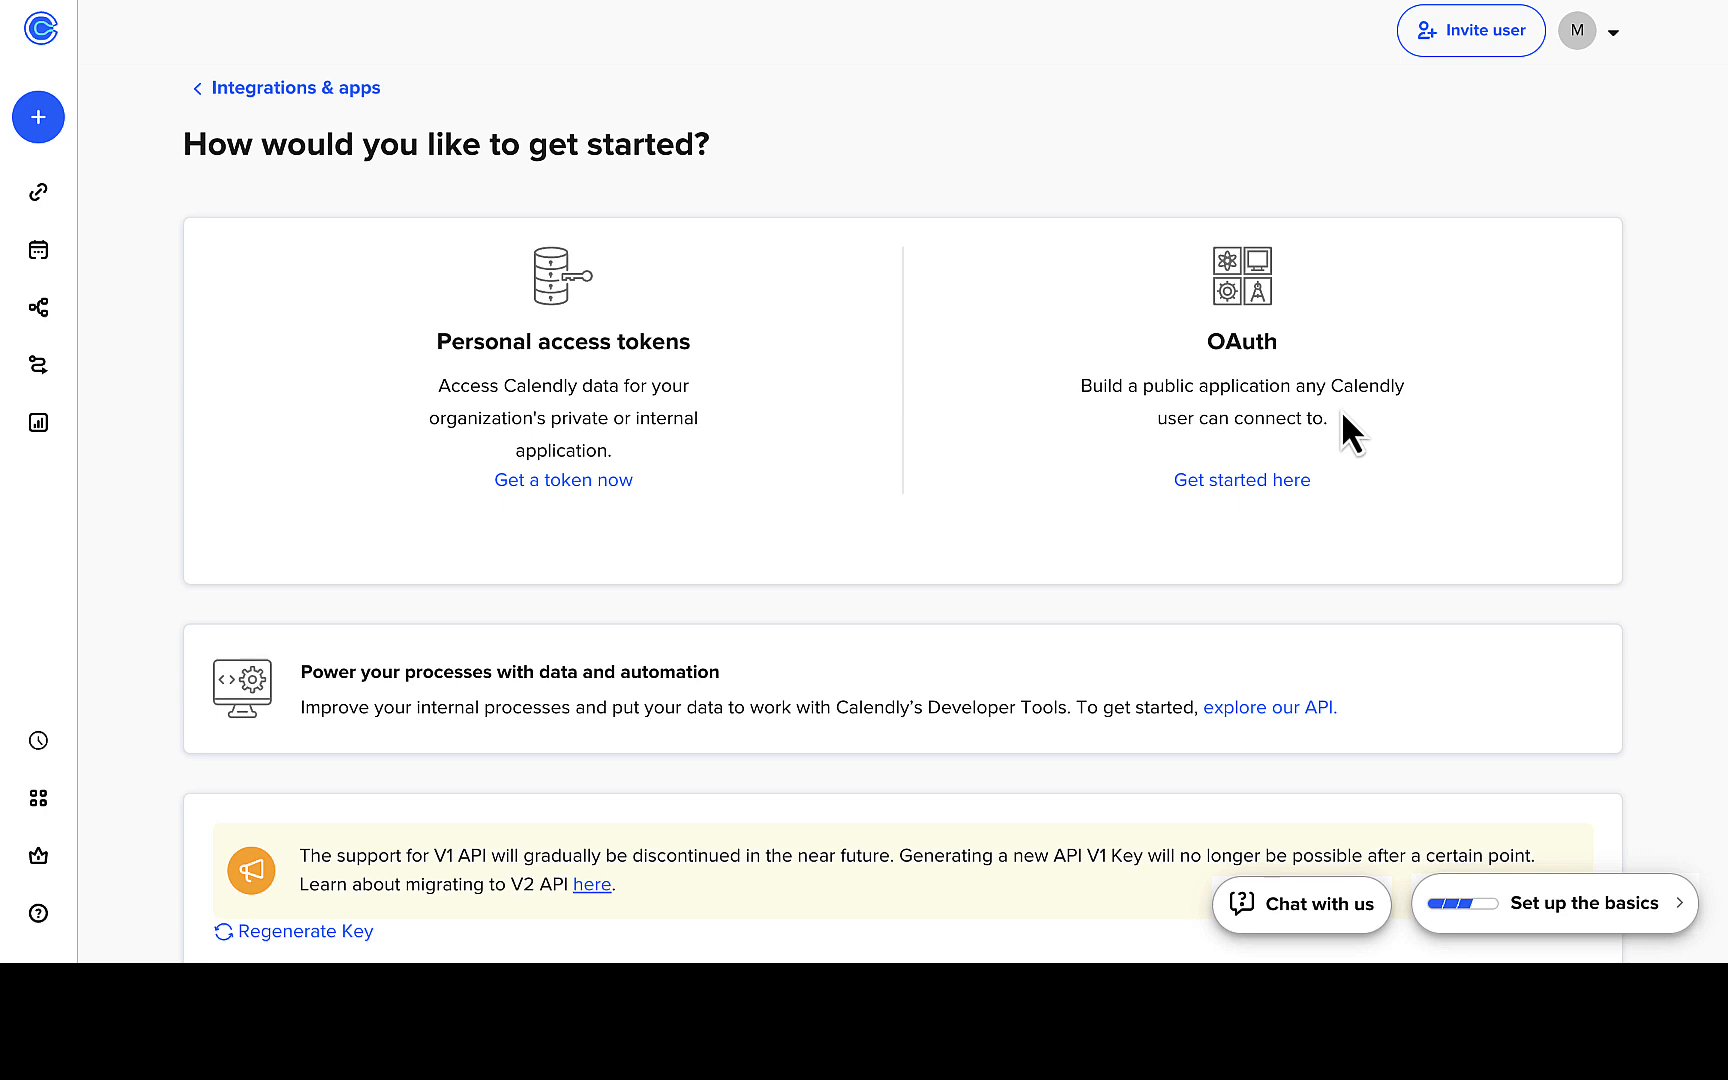
pyautogui.moveTo(1001, 540)
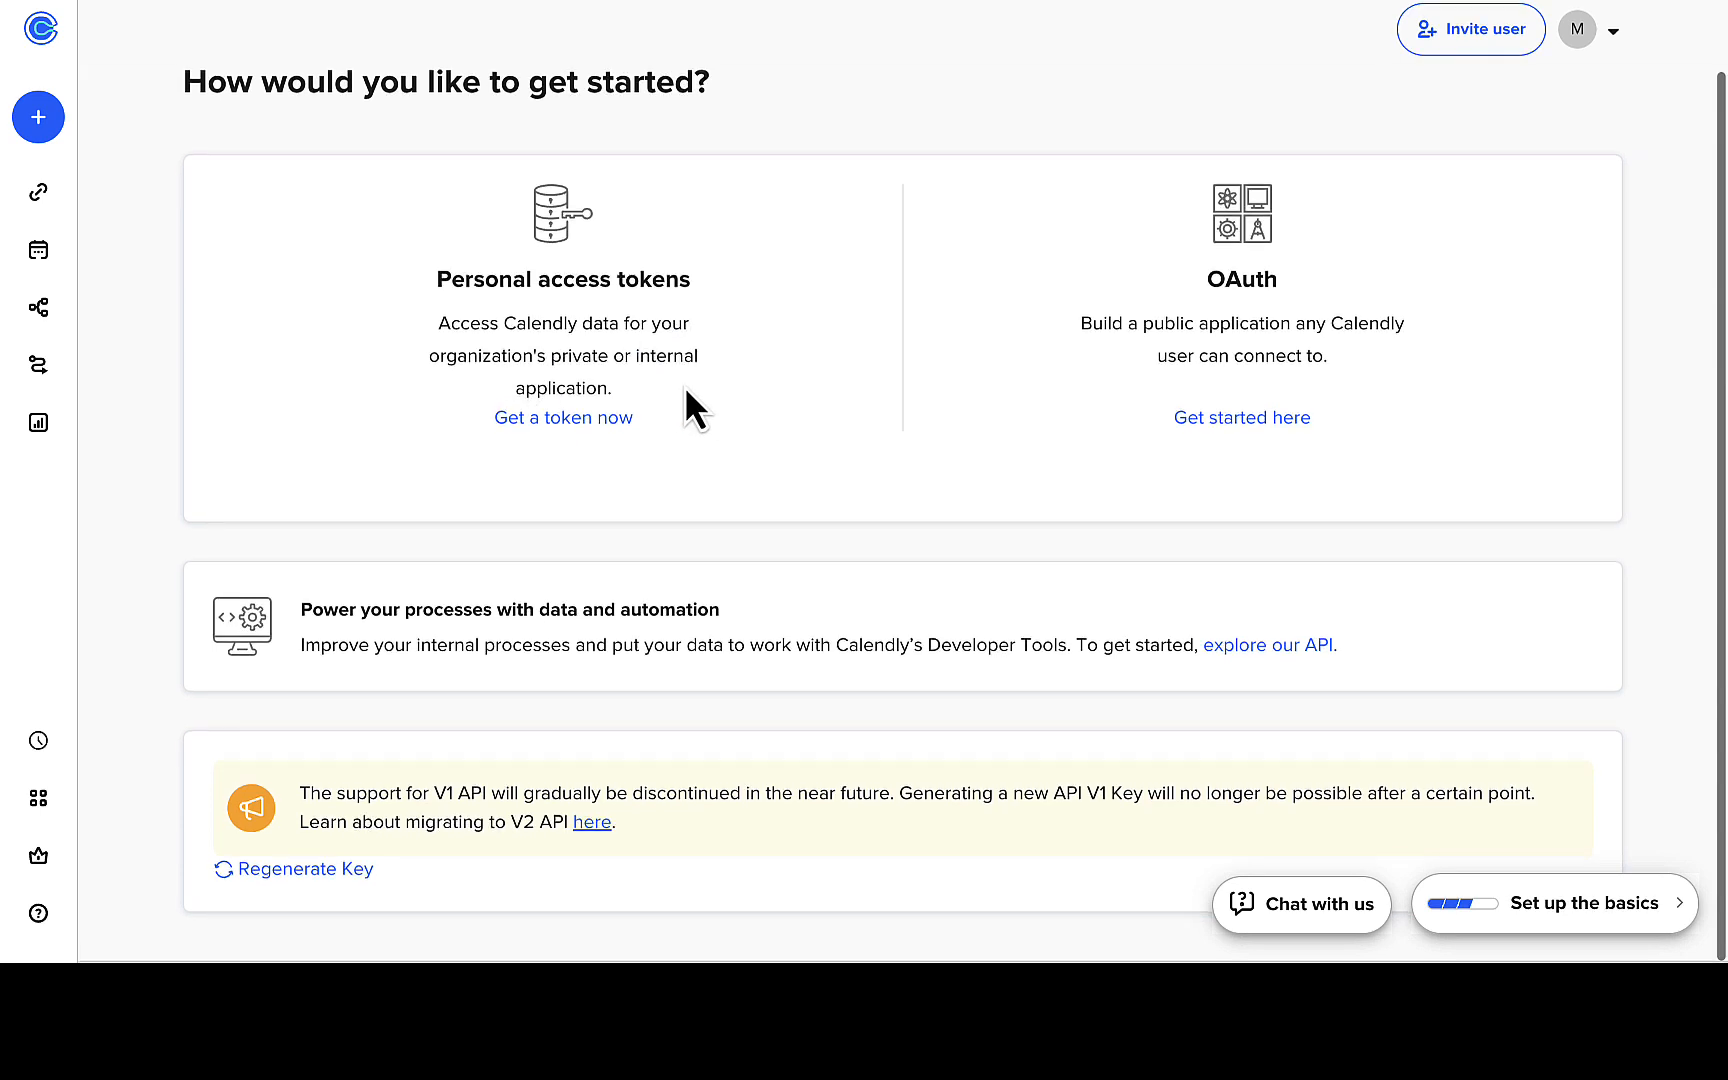
pyautogui.moveTo(455, 736)
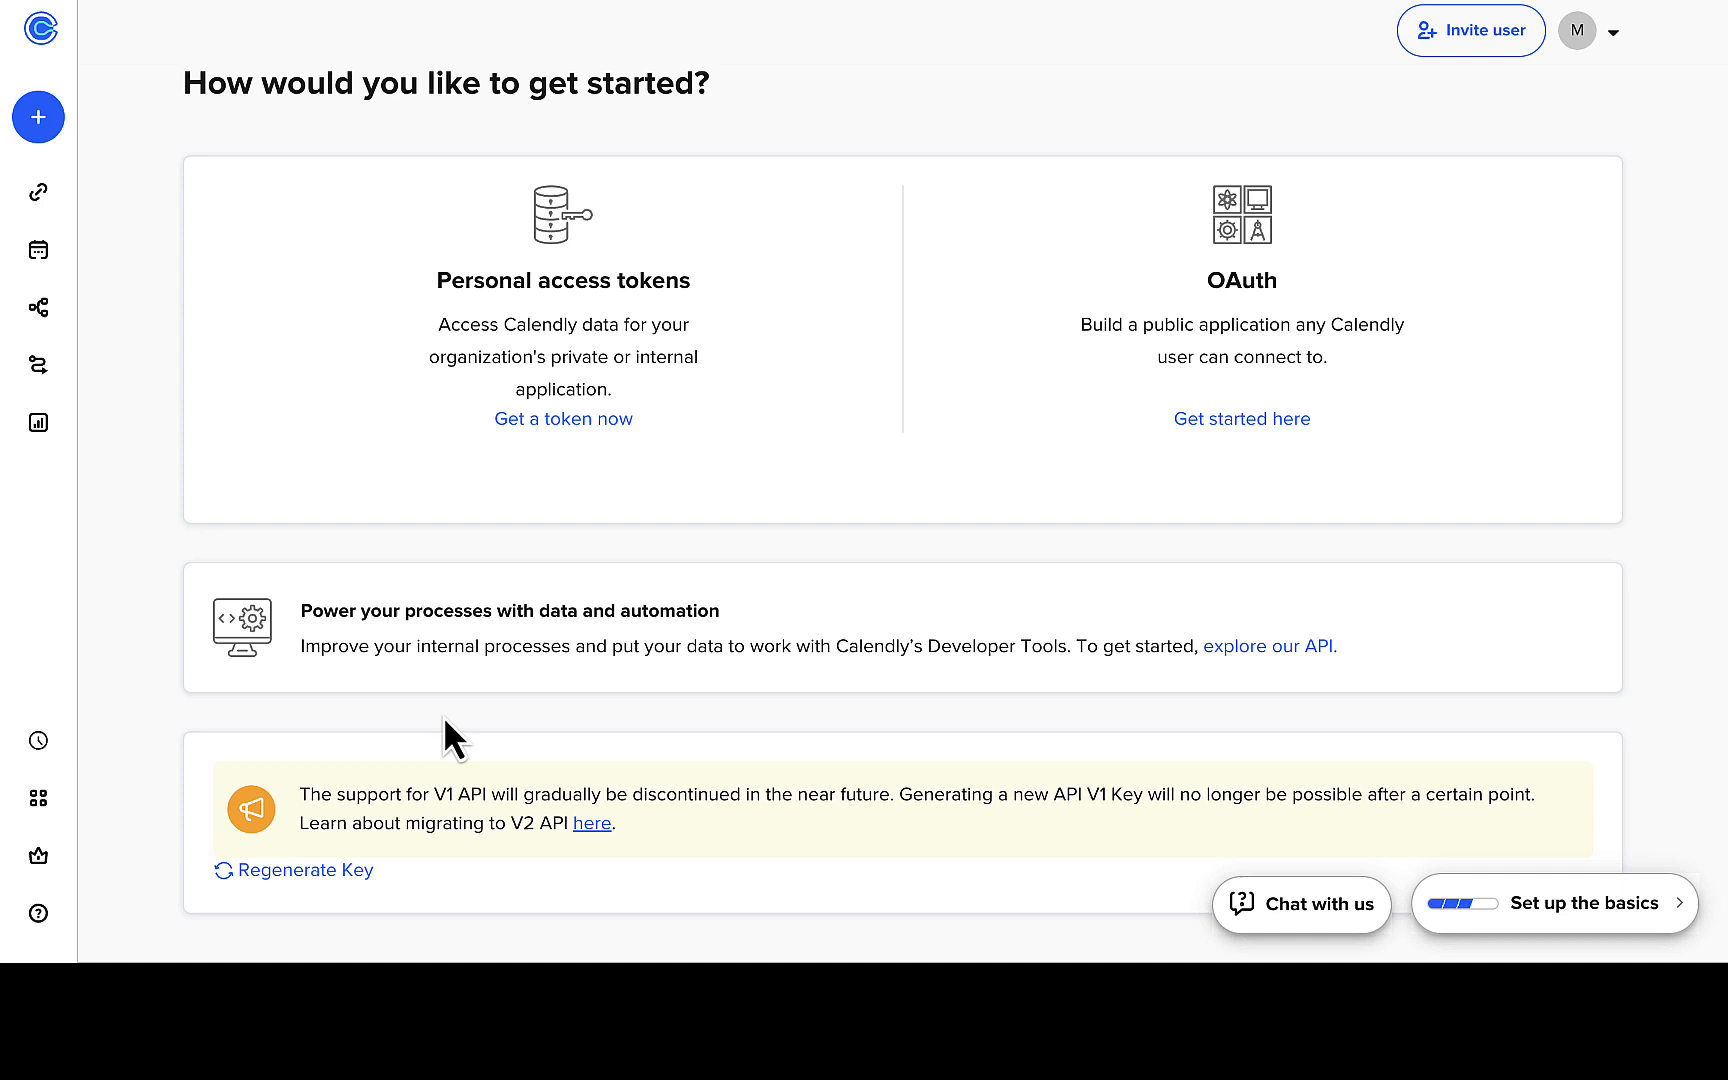
pyautogui.moveTo(309, 870)
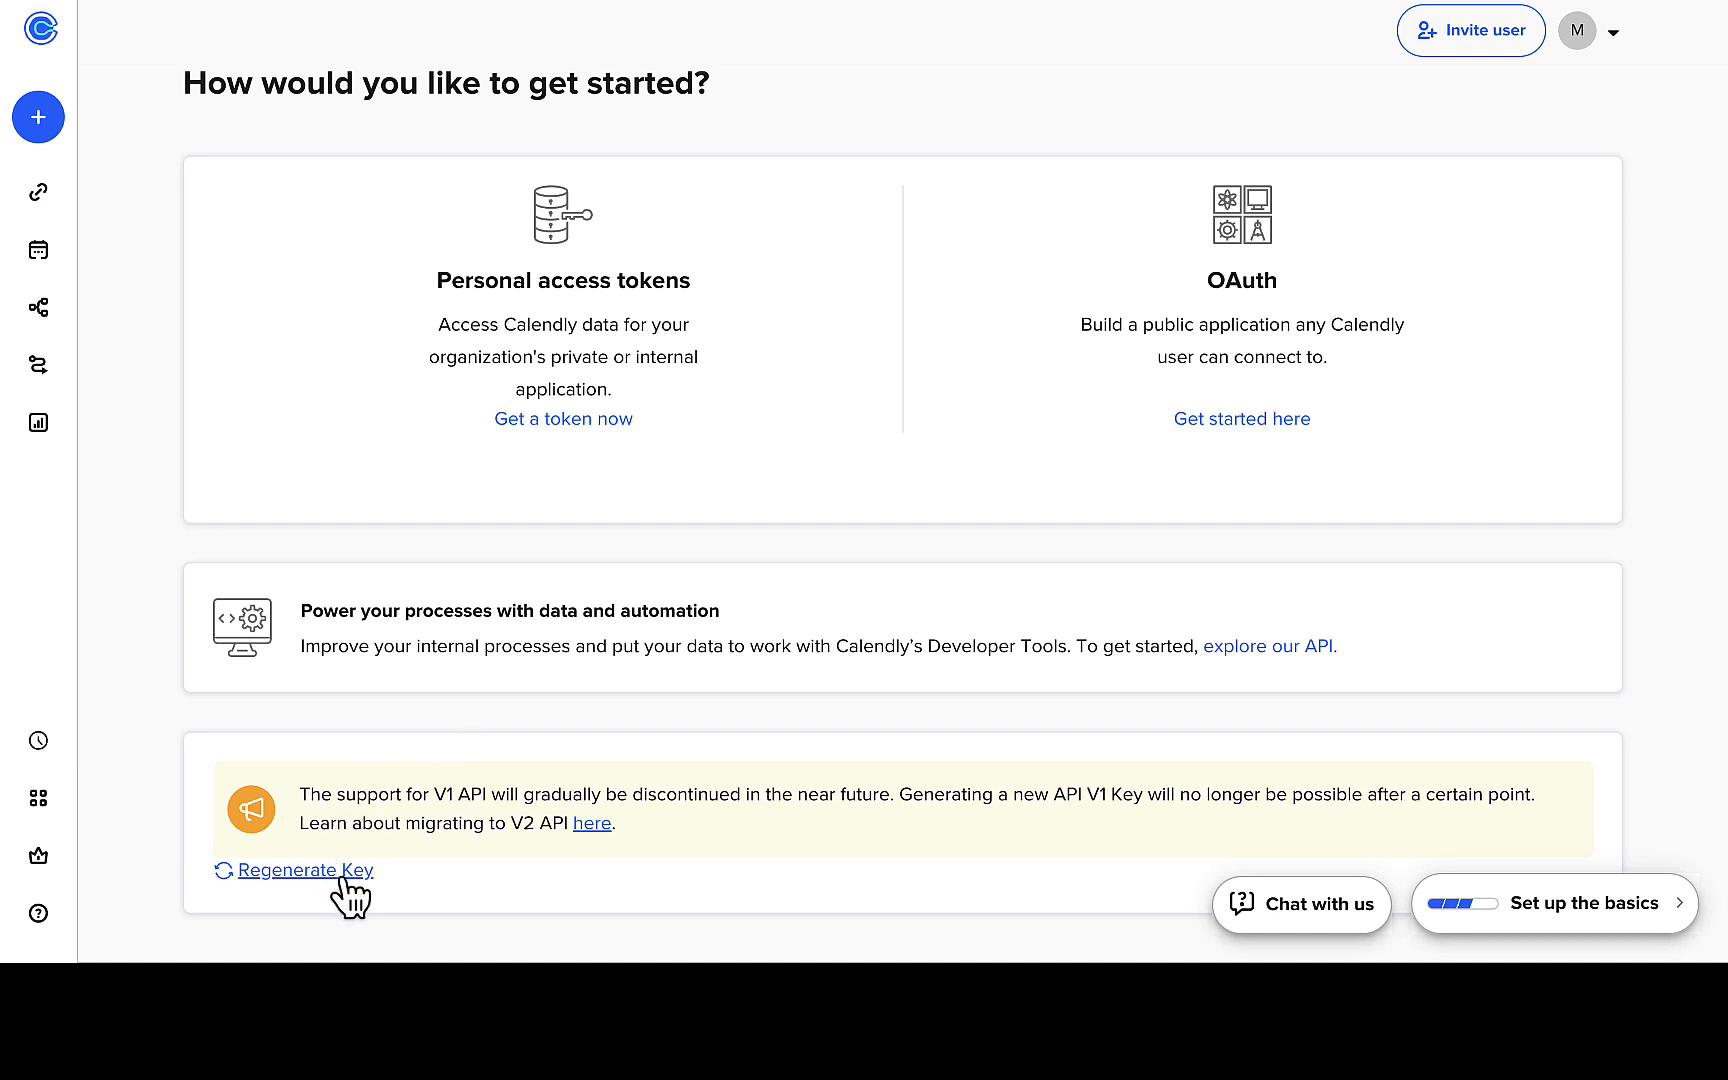
pyautogui.moveTo(386, 906)
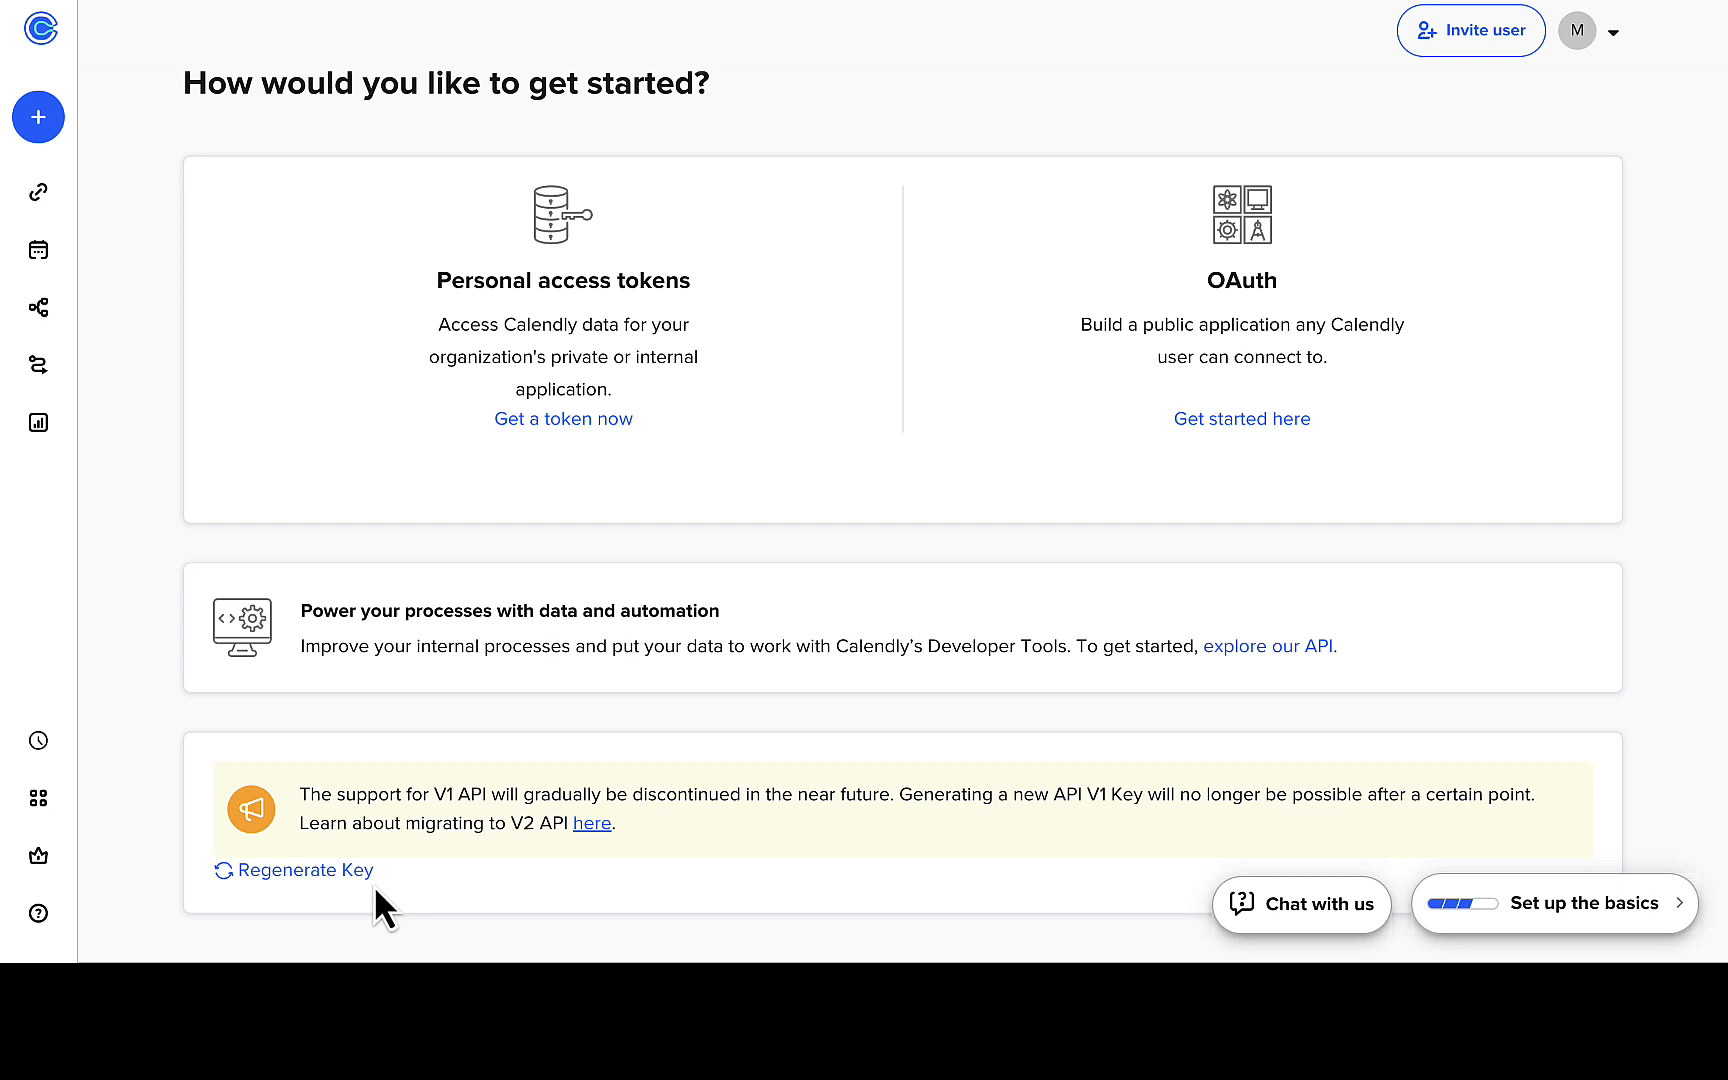
pyautogui.moveTo(419, 835)
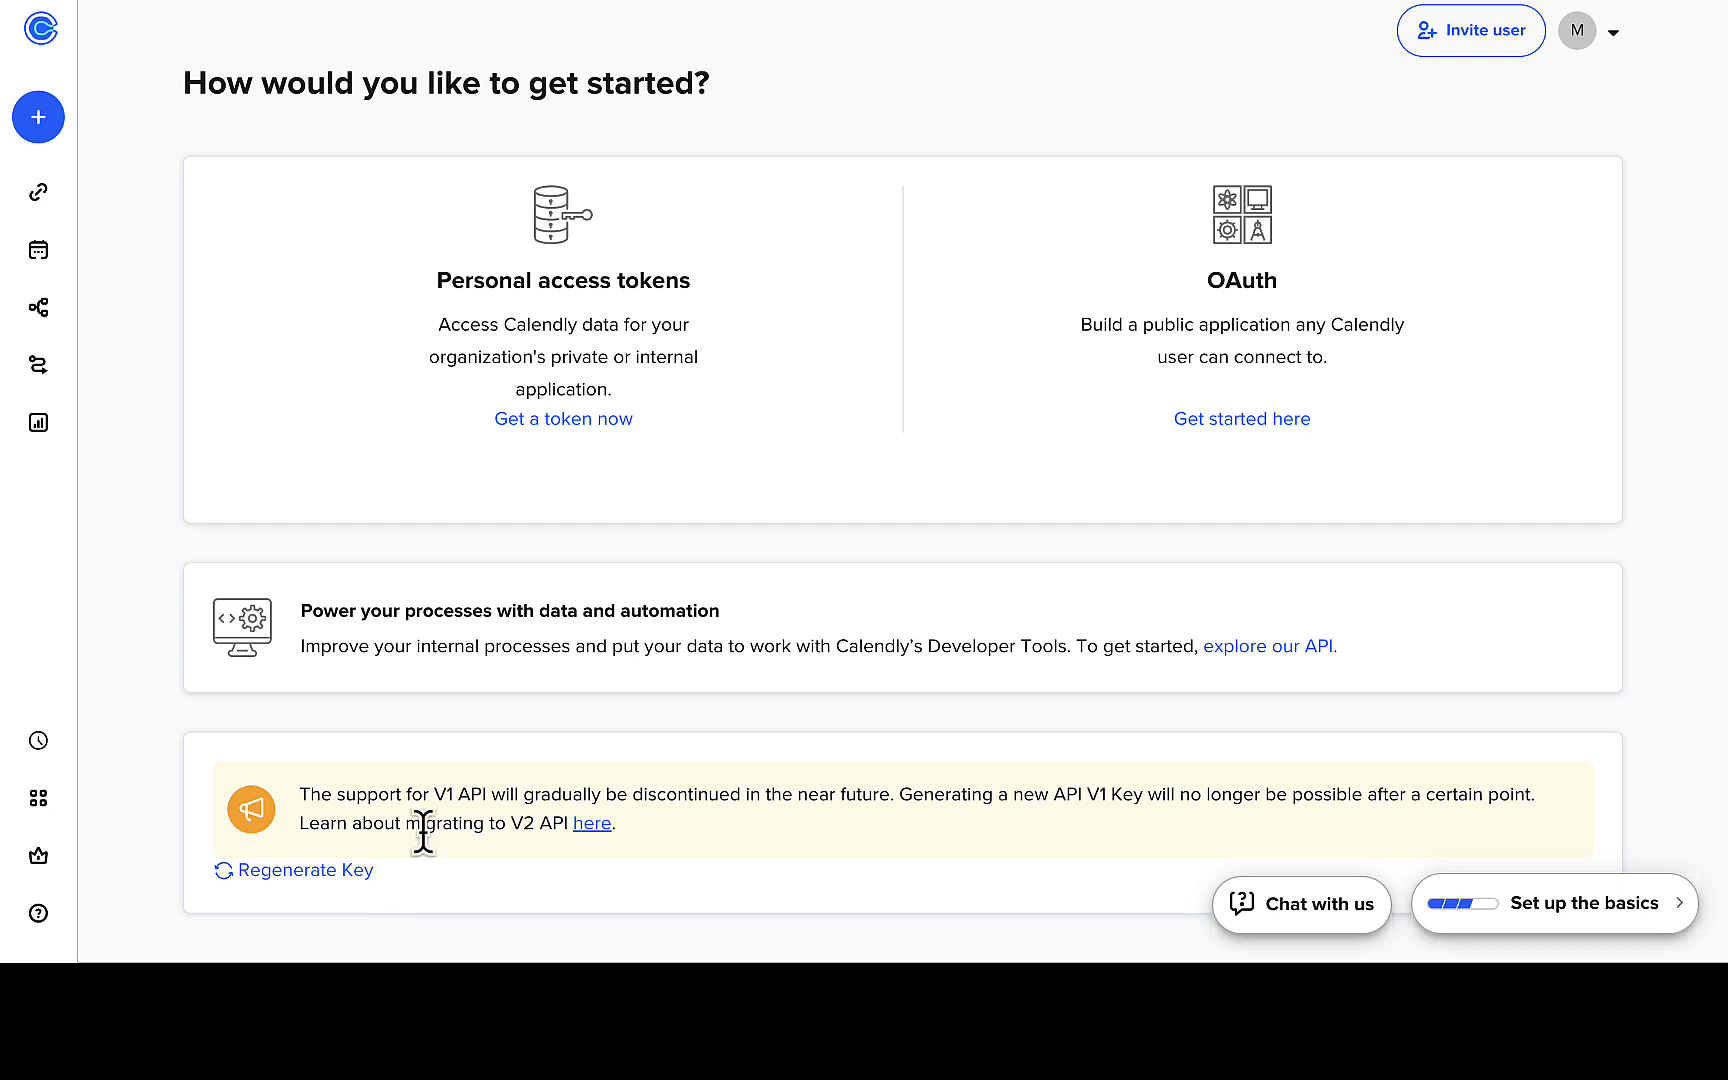
pyautogui.moveTo(382, 799)
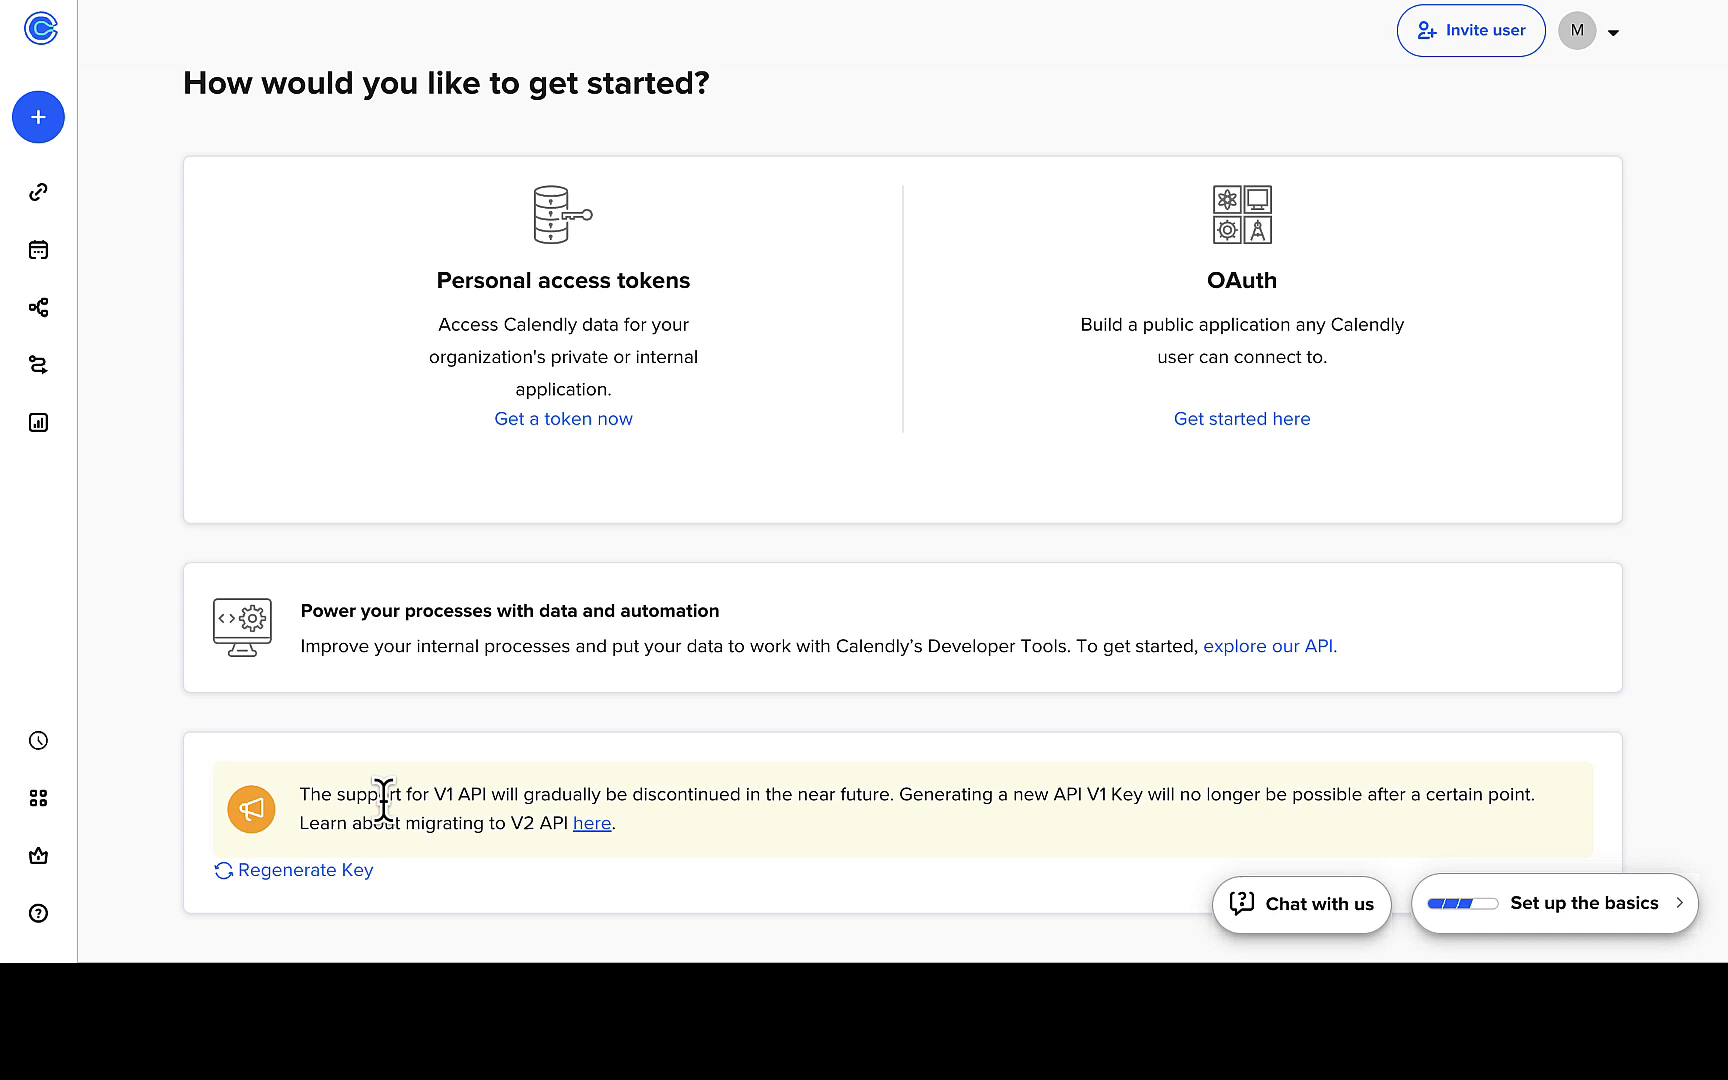
pyautogui.moveTo(480, 838)
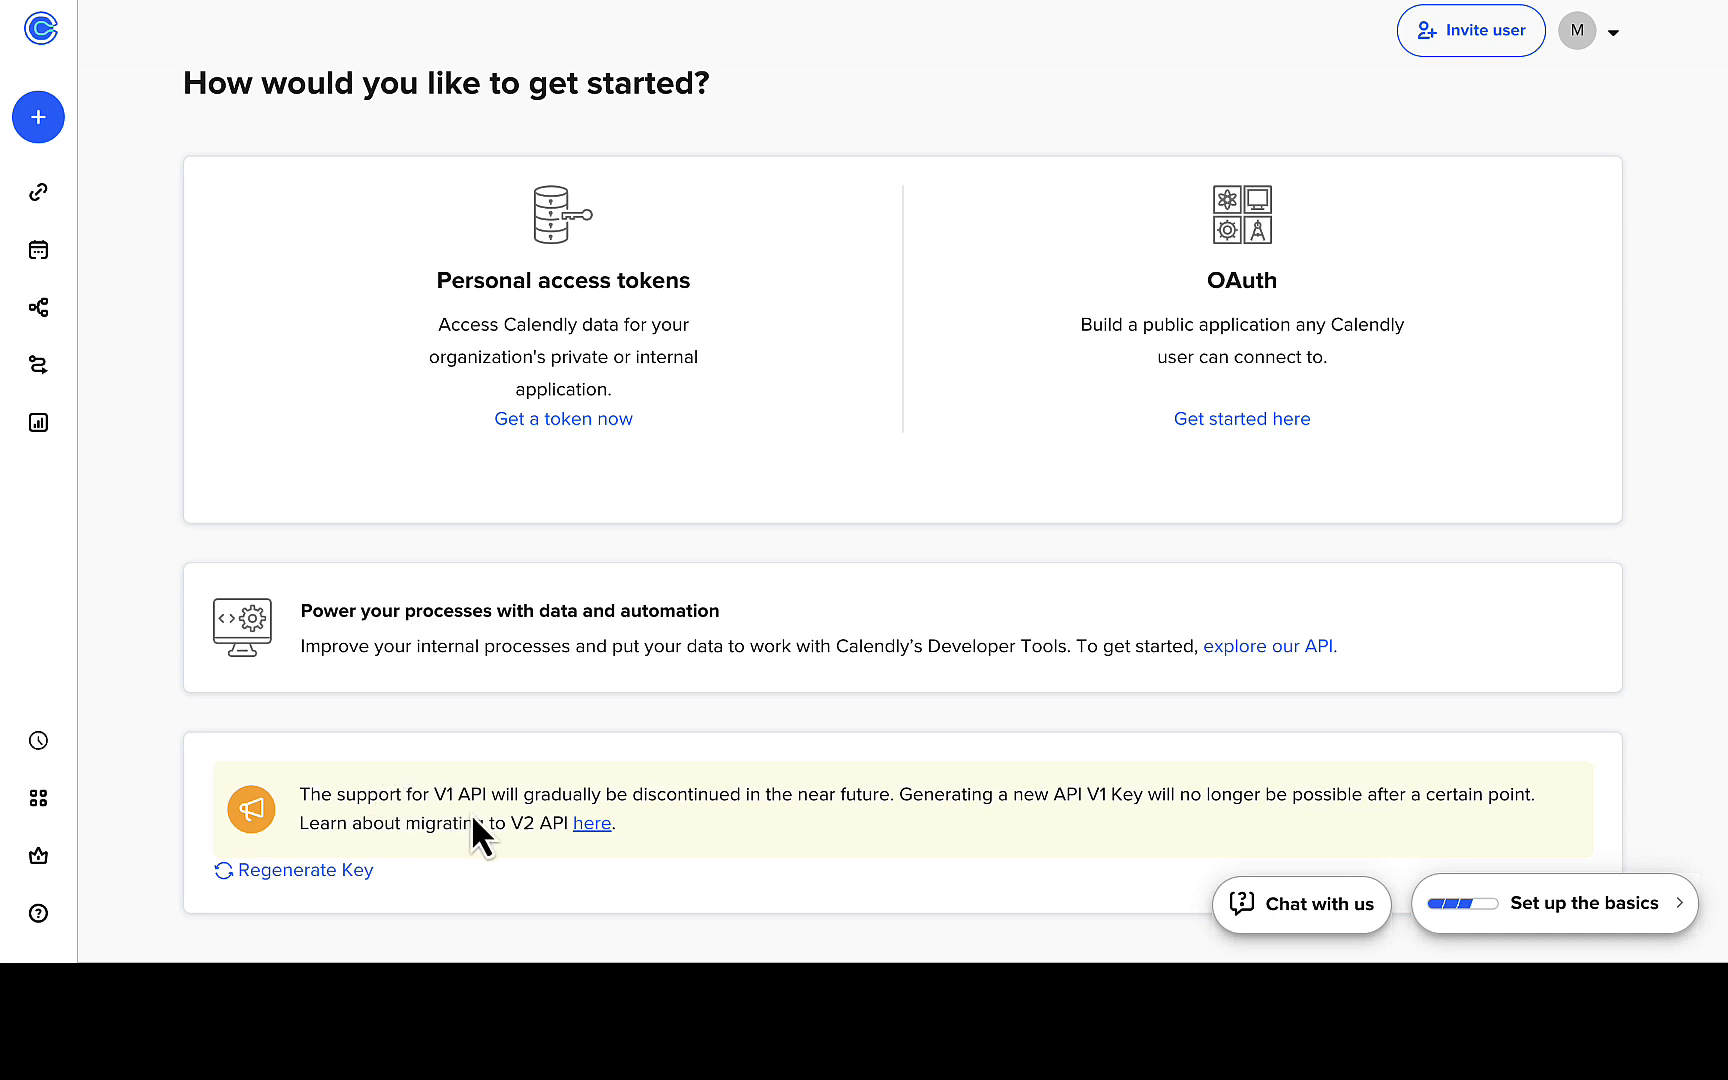
pyautogui.moveTo(584, 804)
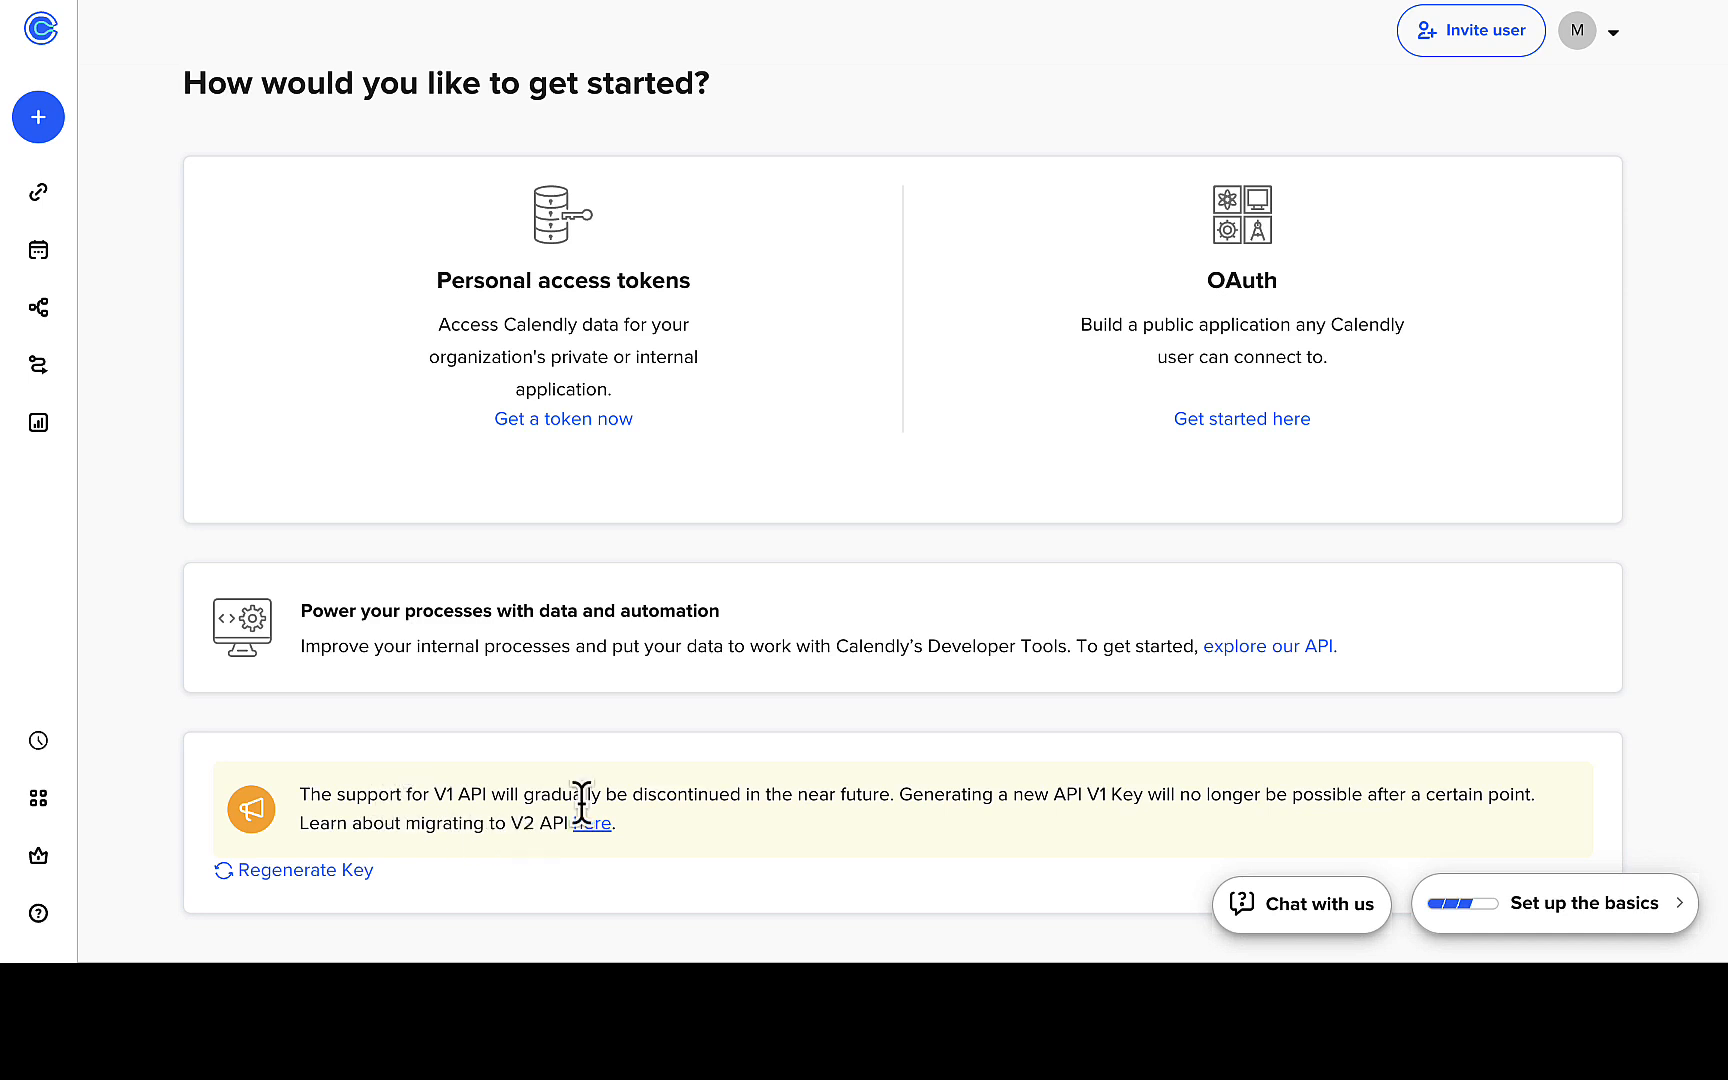
pyautogui.moveTo(757, 840)
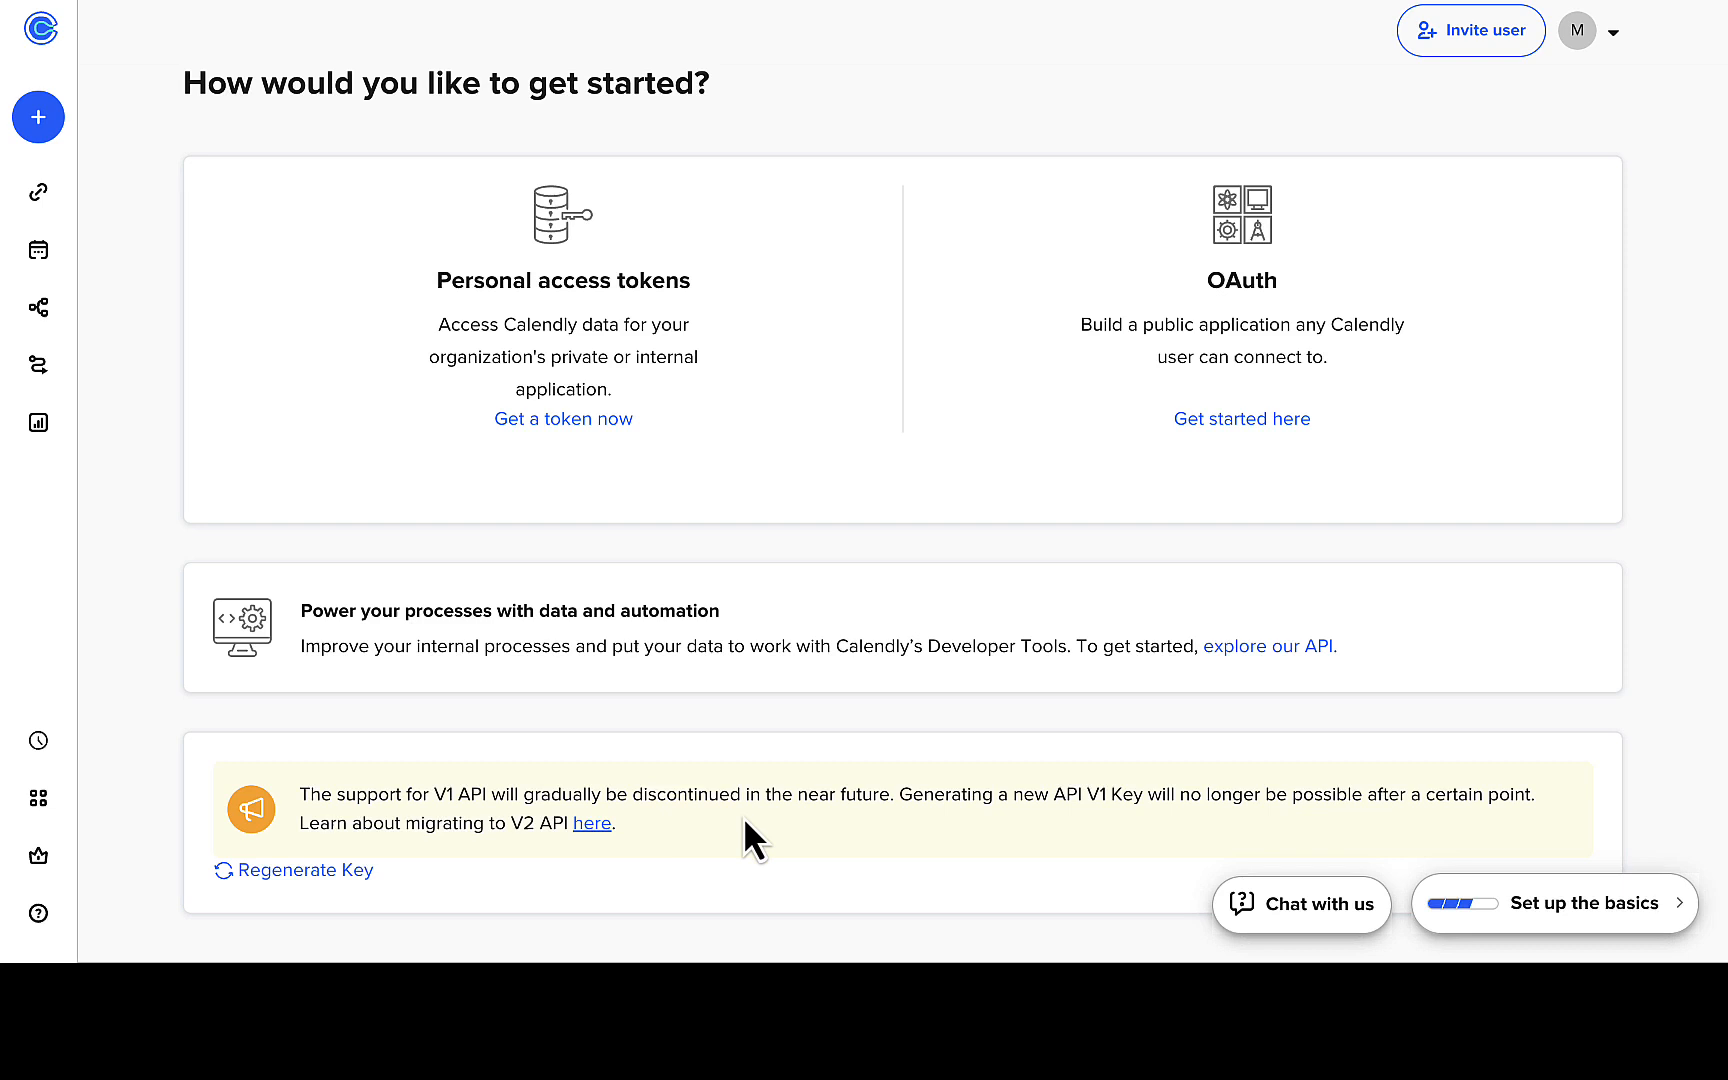
pyautogui.moveTo(929, 846)
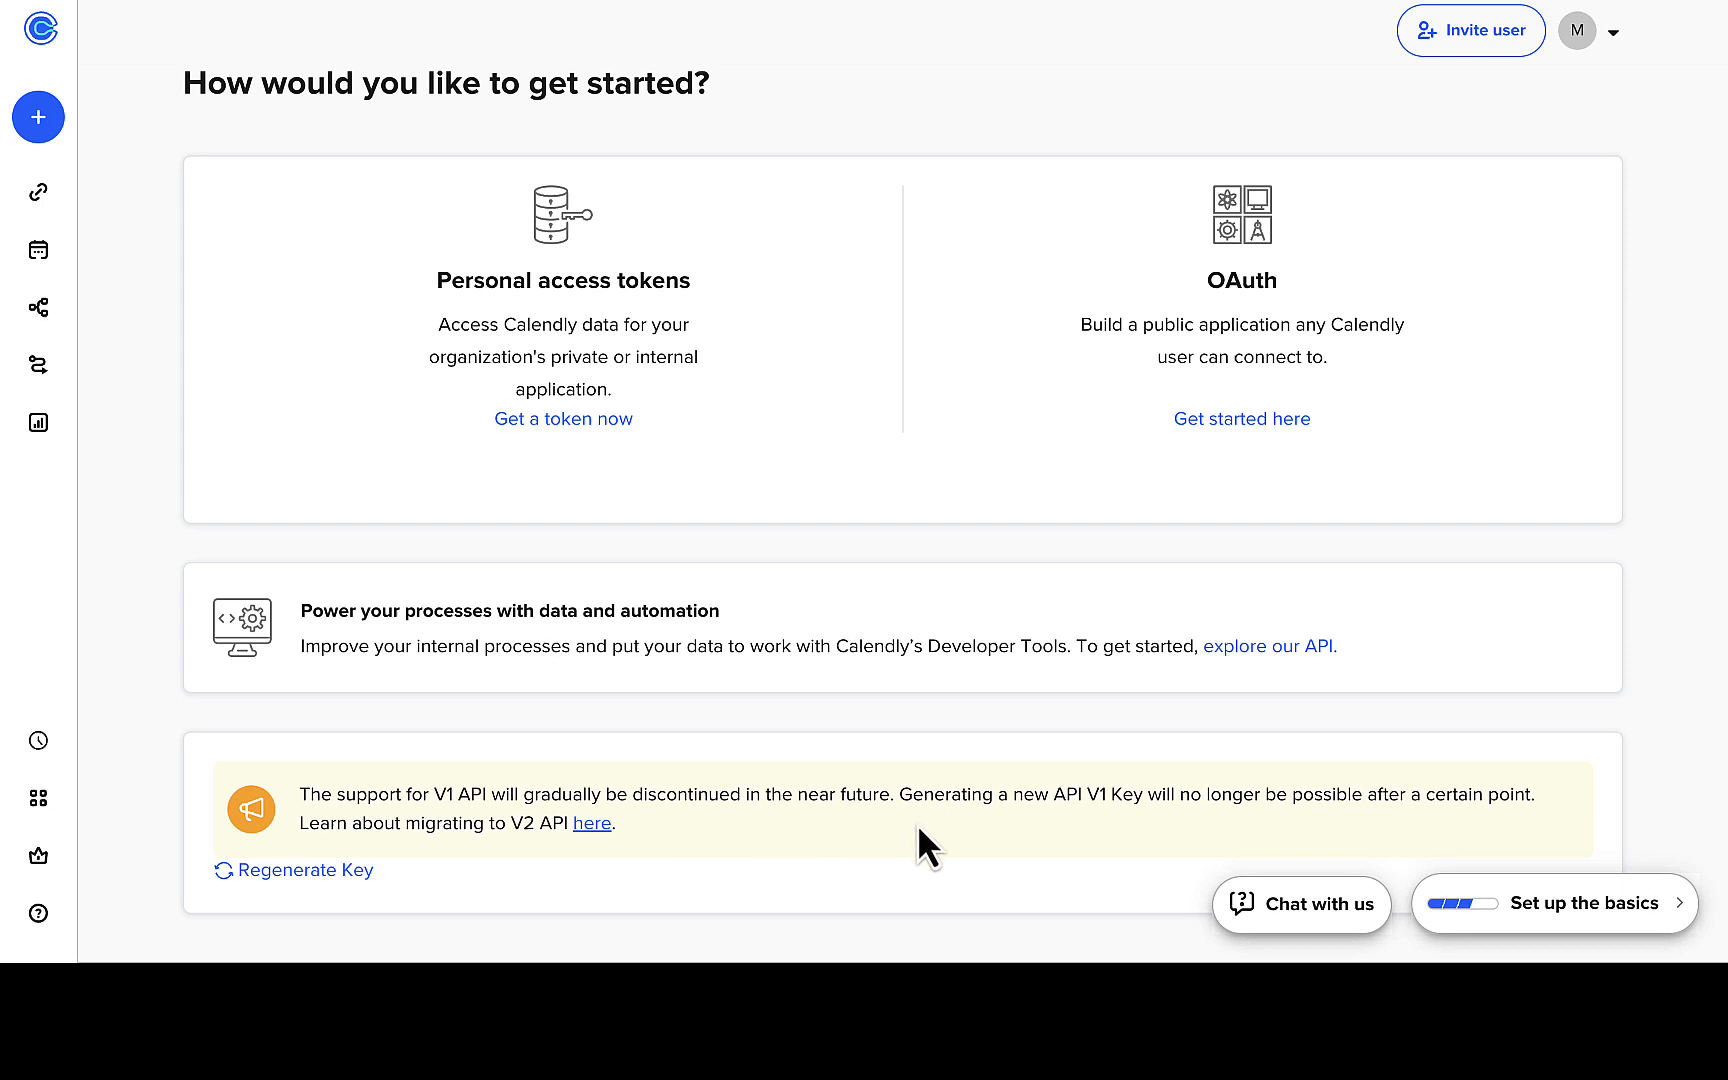
pyautogui.moveTo(1154, 841)
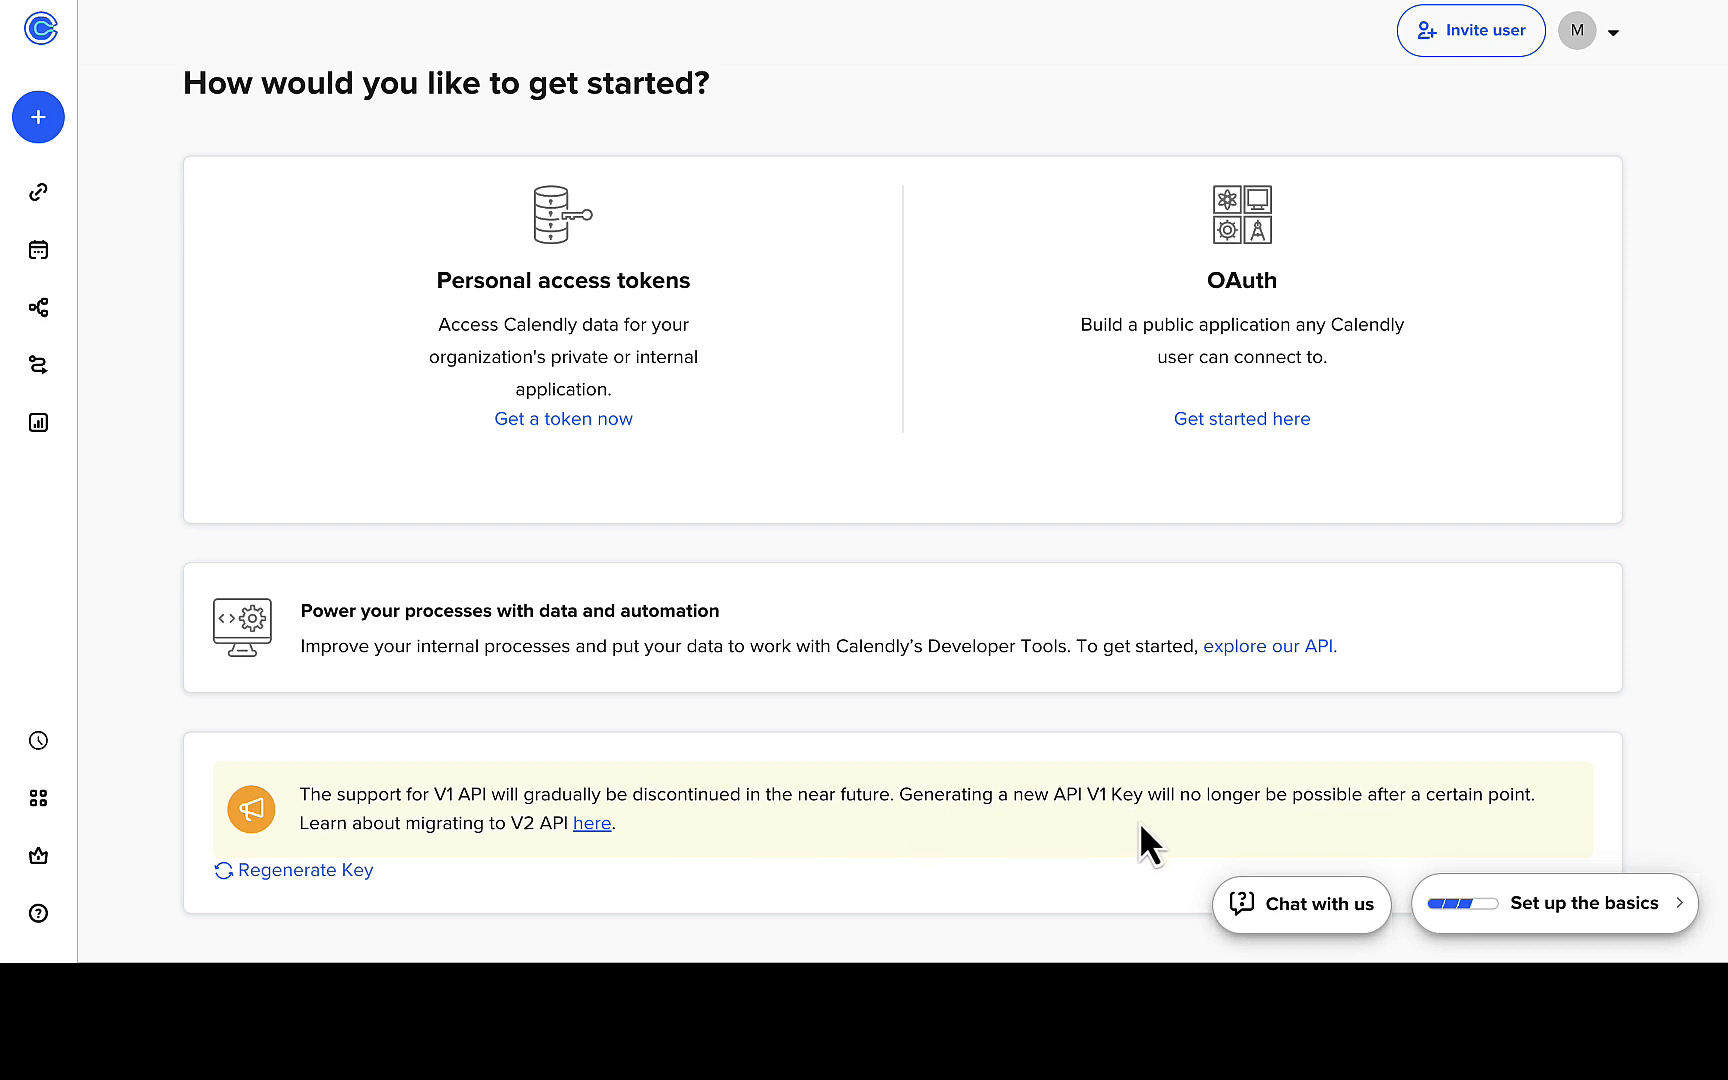
pyautogui.moveTo(1278, 835)
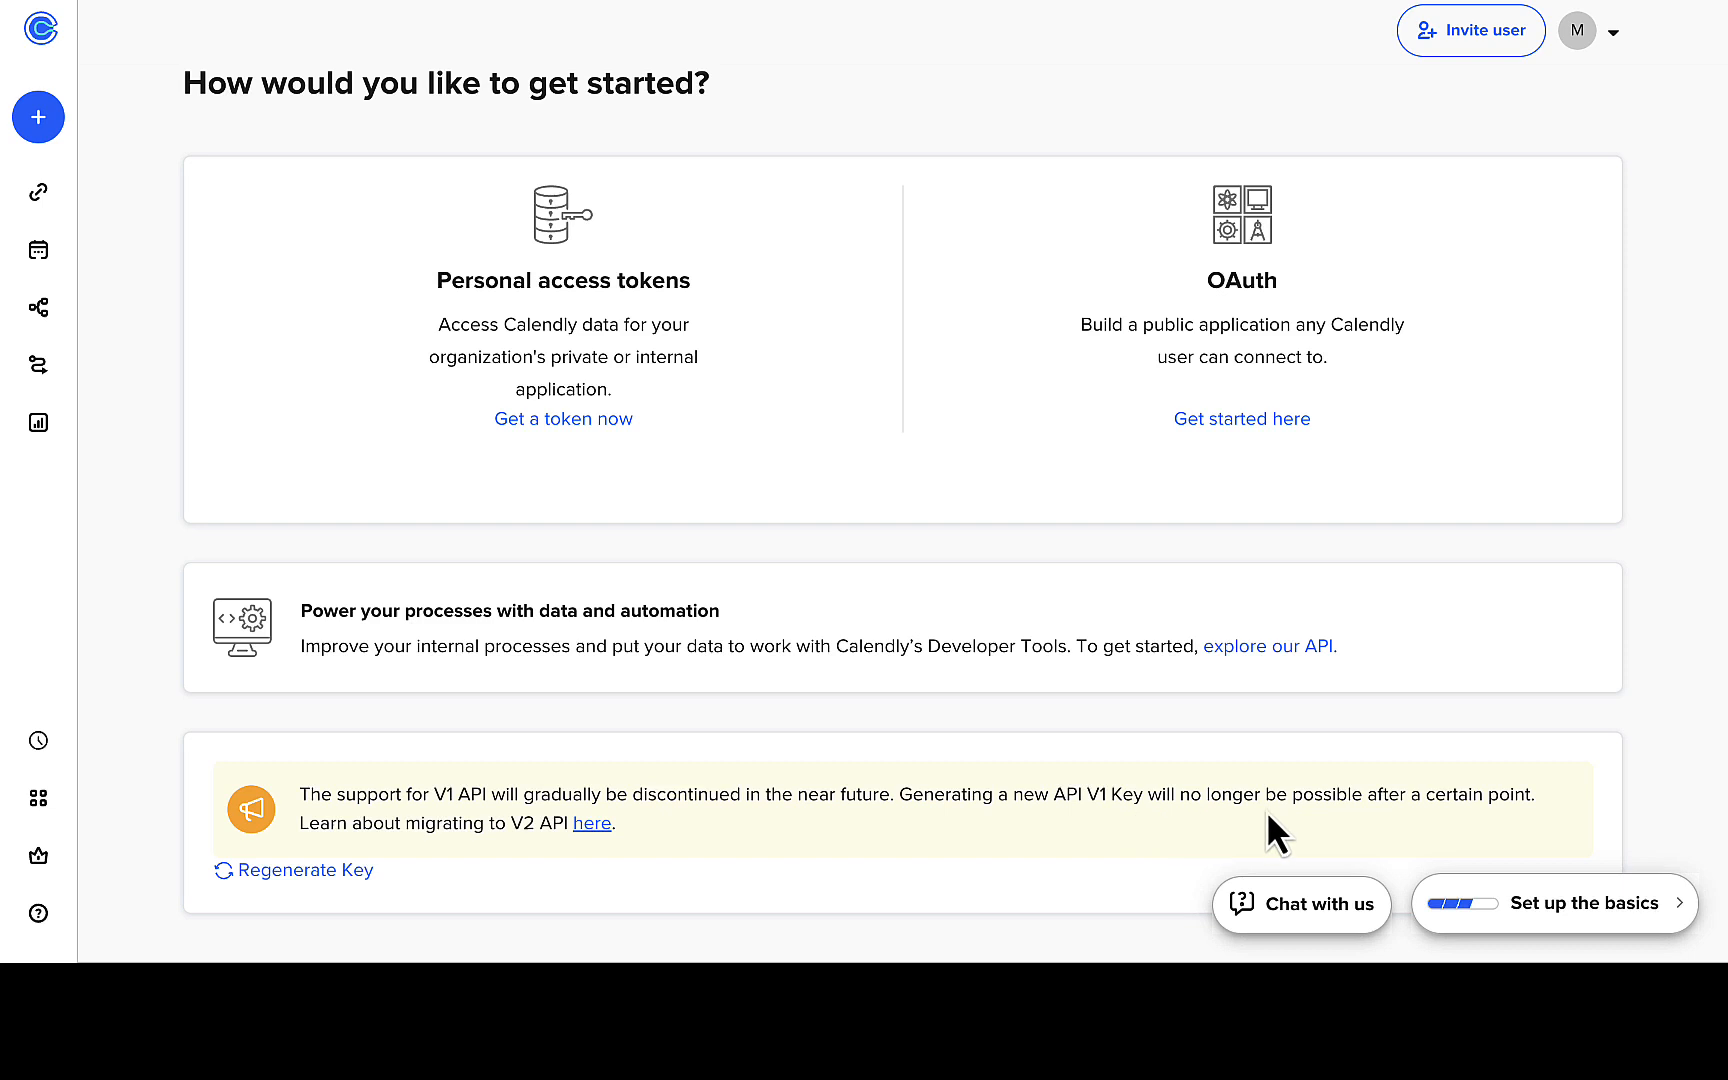
pyautogui.moveTo(372, 832)
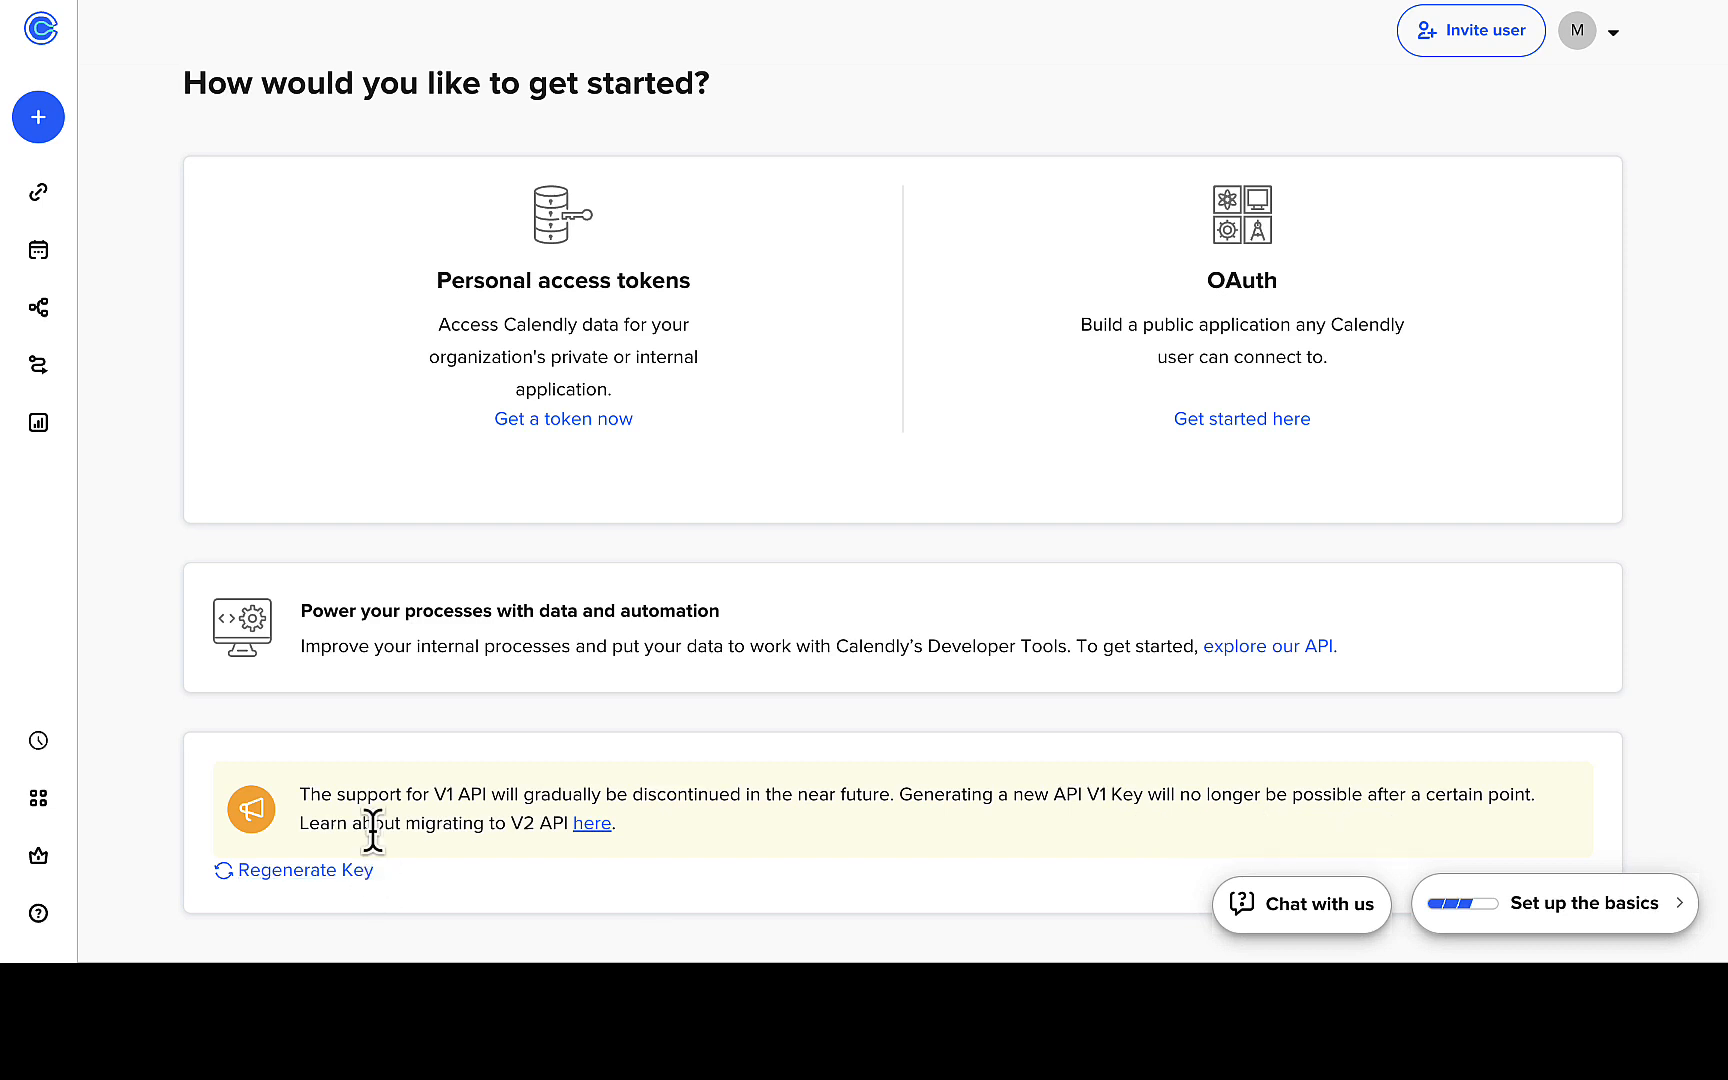
pyautogui.moveTo(507, 861)
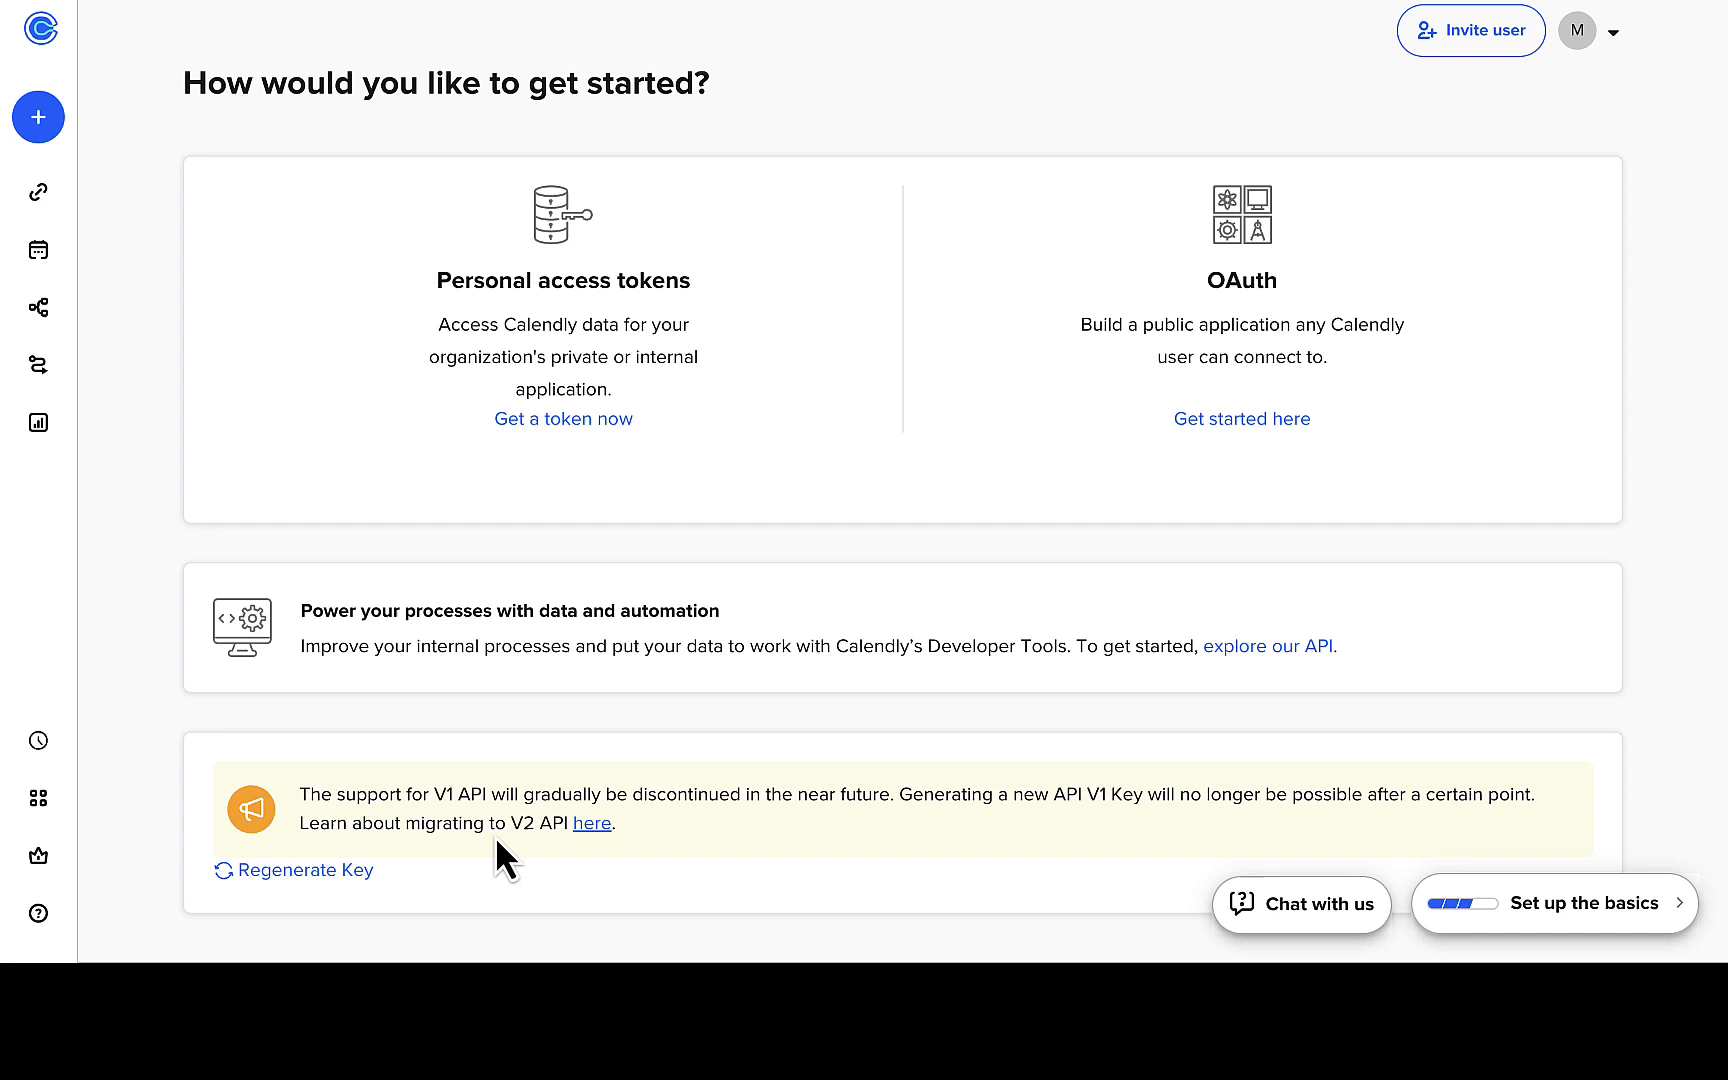
pyautogui.moveTo(658, 846)
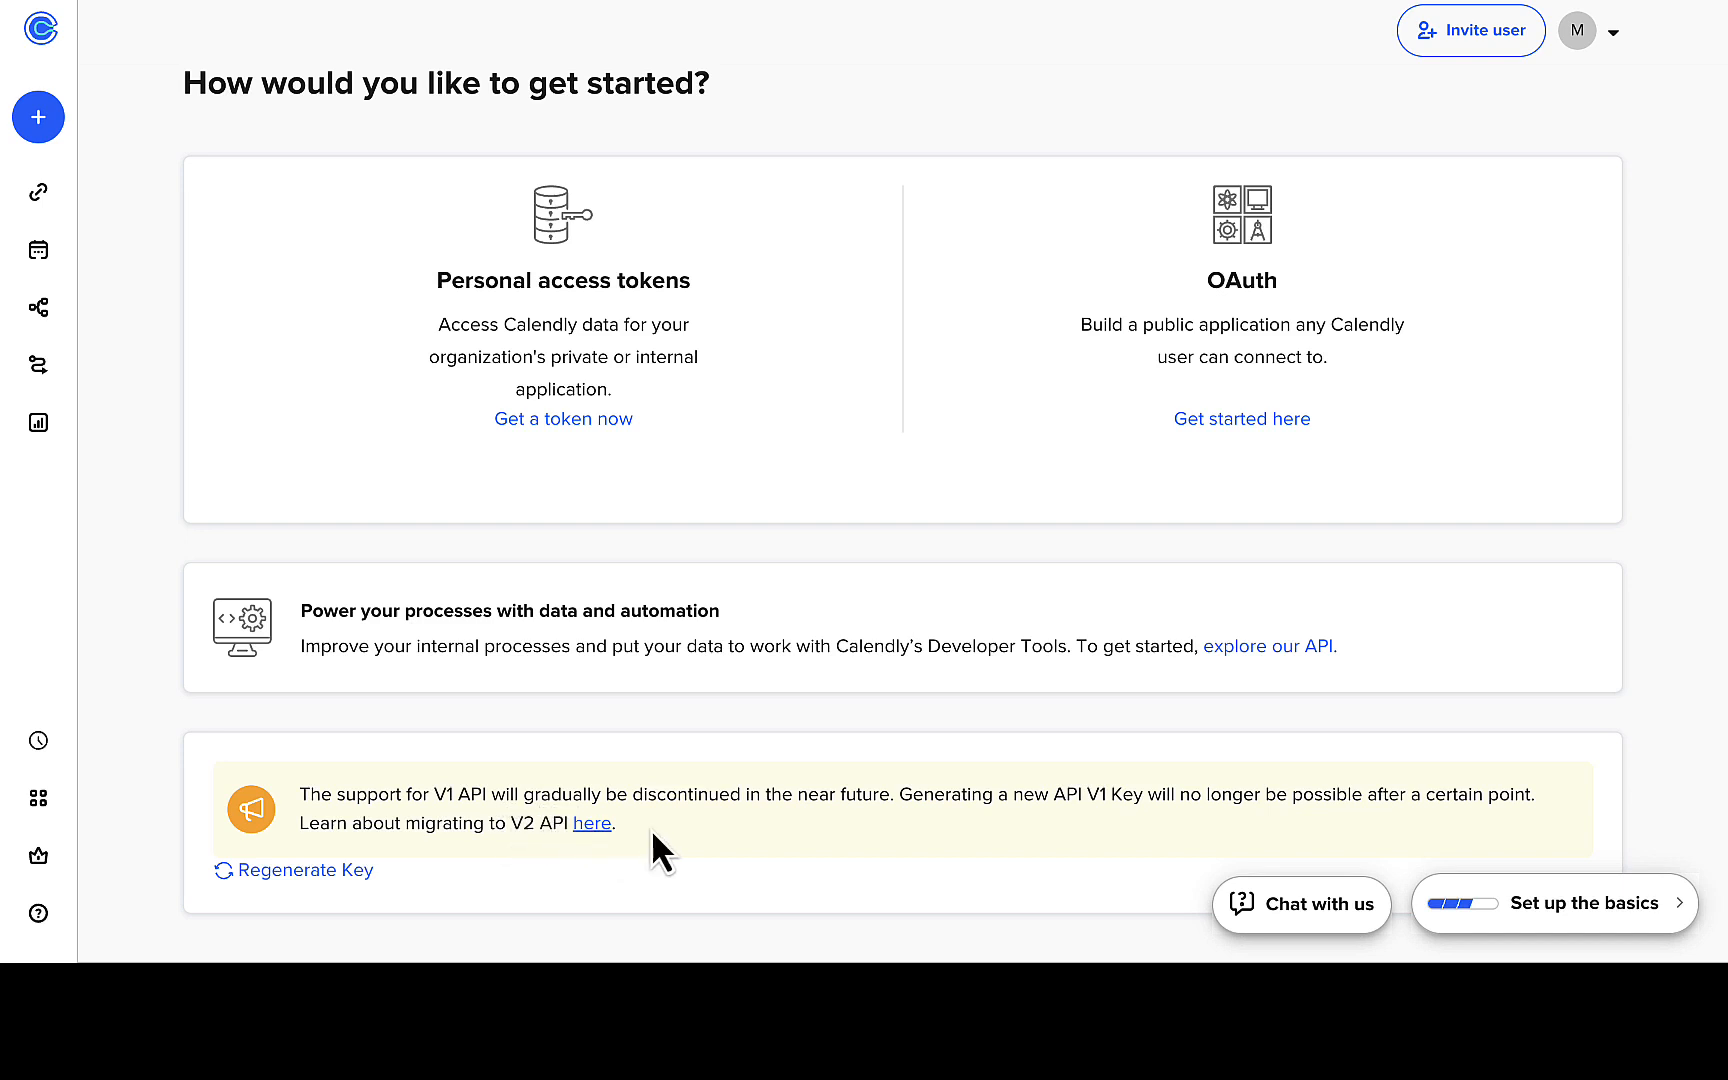
pyautogui.moveTo(417, 898)
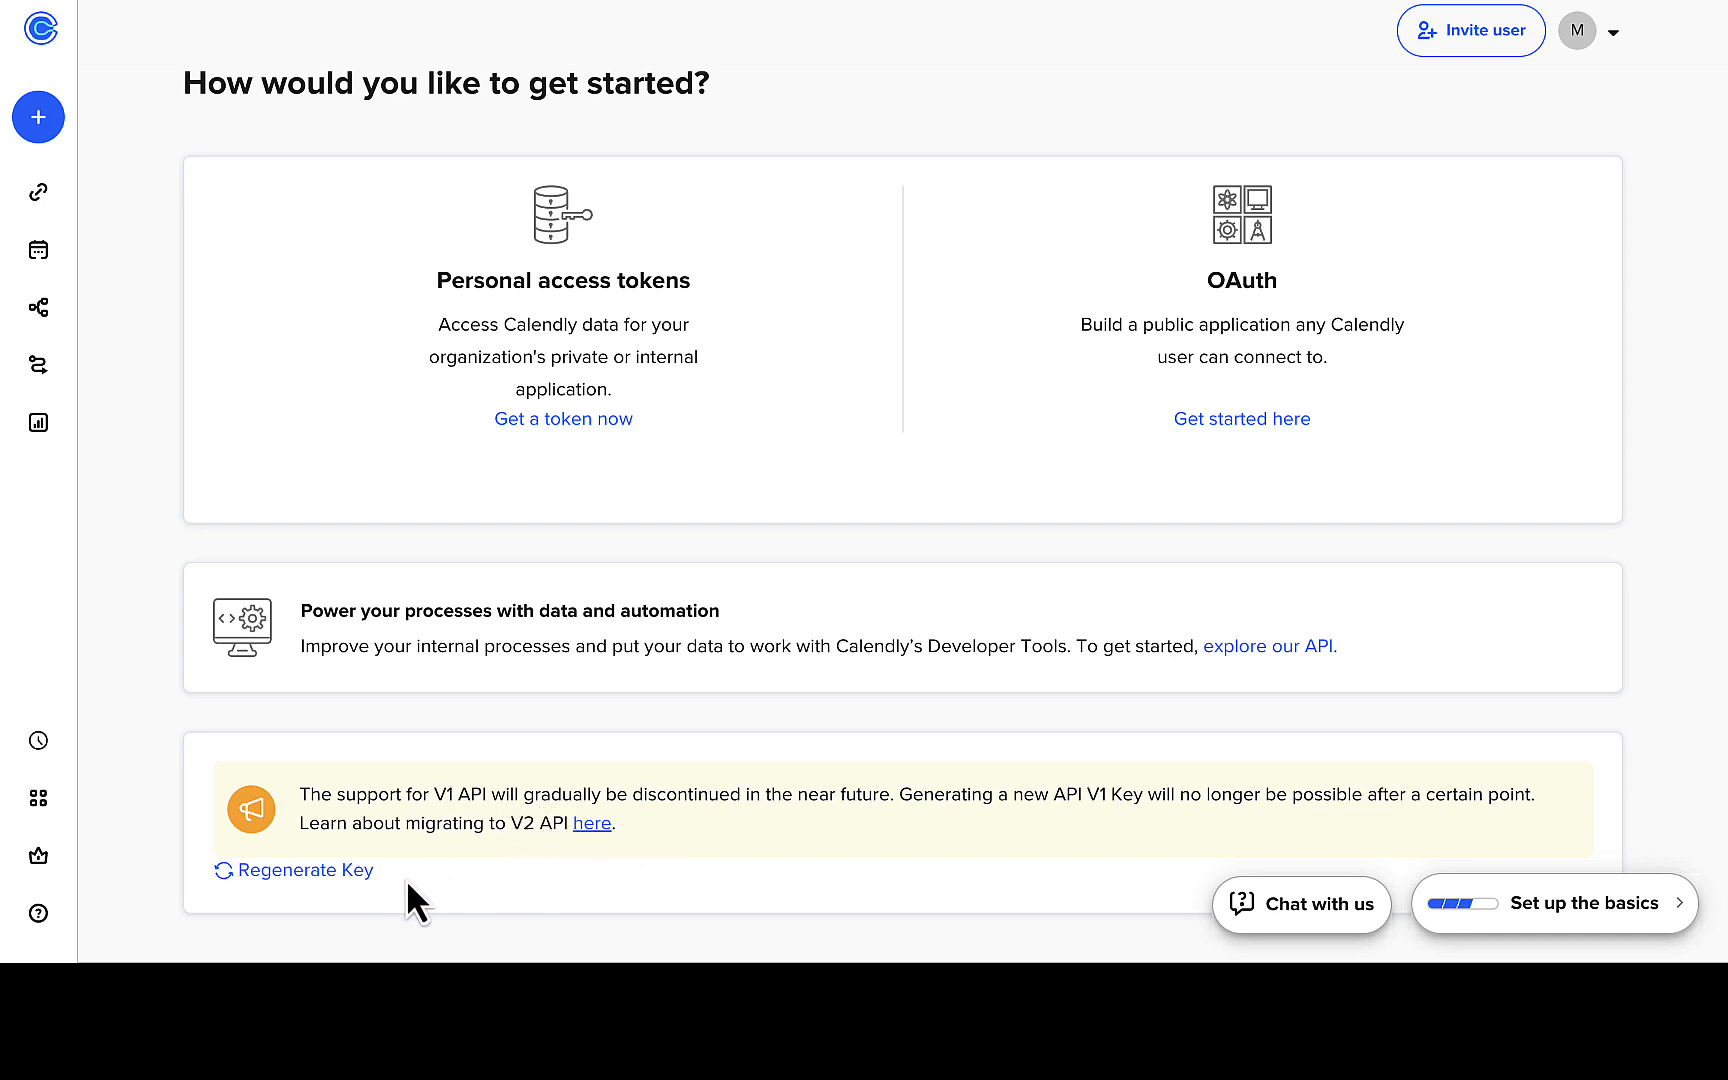
pyautogui.moveTo(320, 871)
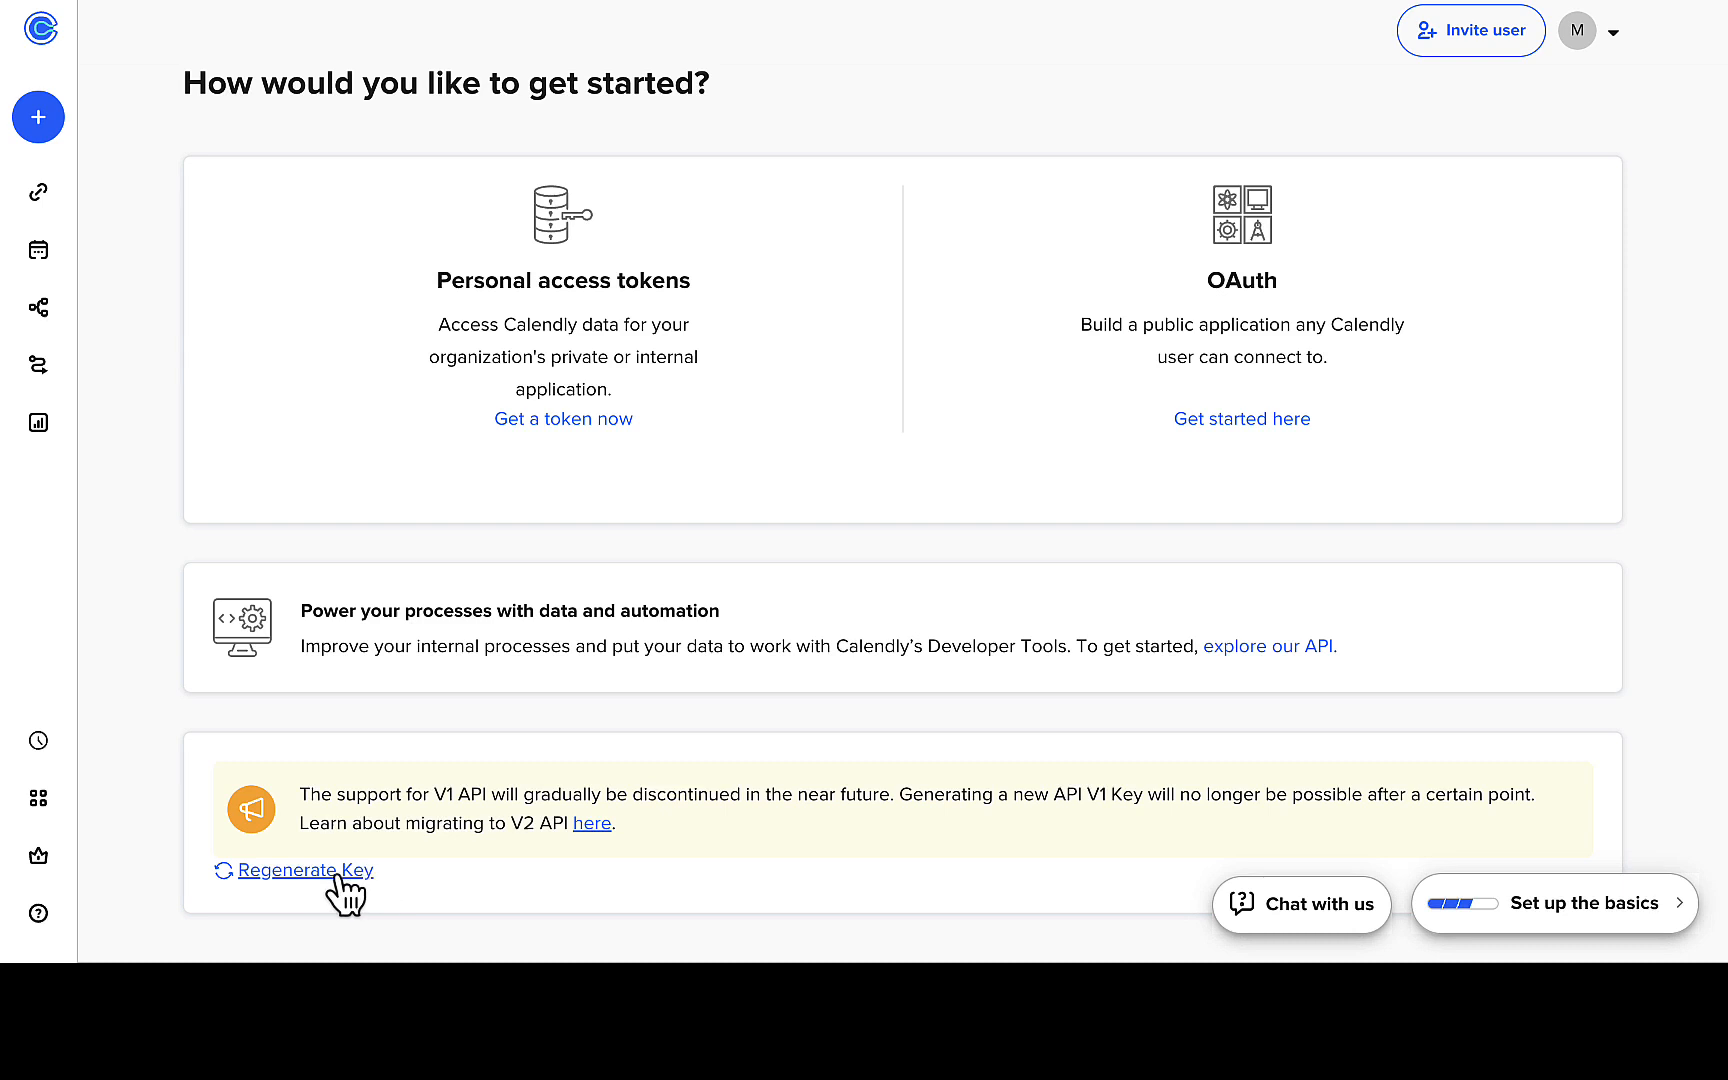
pyautogui.moveTo(375, 893)
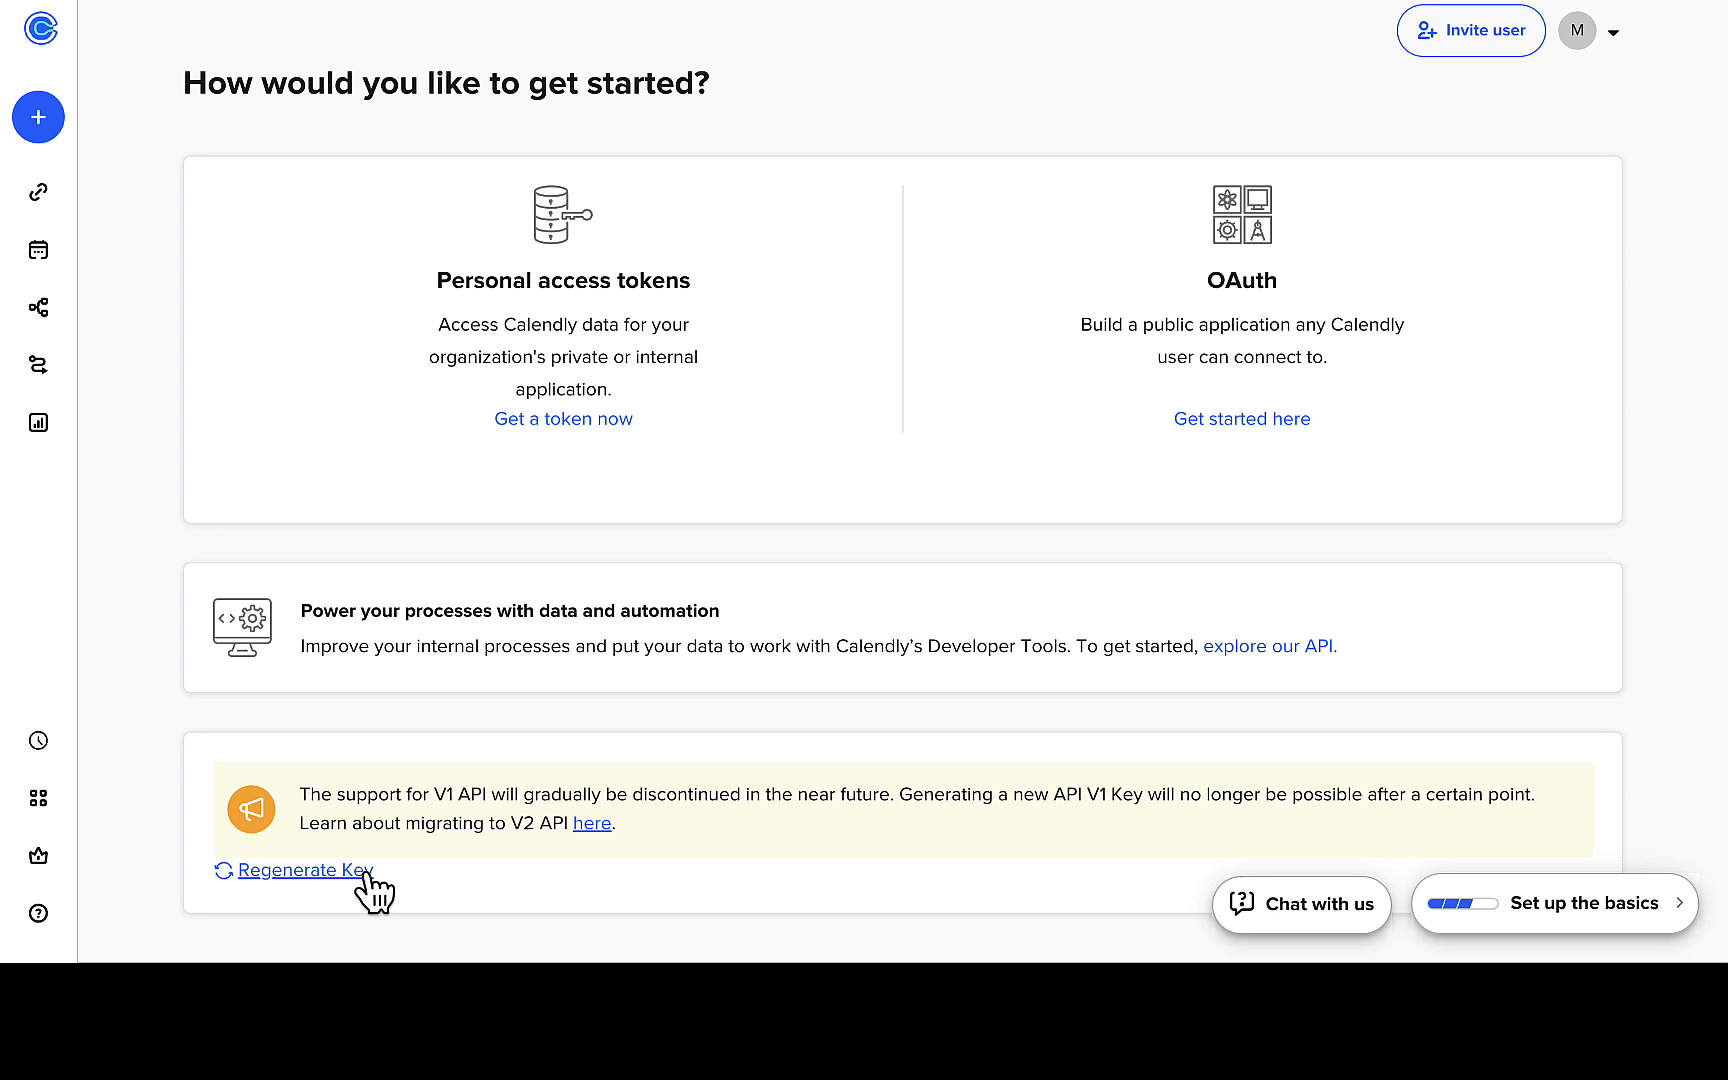
# Step: Choose Regenerate Key under the V1 API notice to bring up the confirmation warning
pyautogui.click(304, 870)
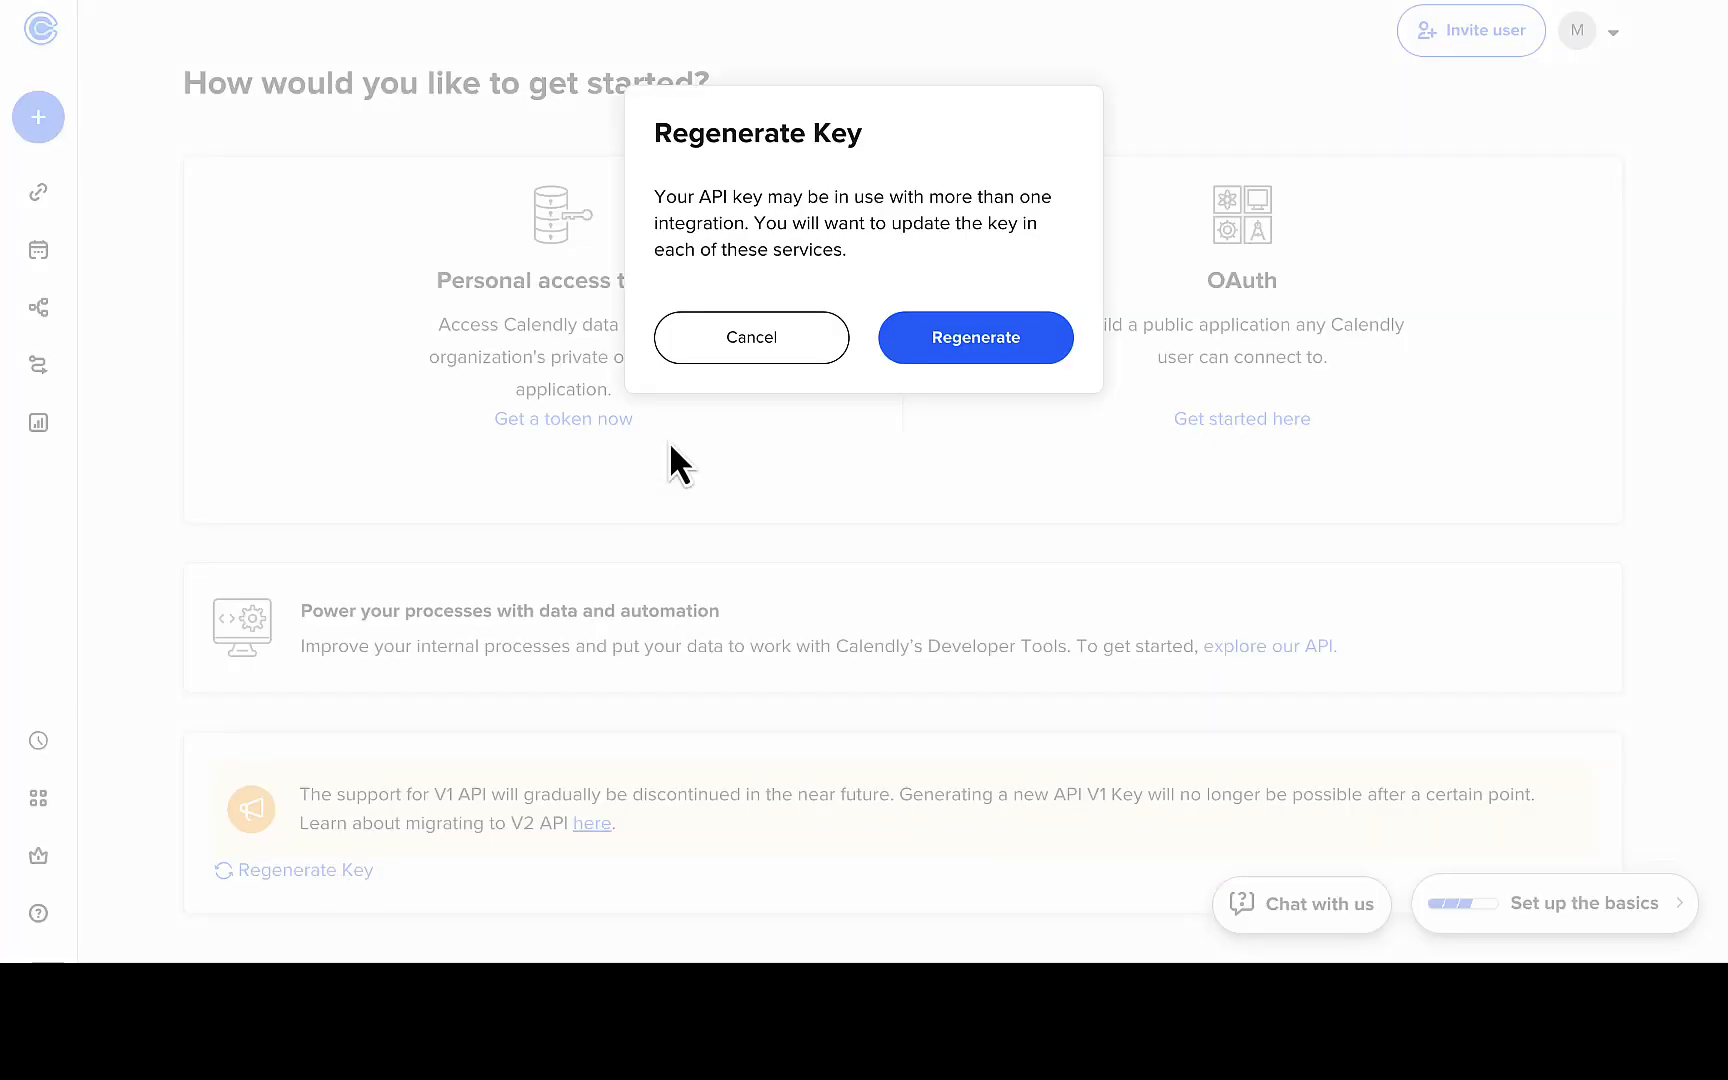
pyautogui.moveTo(738, 231)
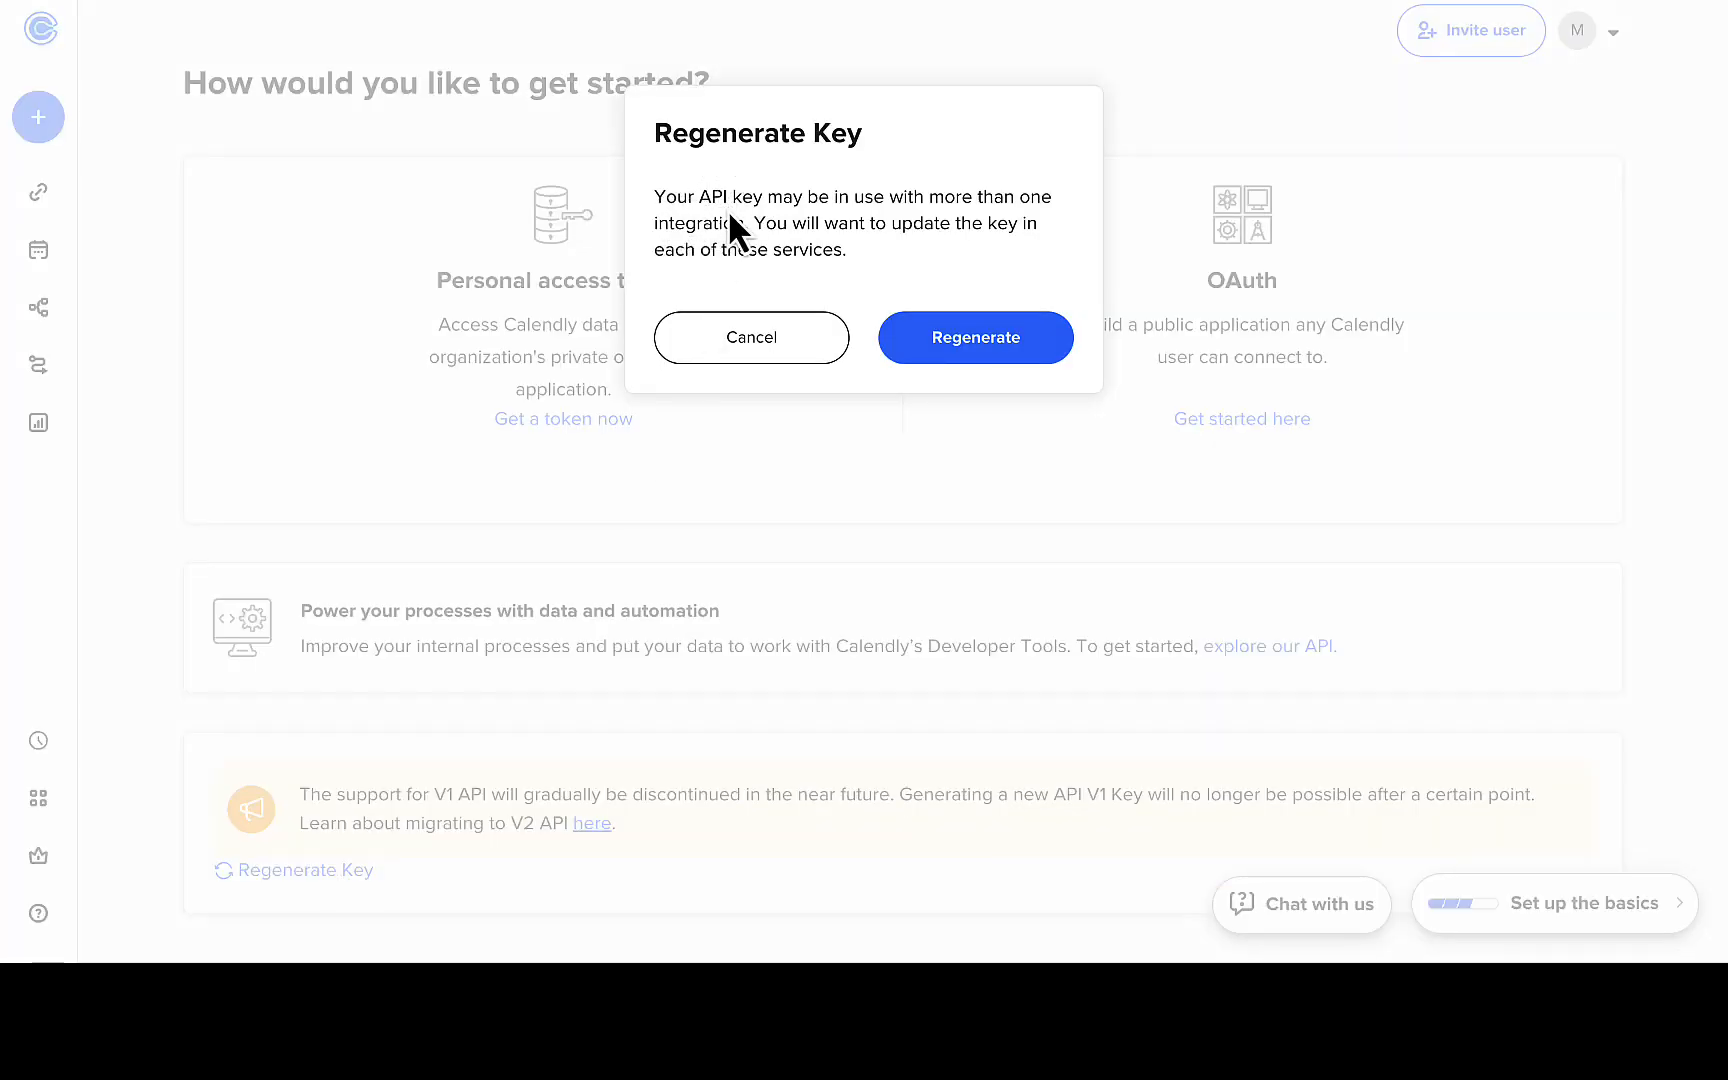
pyautogui.moveTo(948, 235)
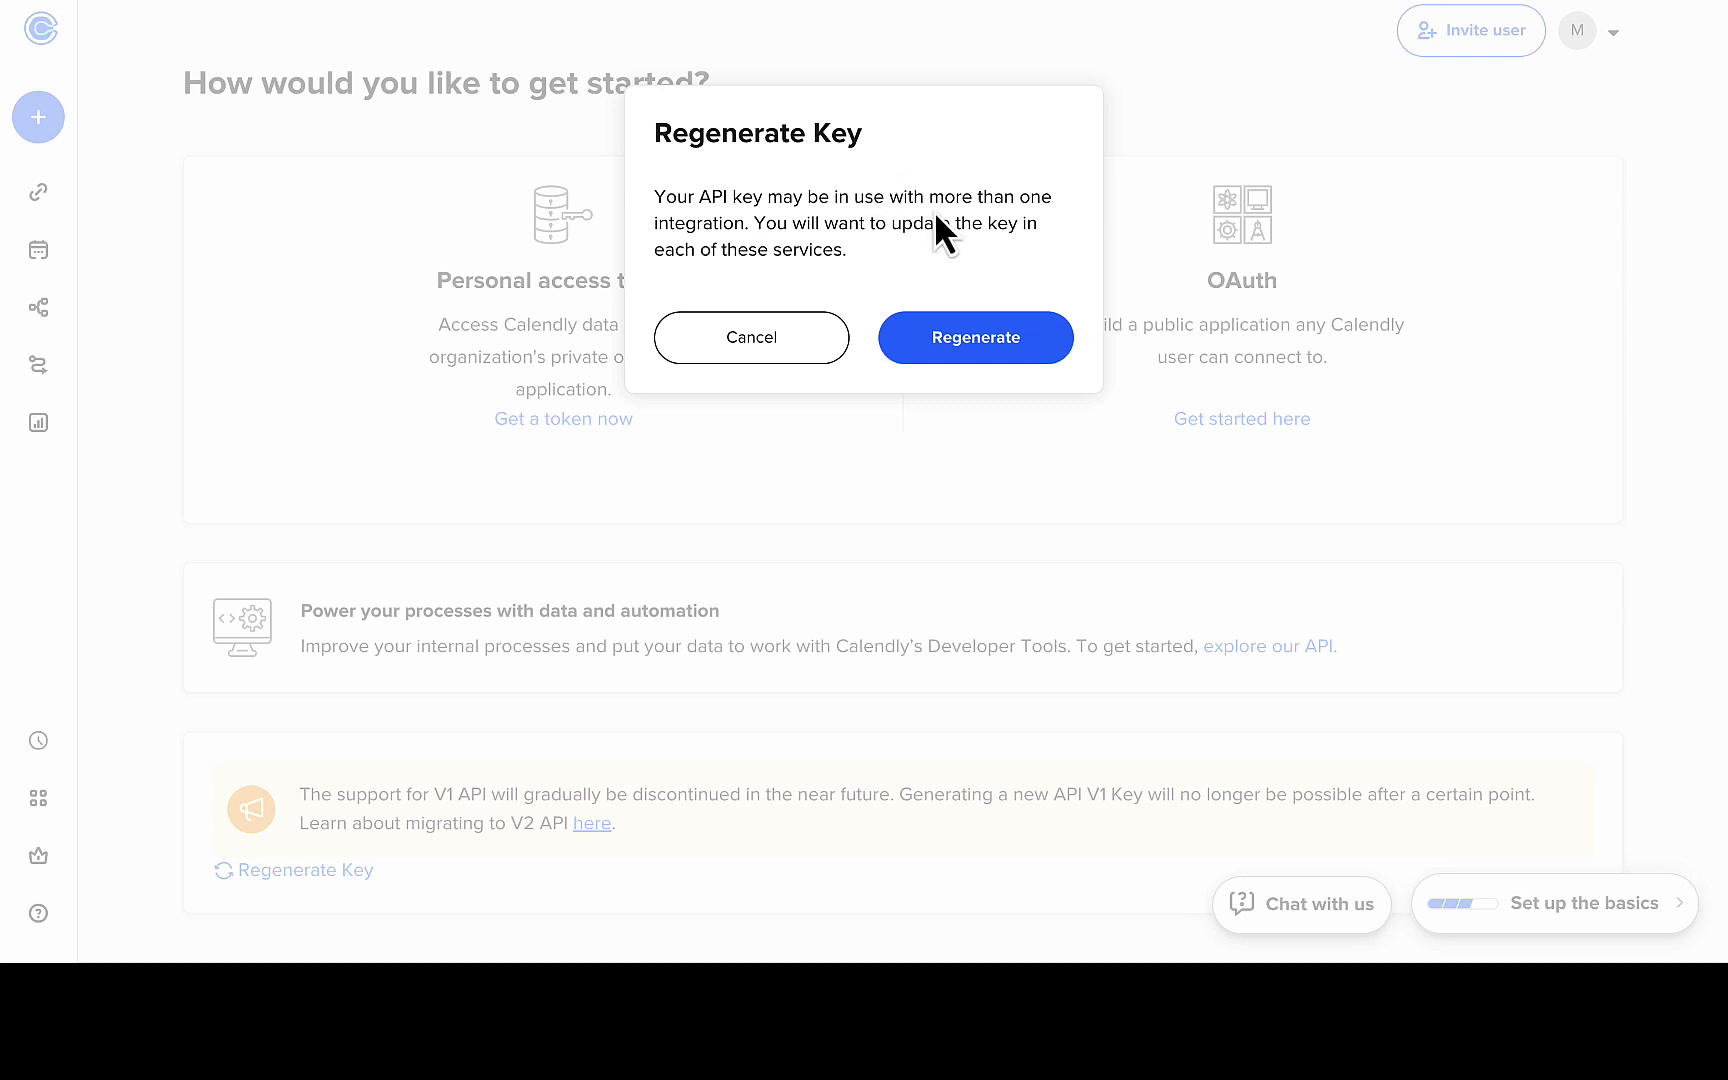
pyautogui.moveTo(827, 256)
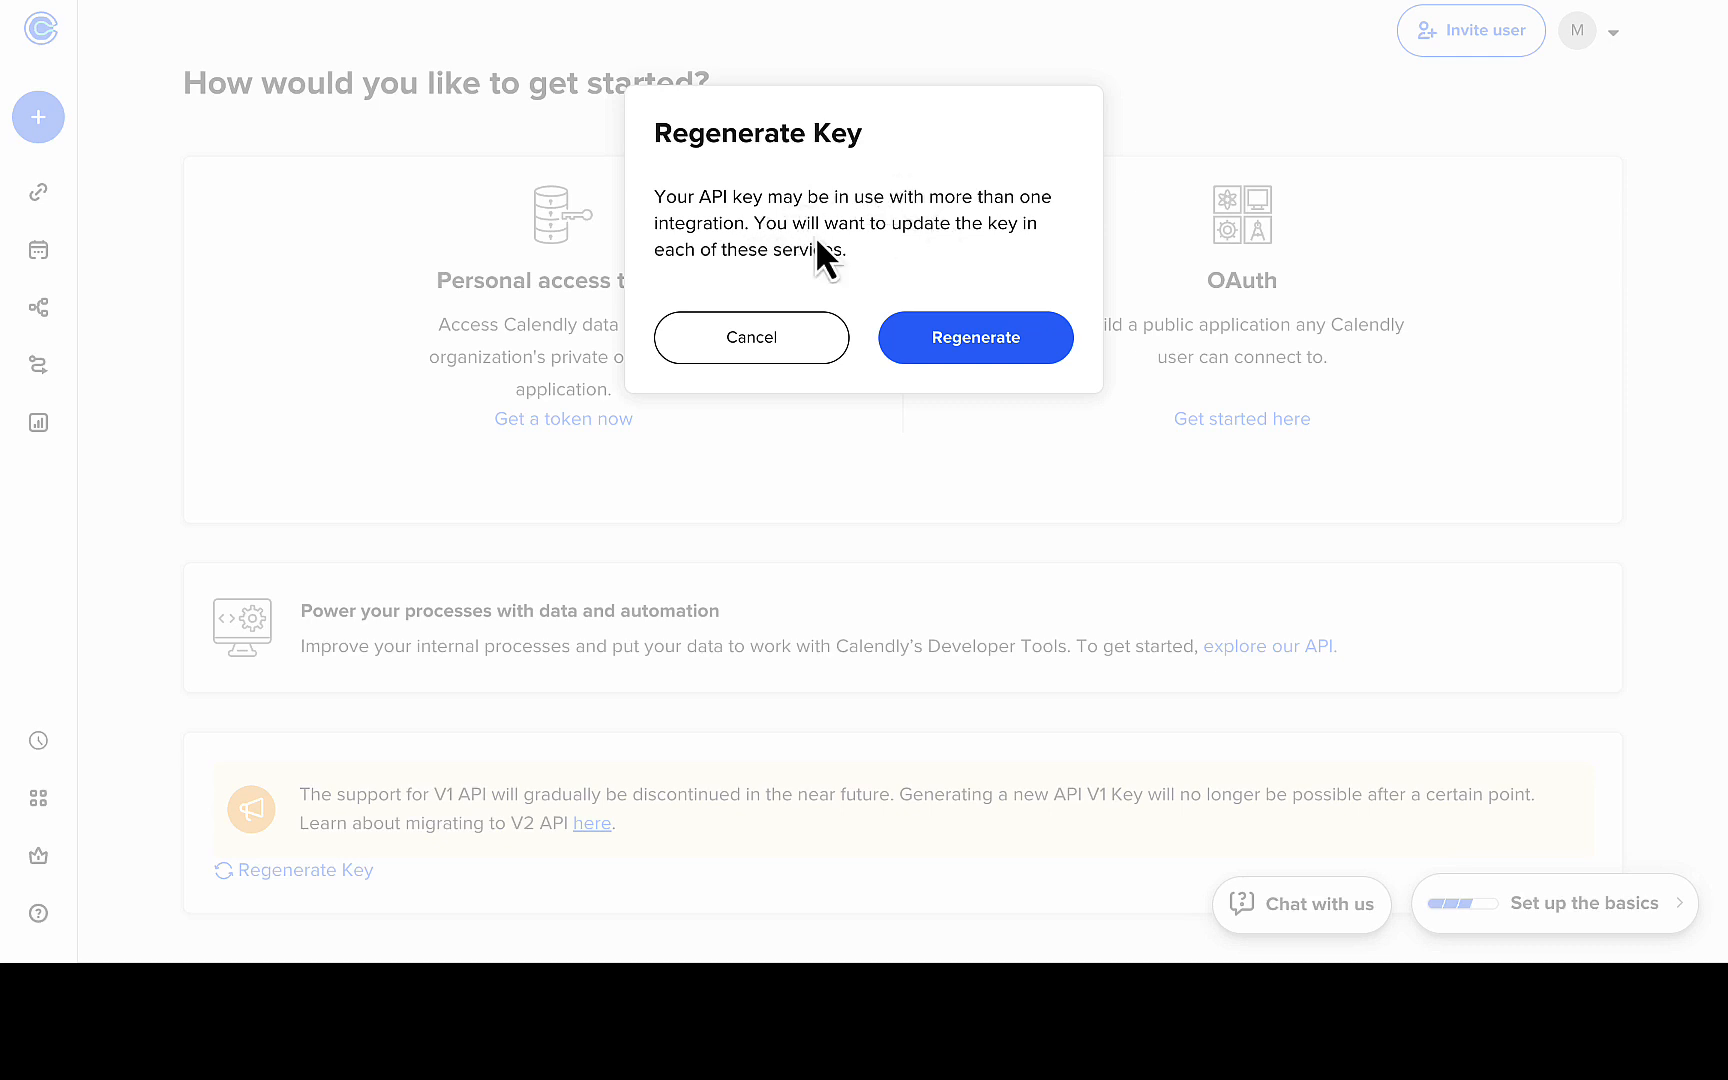
pyautogui.moveTo(1014, 259)
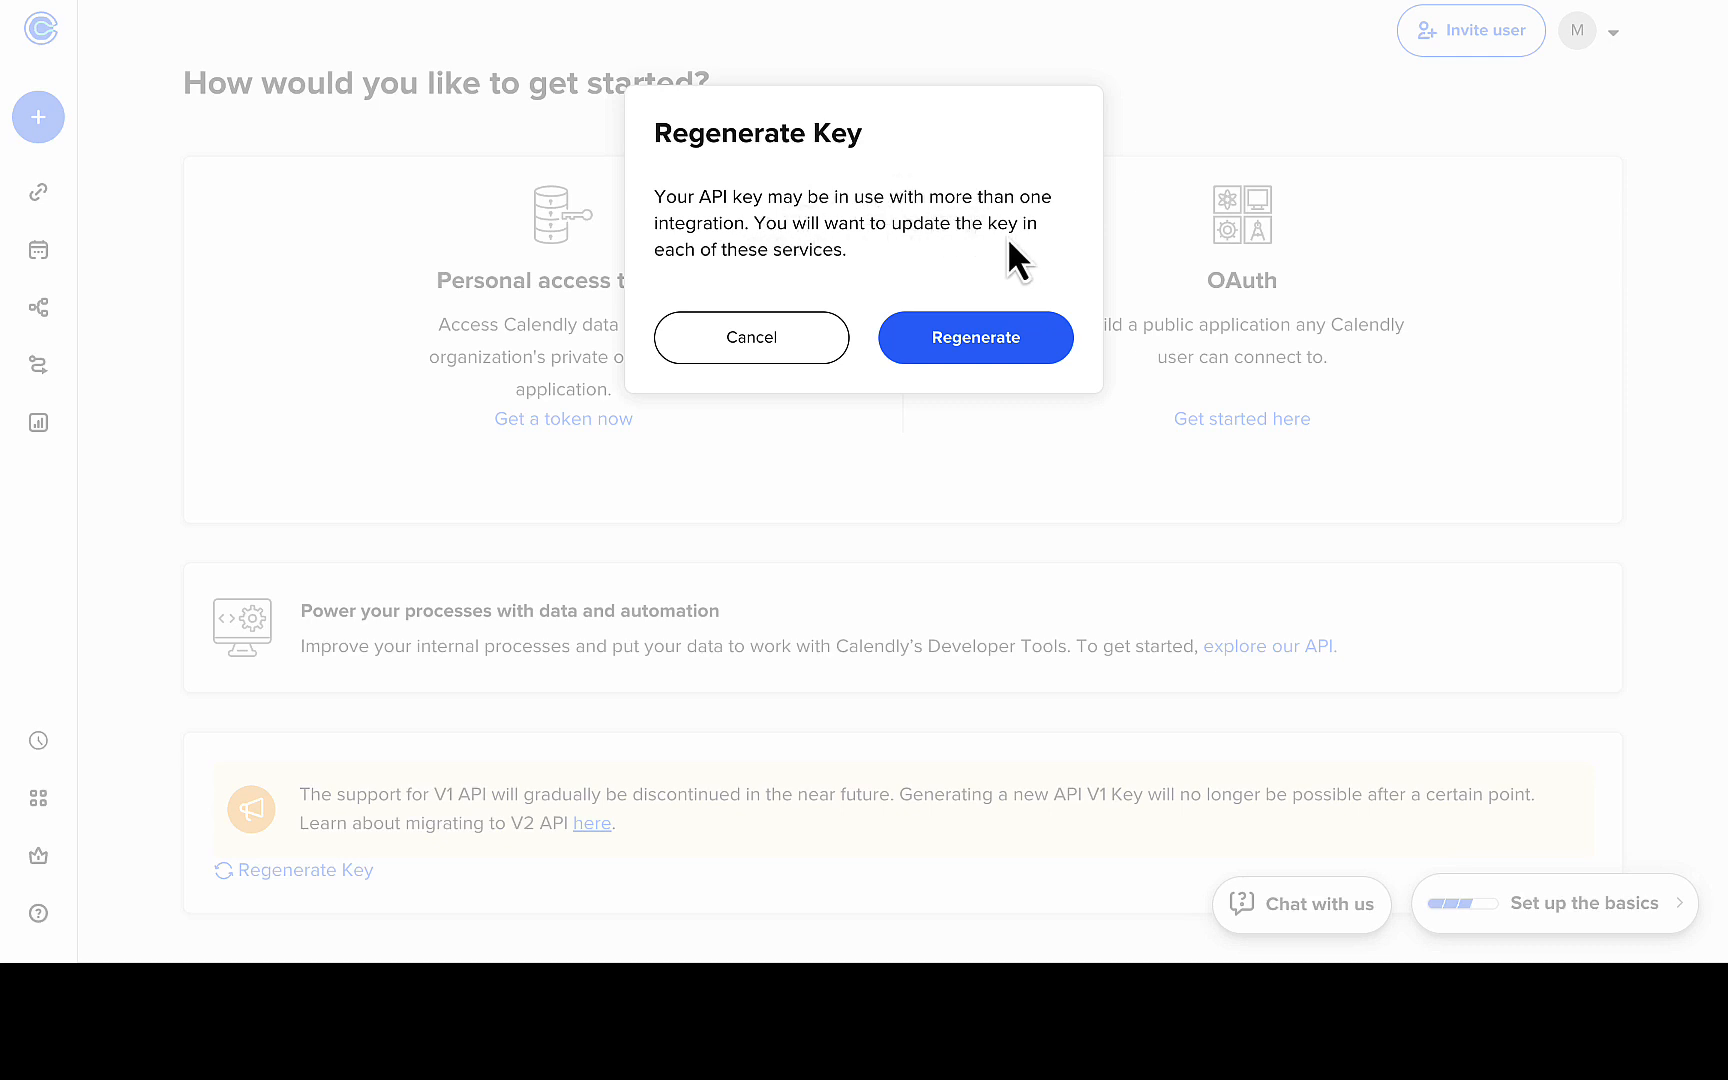
pyautogui.moveTo(808, 292)
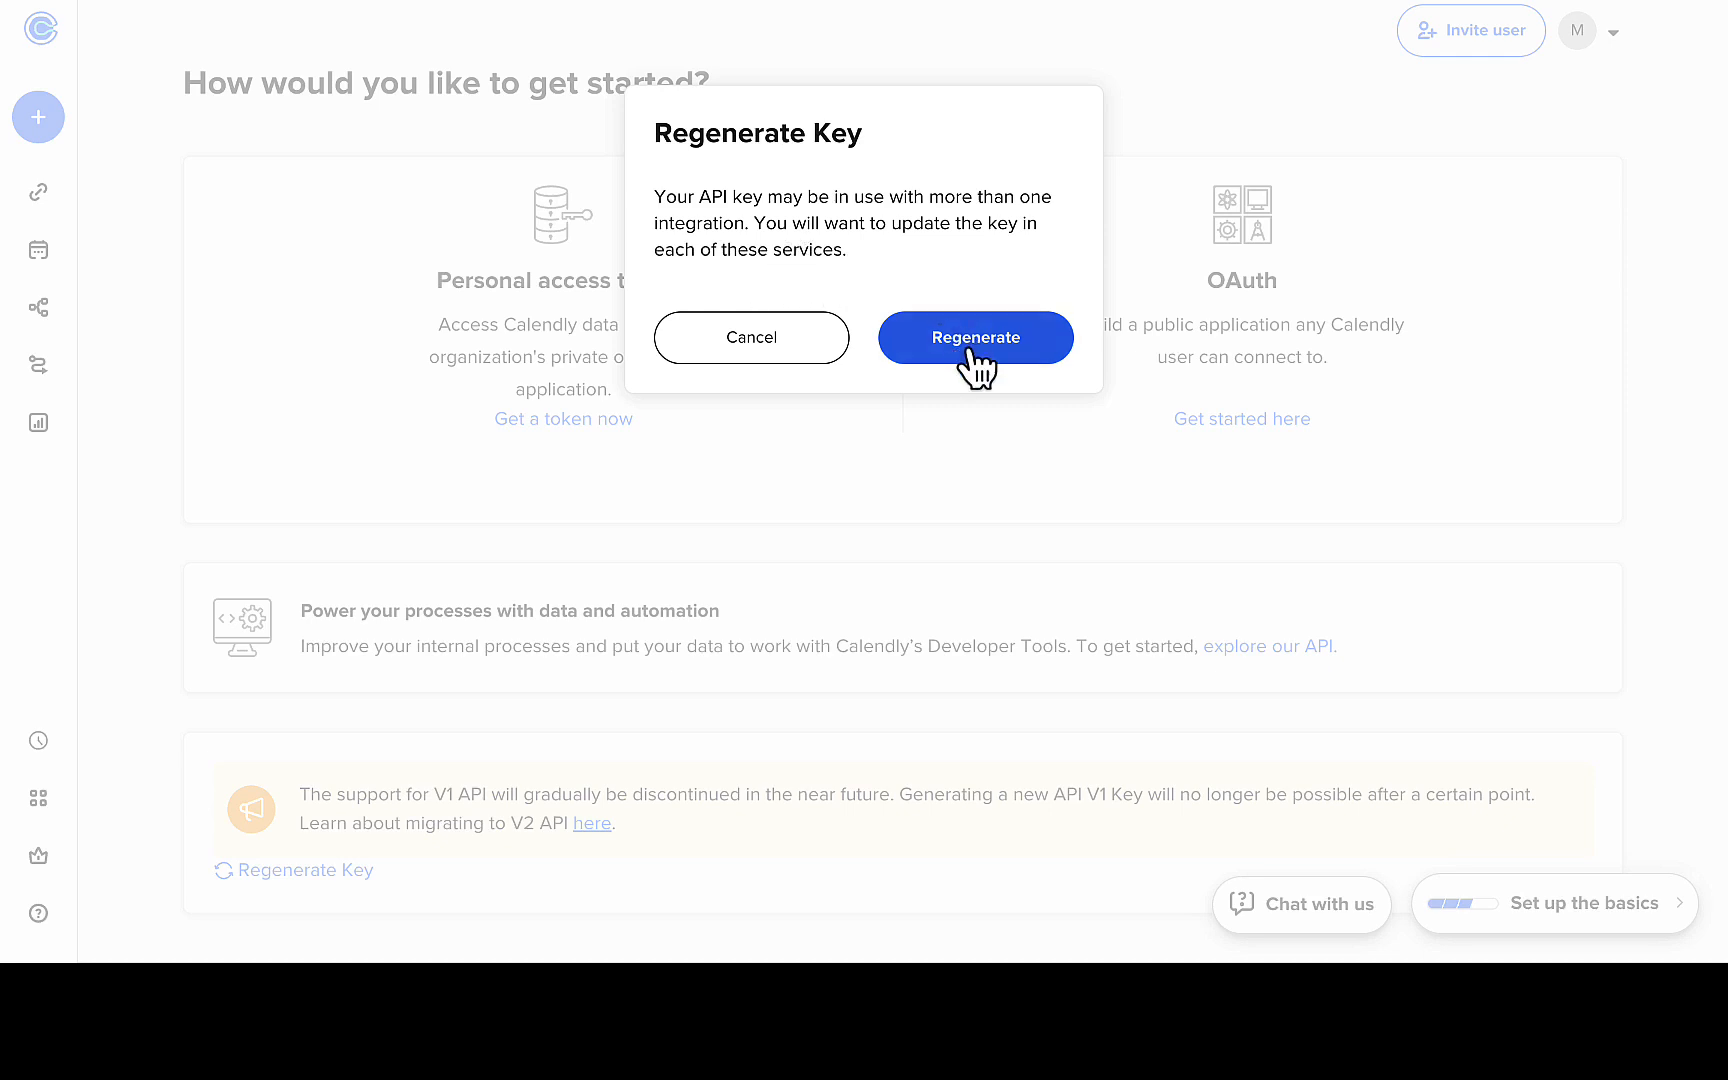
pyautogui.click(974, 337)
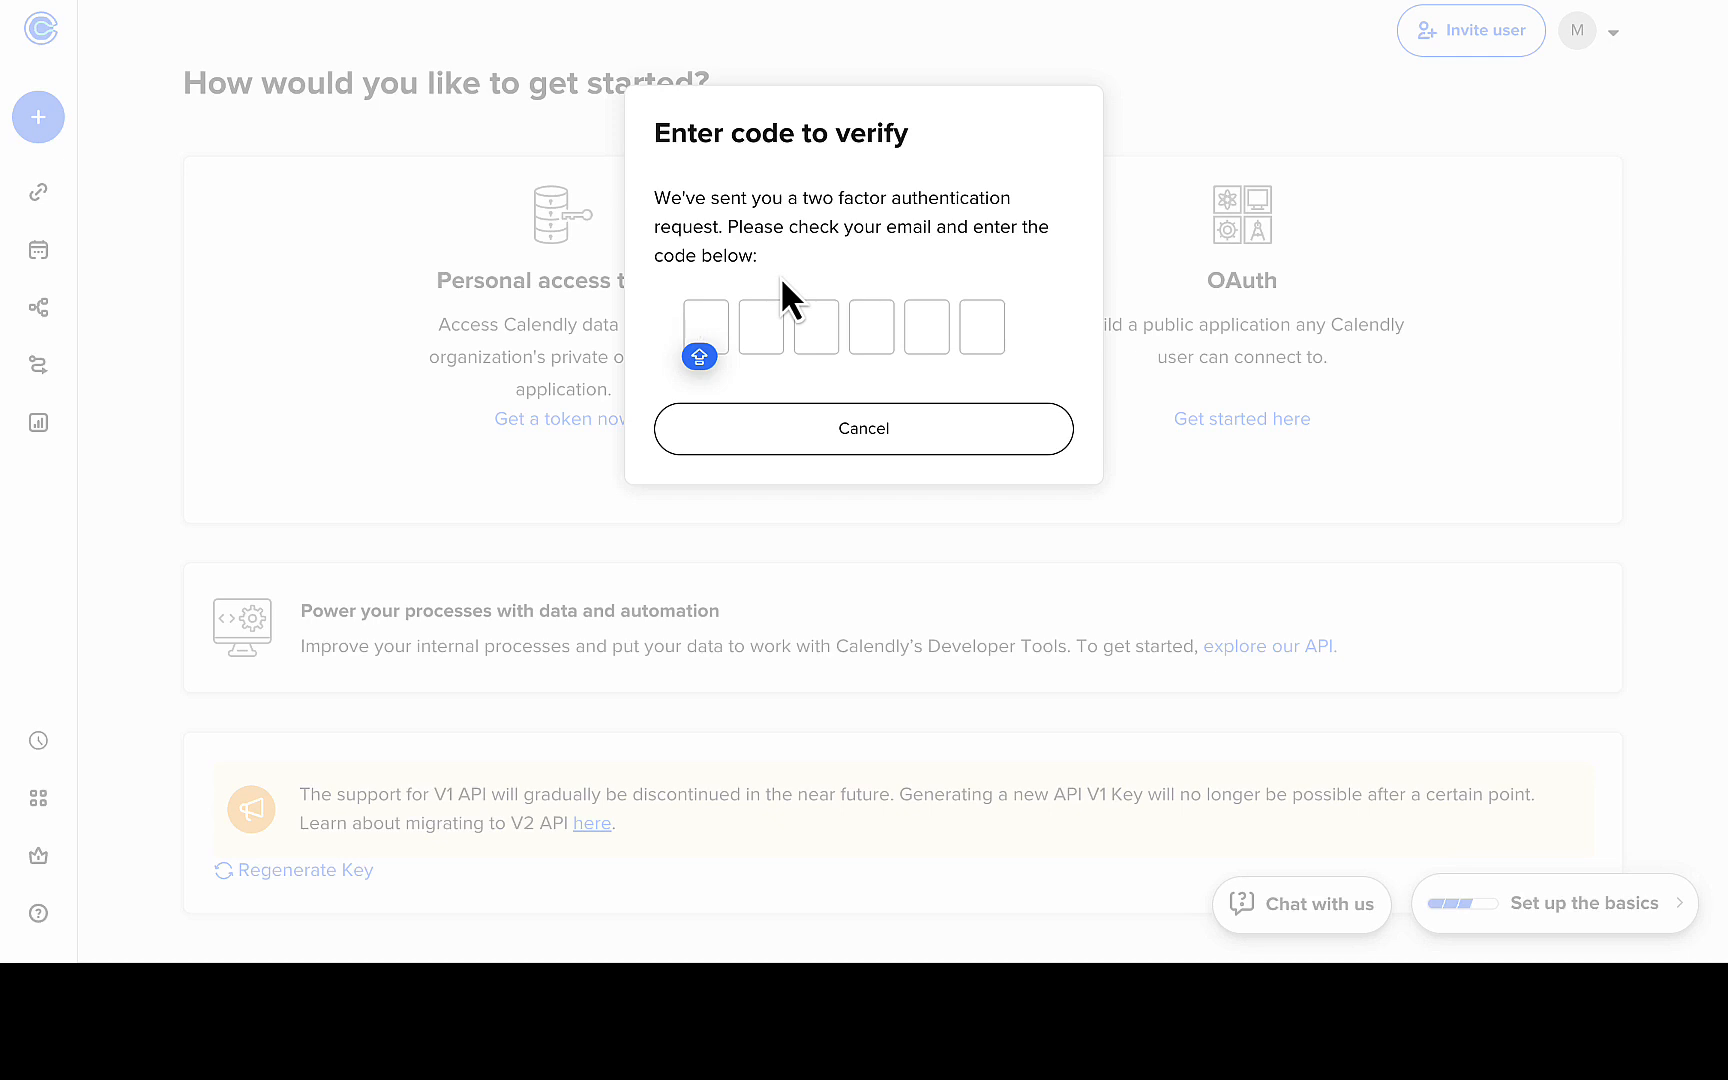
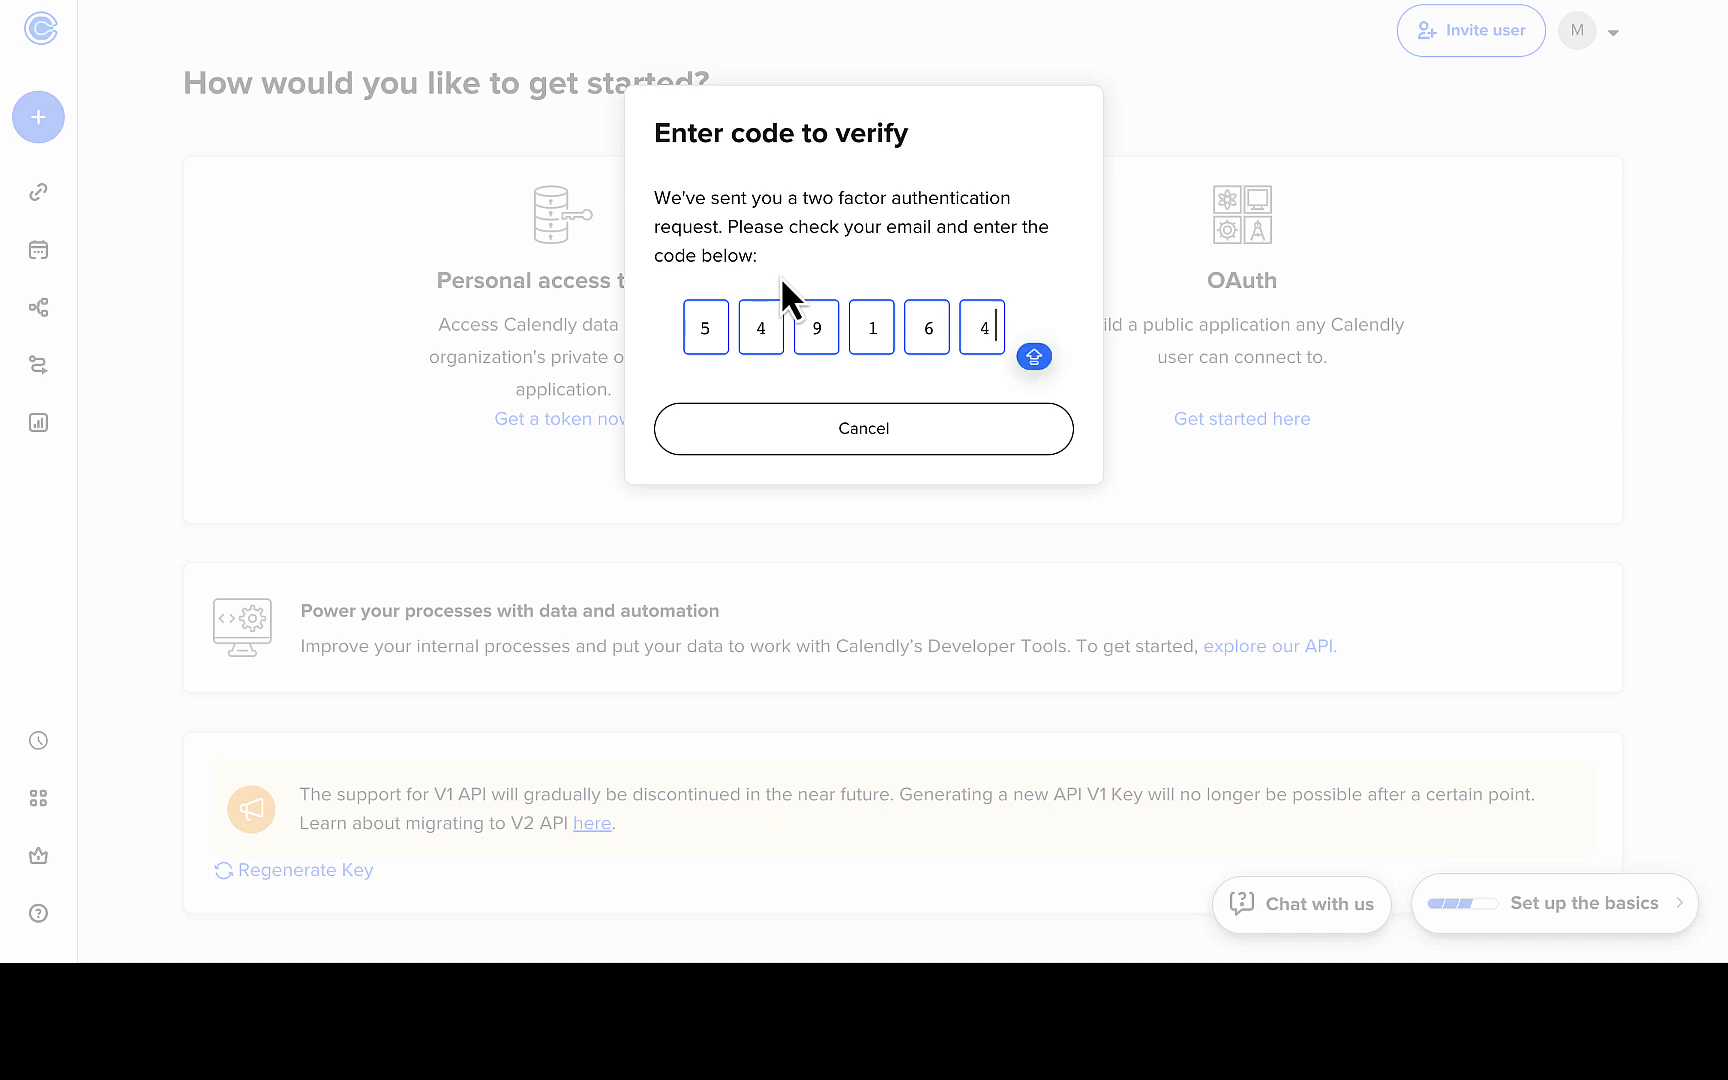
# Step: Select the regenerated V1 API token field and copy the token
pyautogui.click(1034, 356)
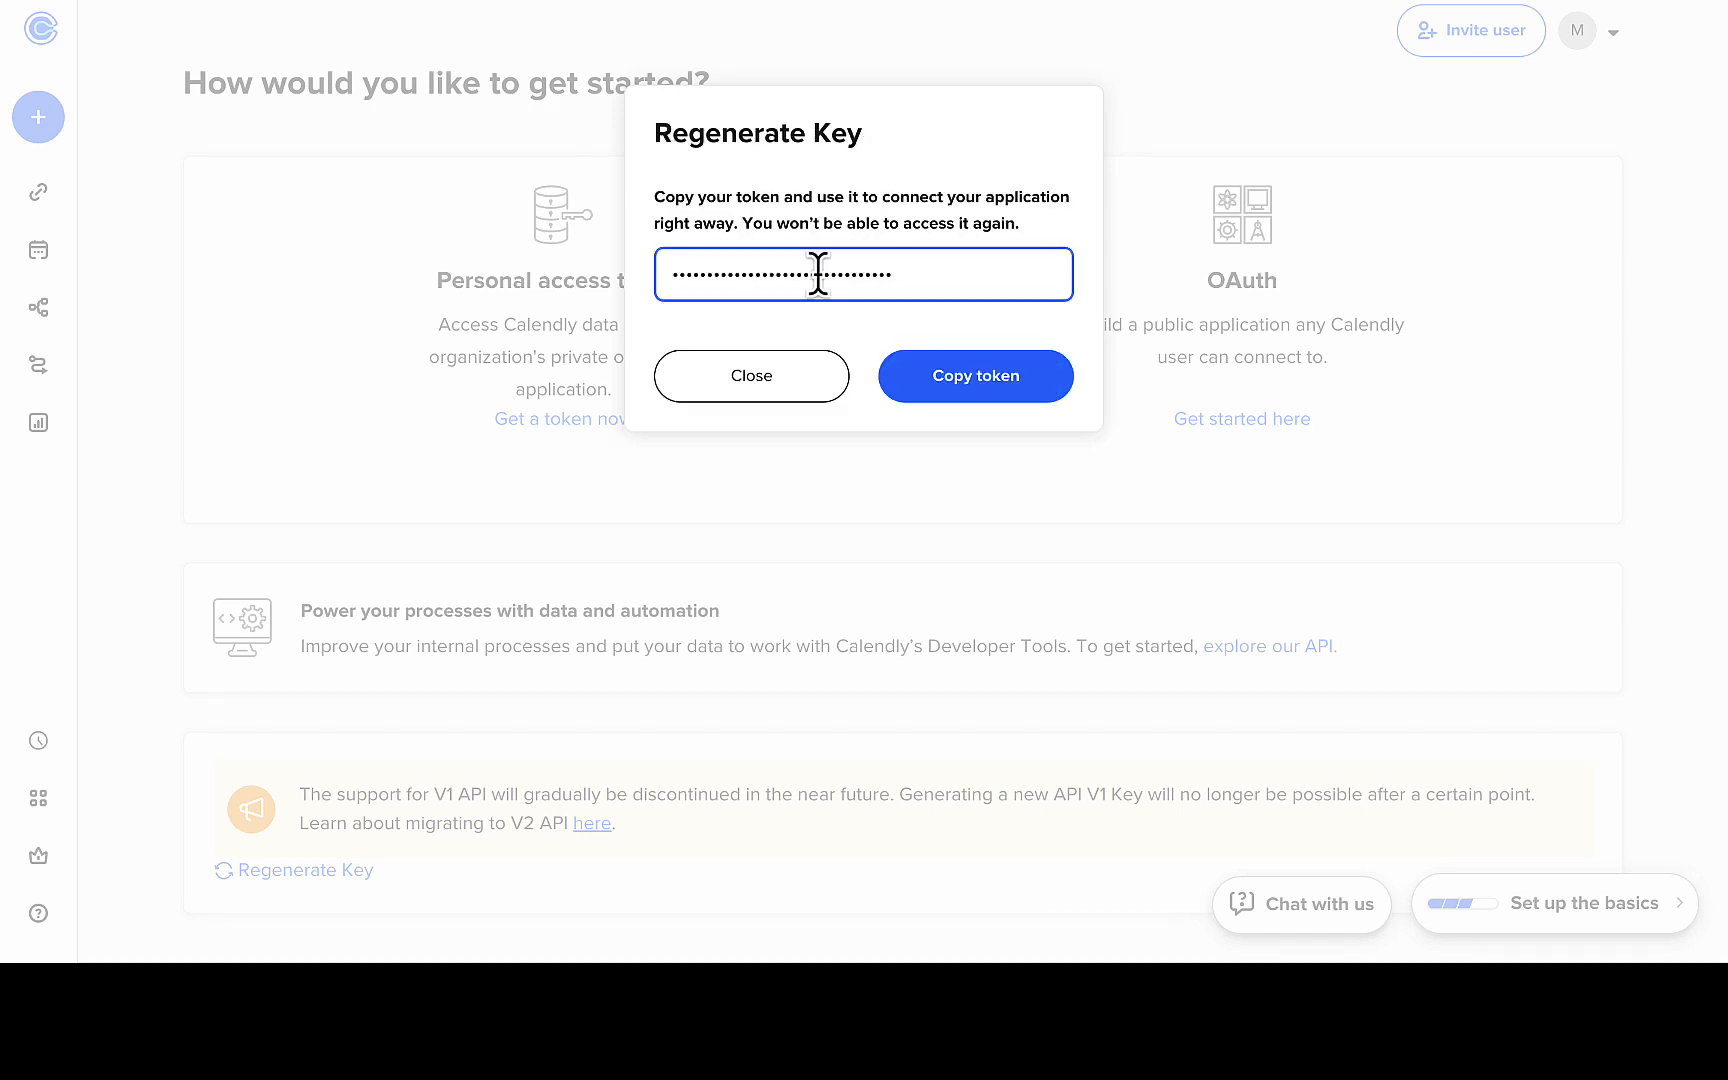
pyautogui.moveTo(698, 235)
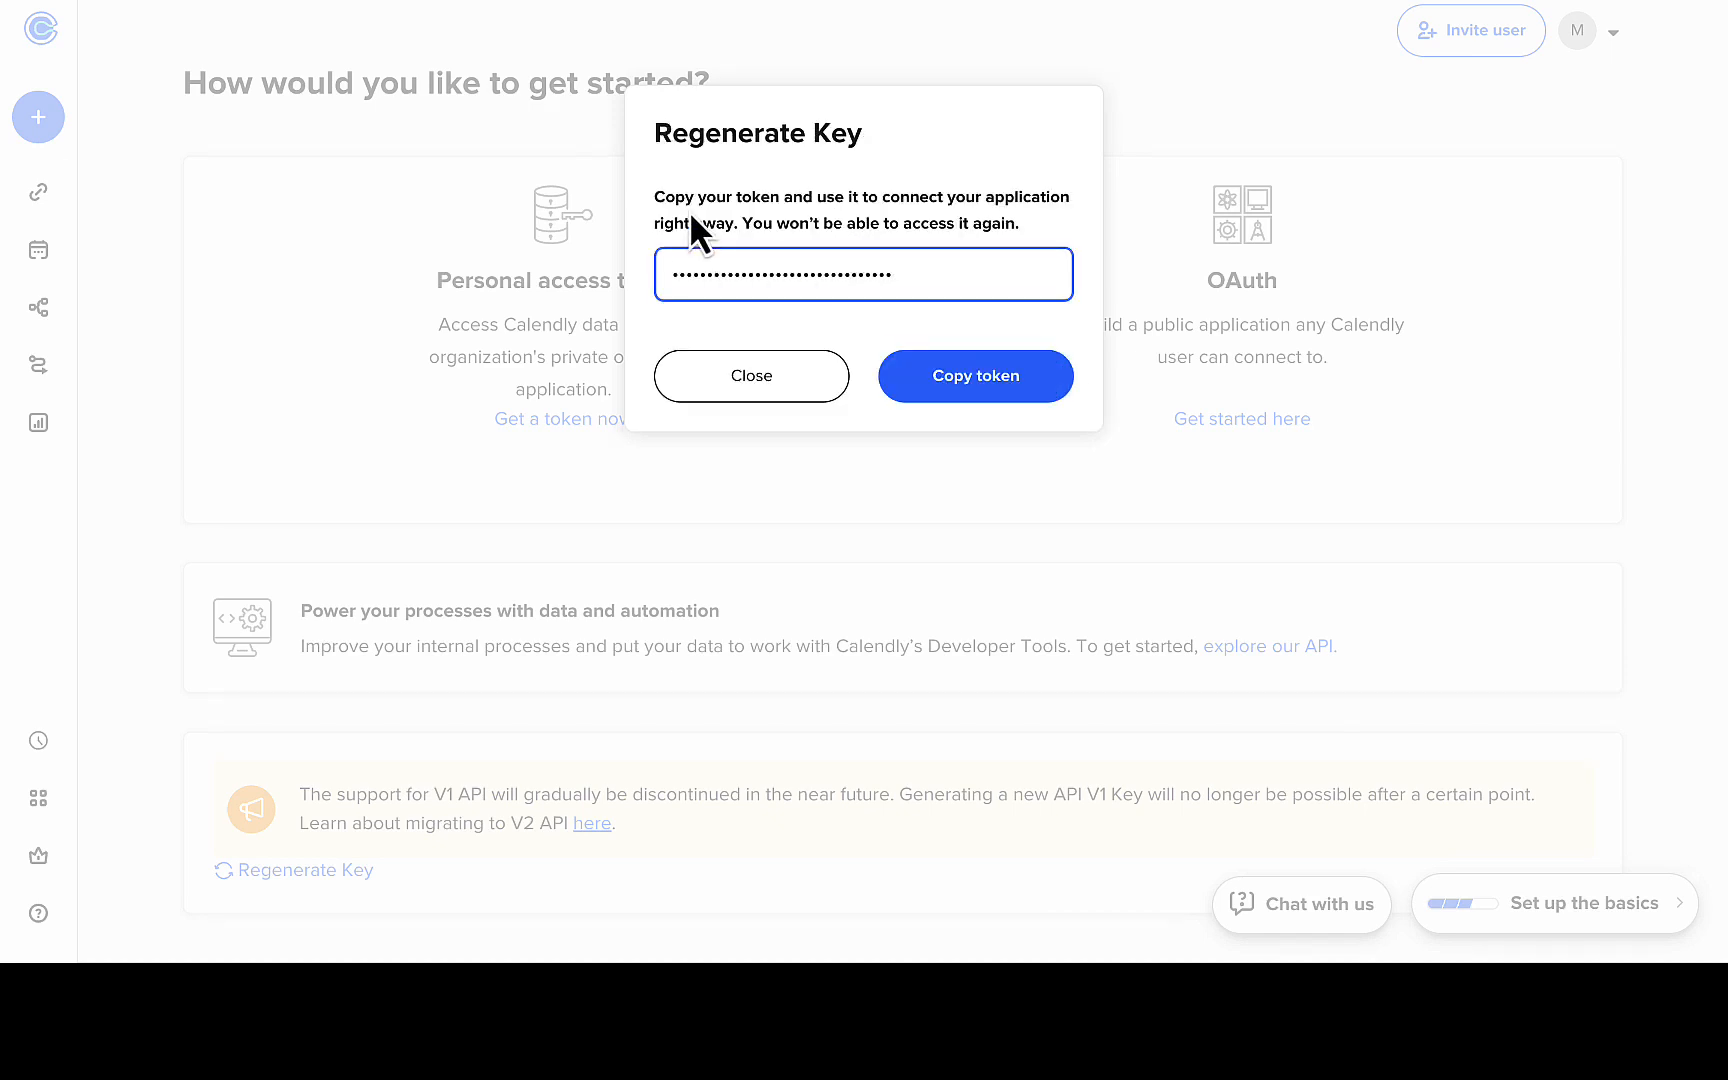
pyautogui.moveTo(843, 237)
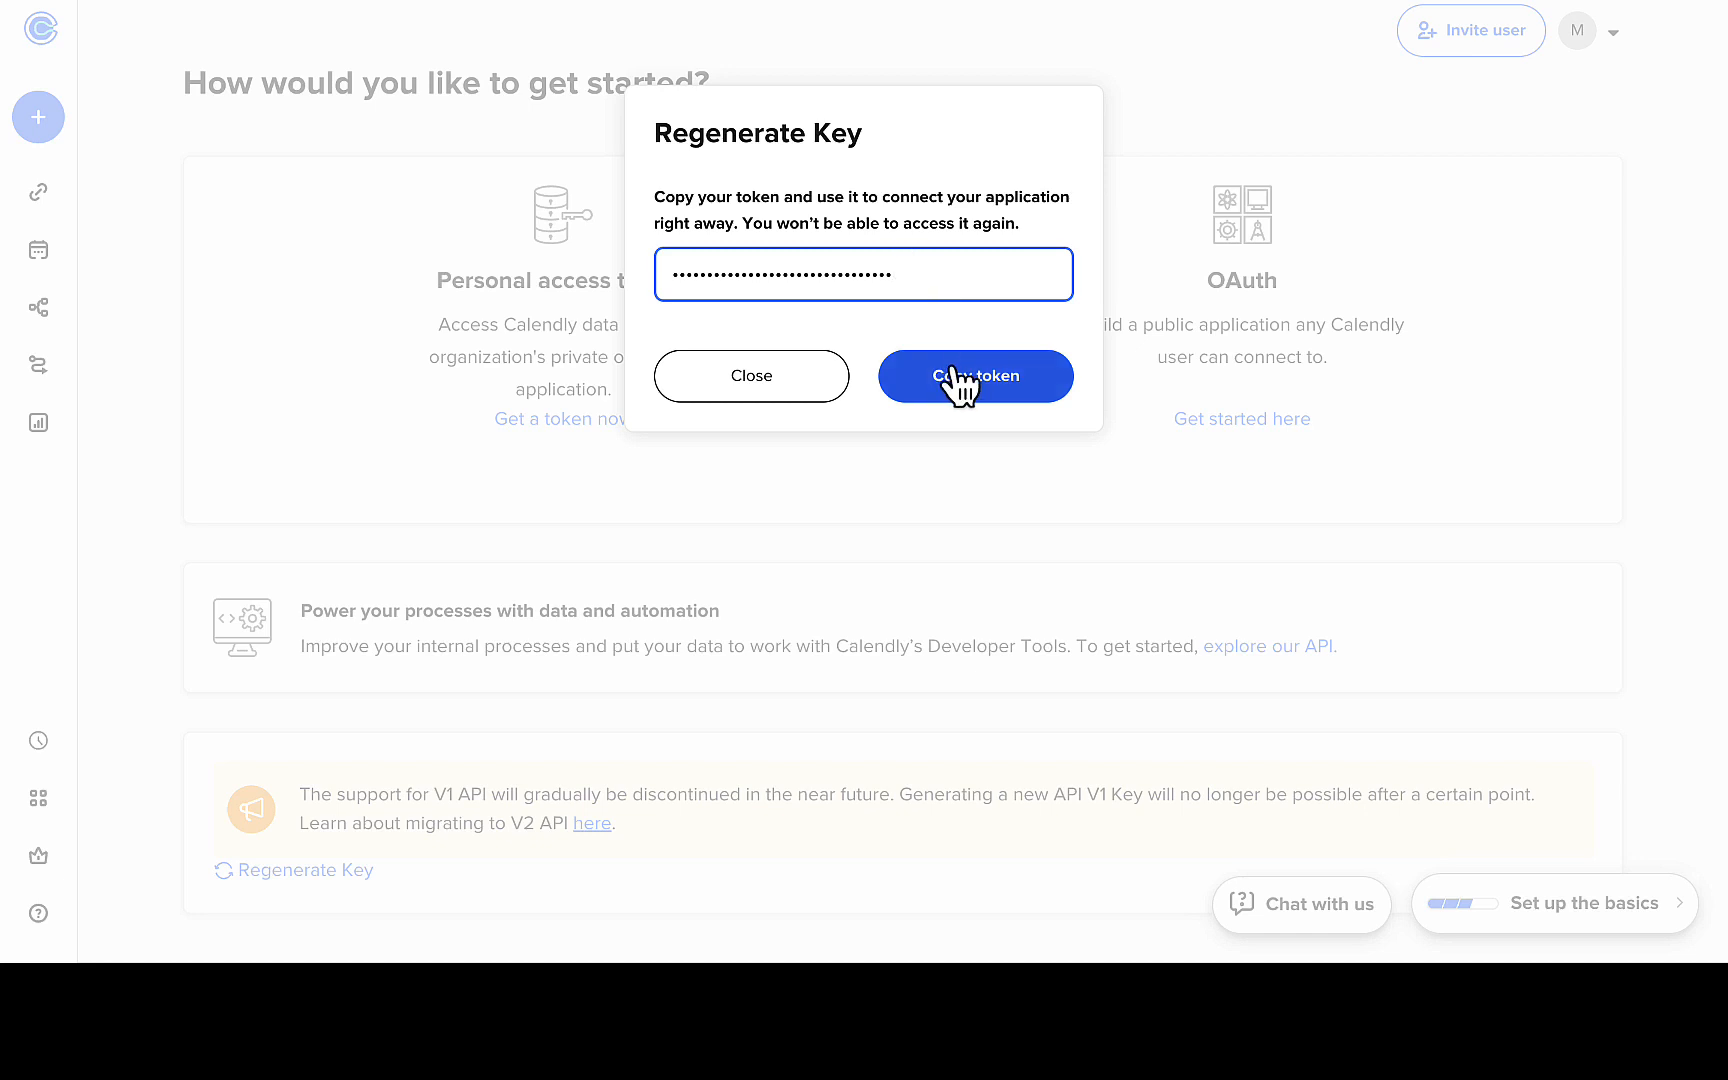
pyautogui.click(974, 376)
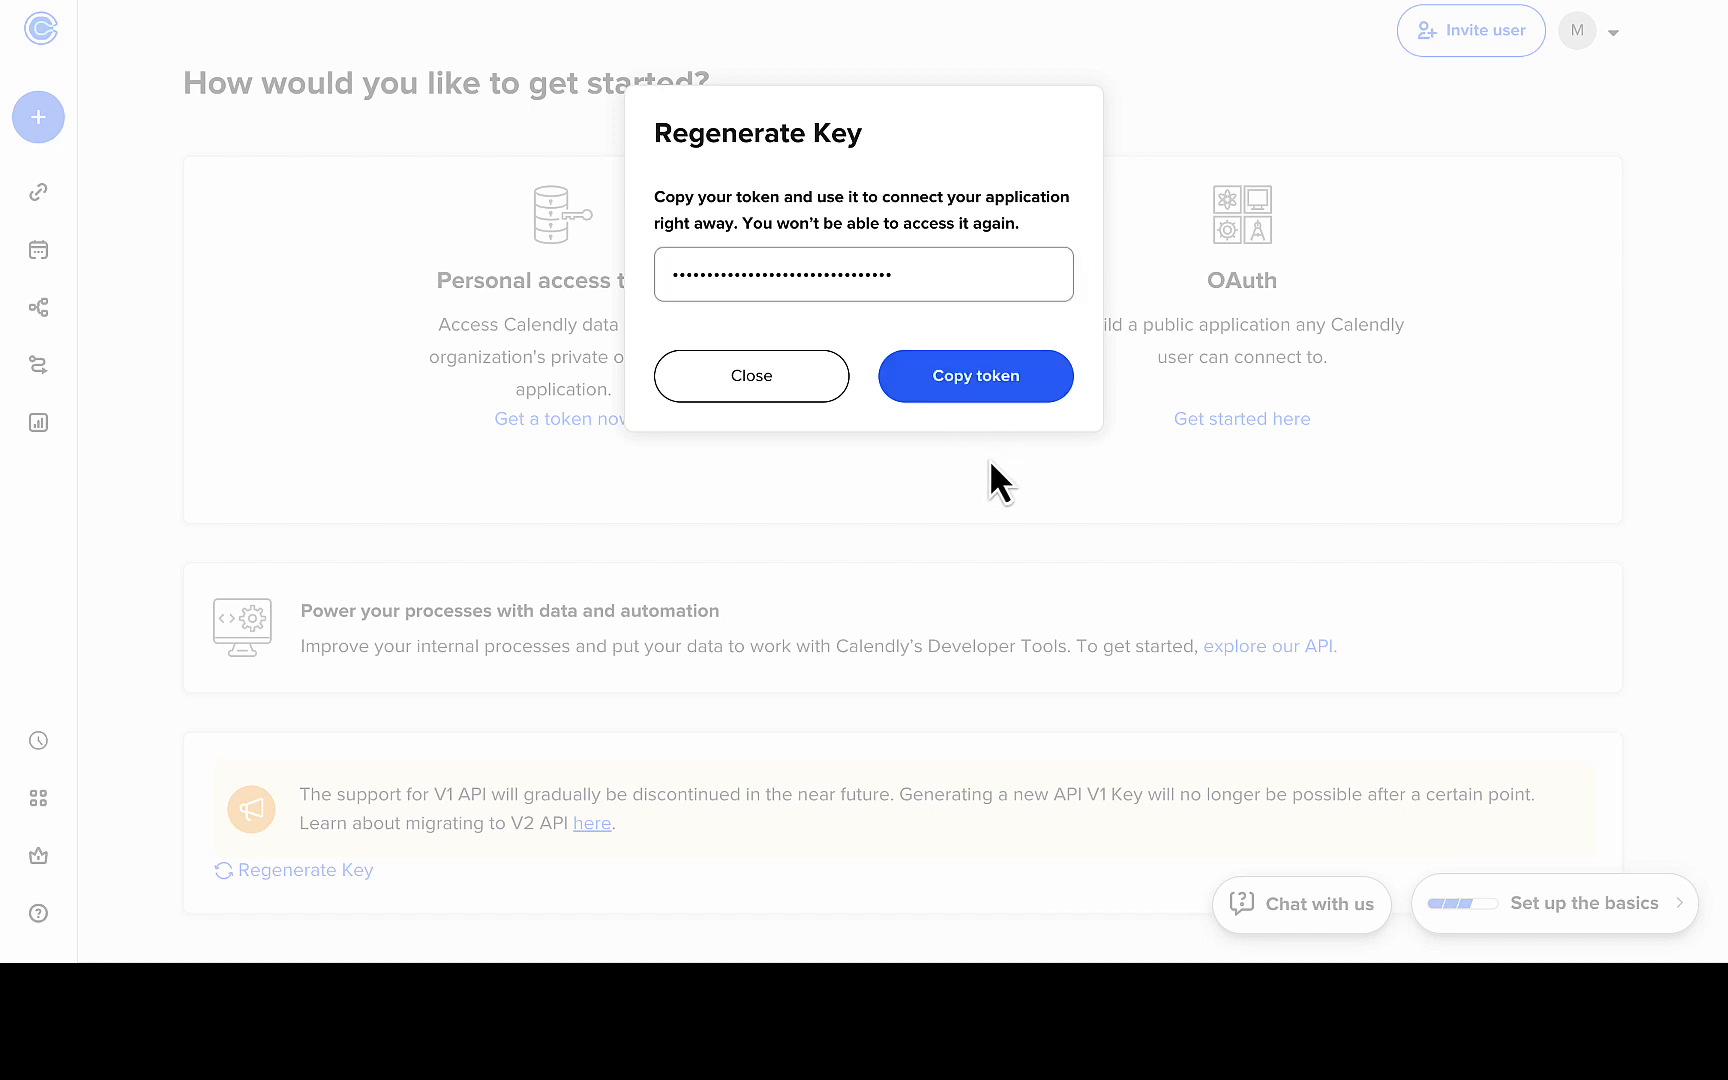
# Step: Close the Regenerate Key dialog to return to the API and webhooks page
pyautogui.click(750, 376)
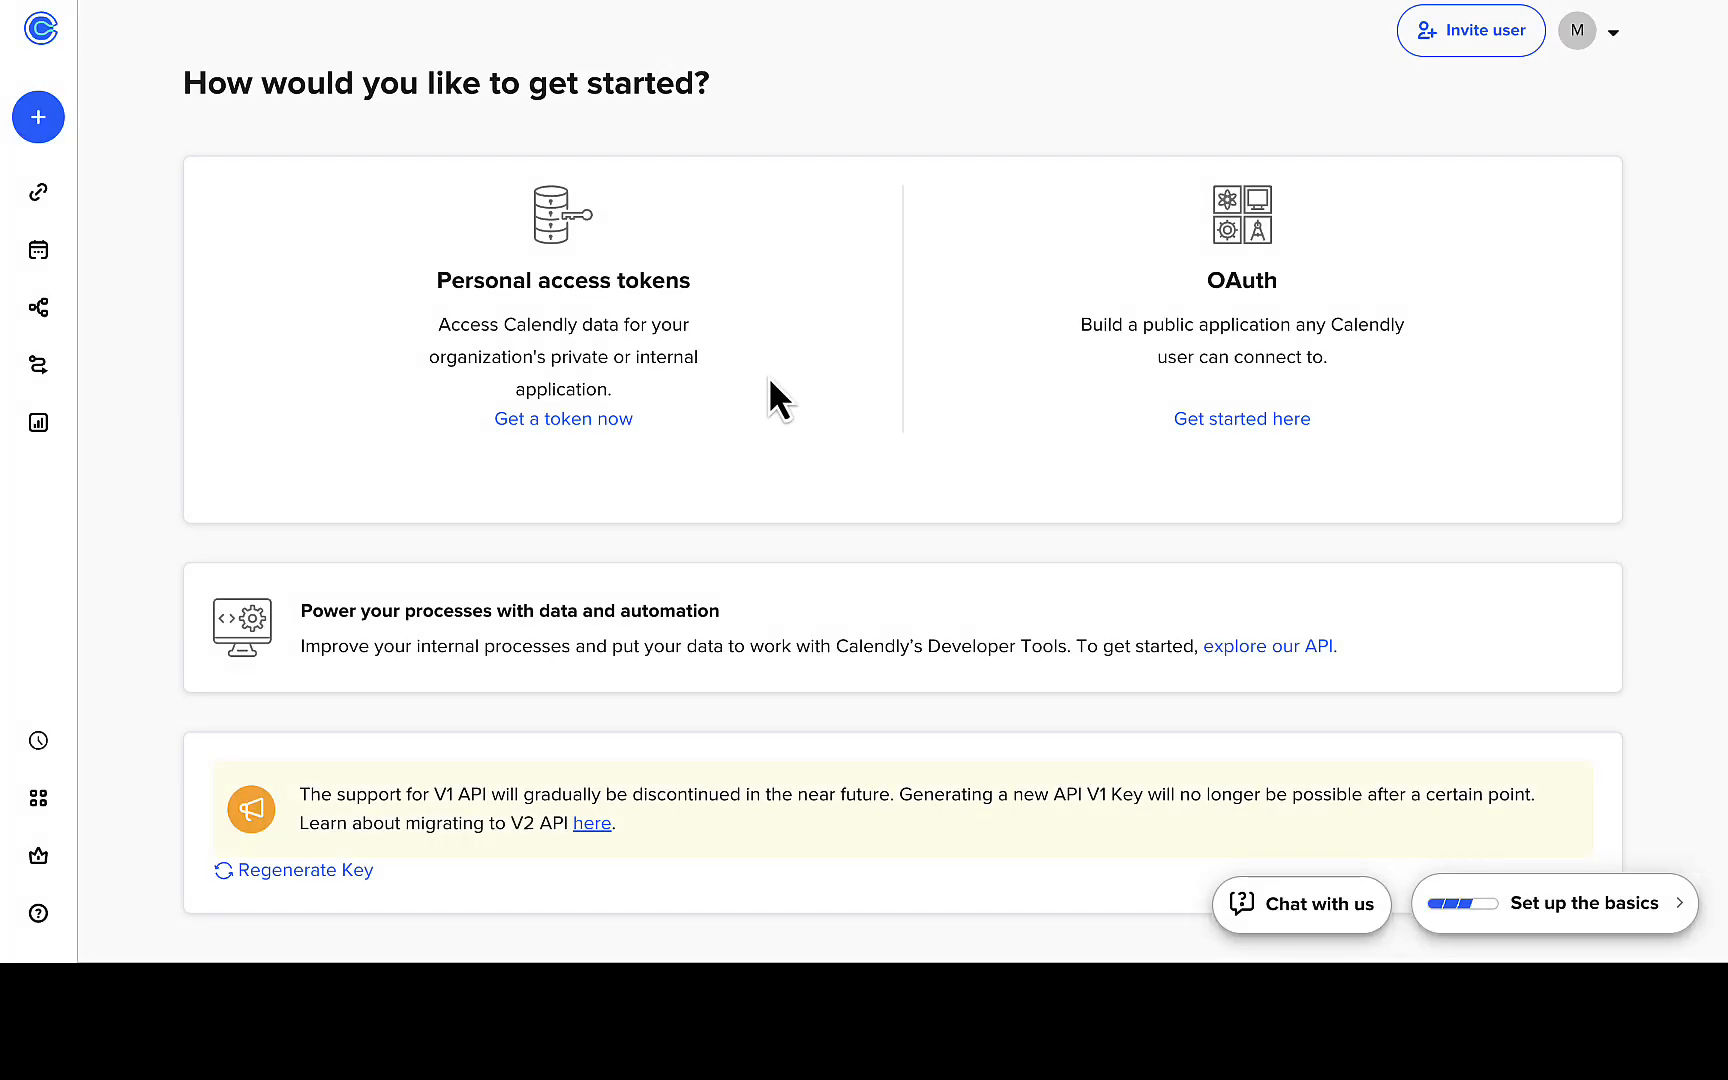
pyautogui.moveTo(706, 645)
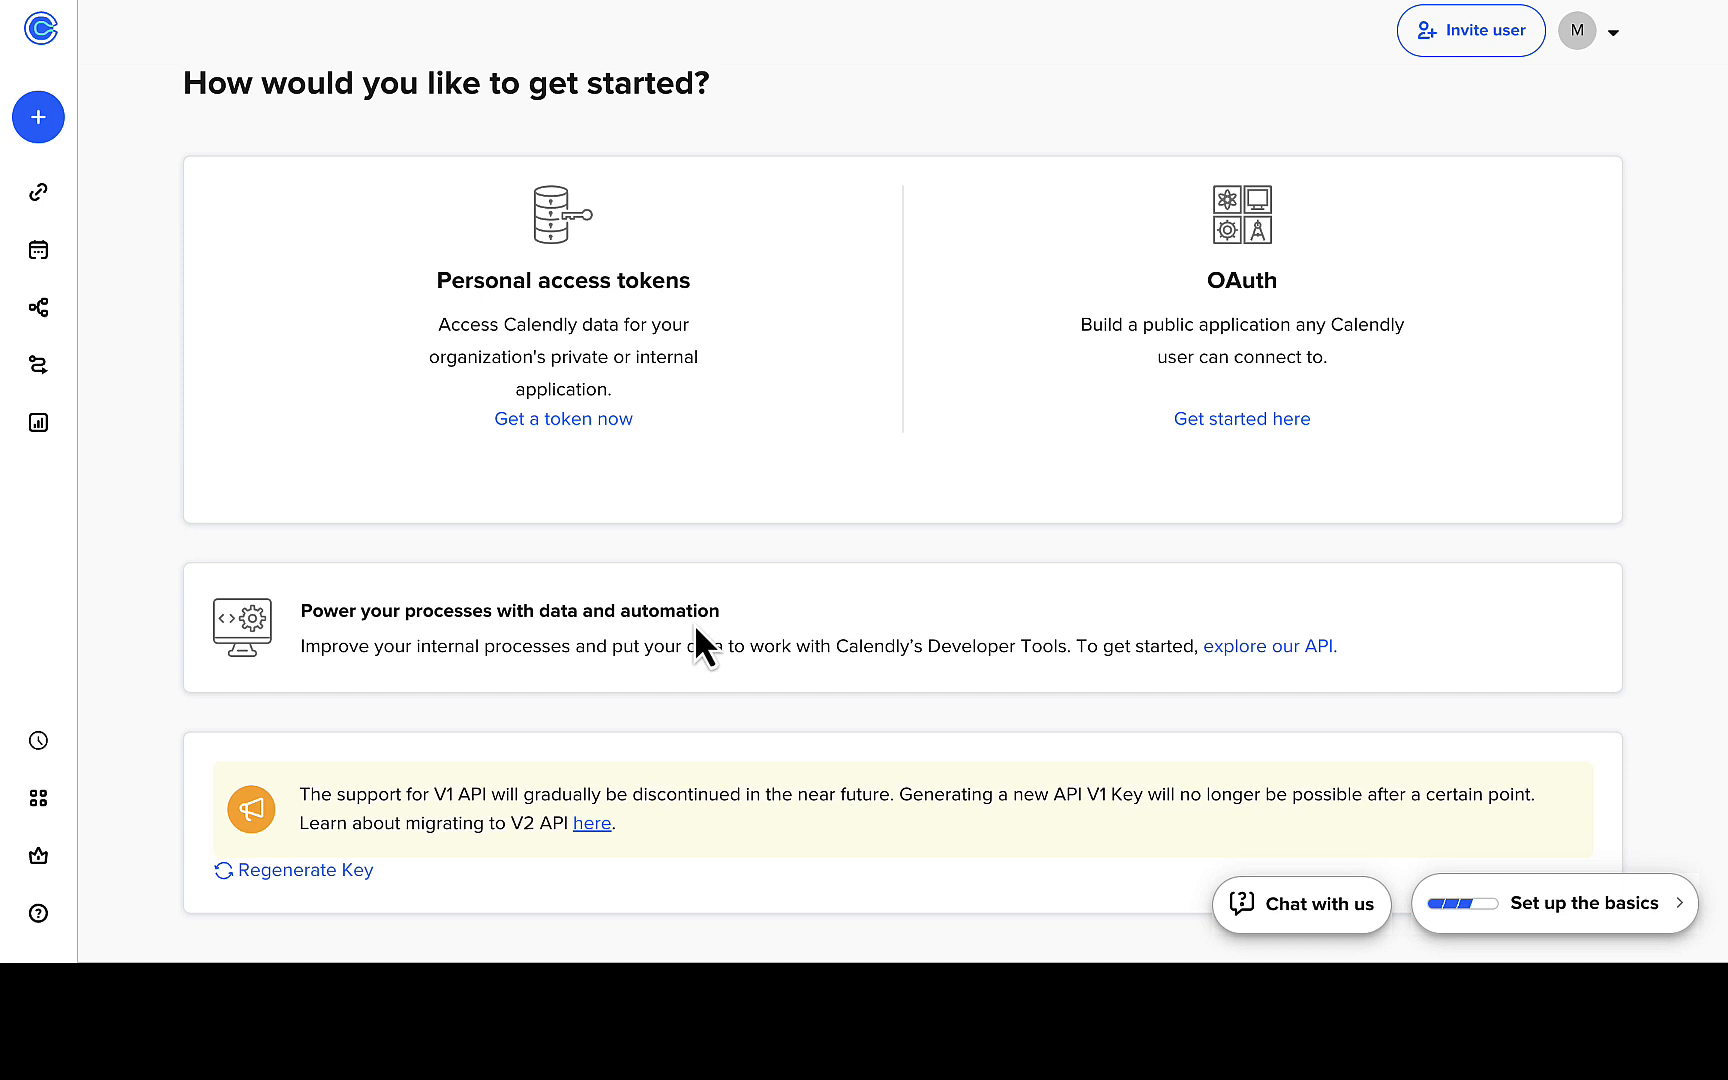
pyautogui.moveTo(797, 702)
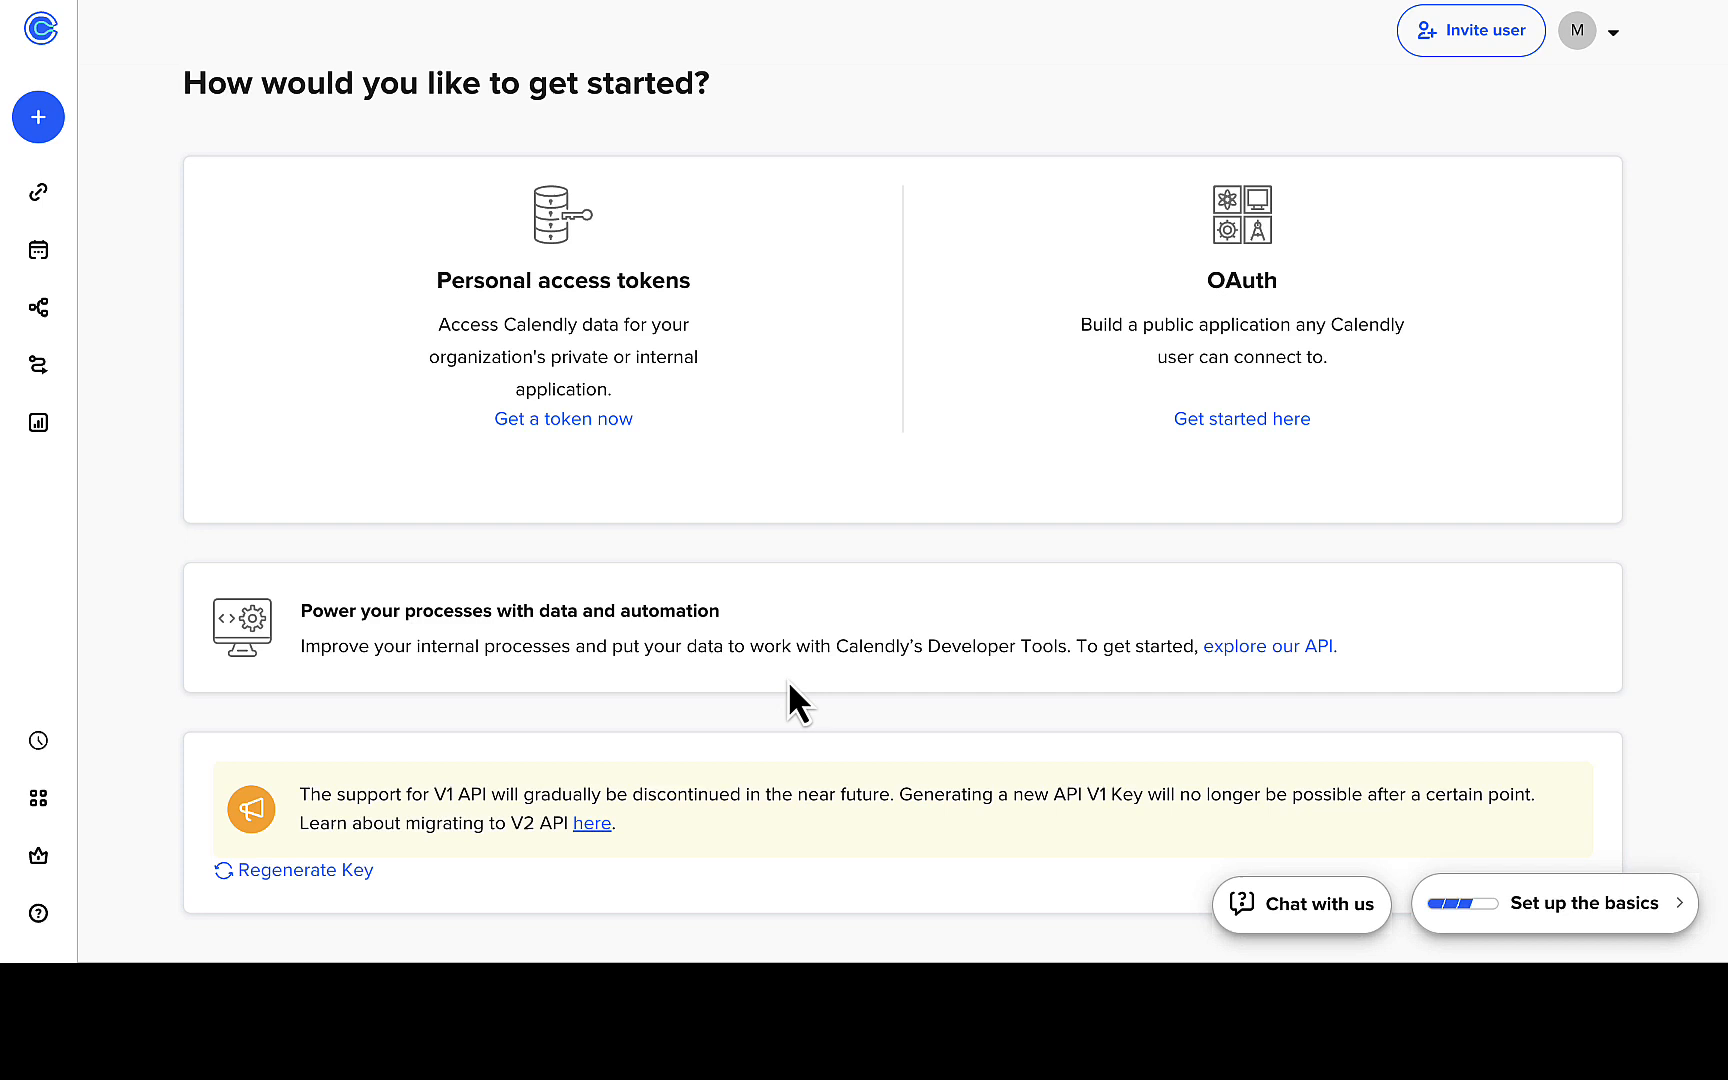